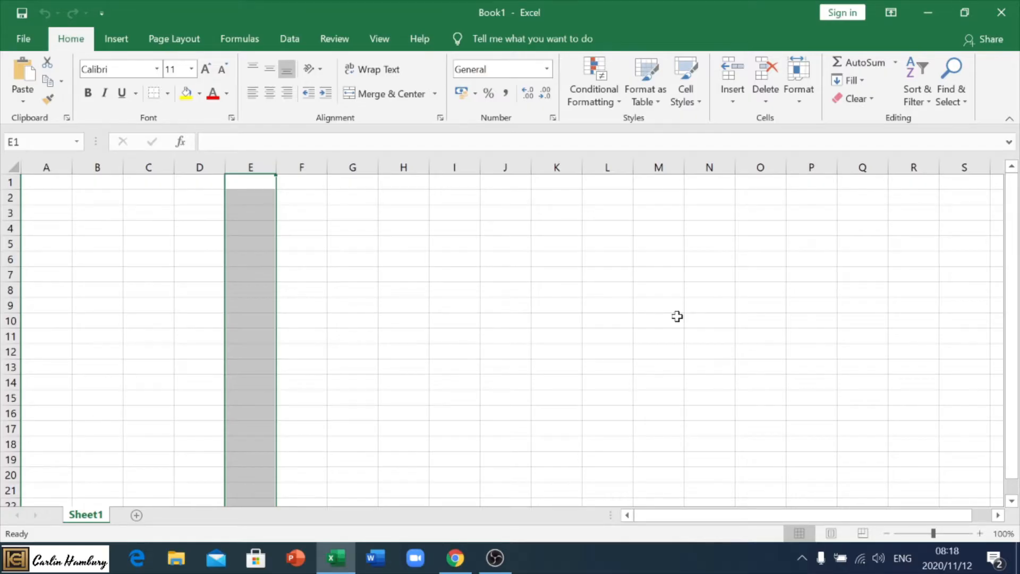
# Add a third sheet, rename Sheet1 to mine, delete Sheet2 and colour the Sheet3 tab yellow
pyautogui.click(658, 320)
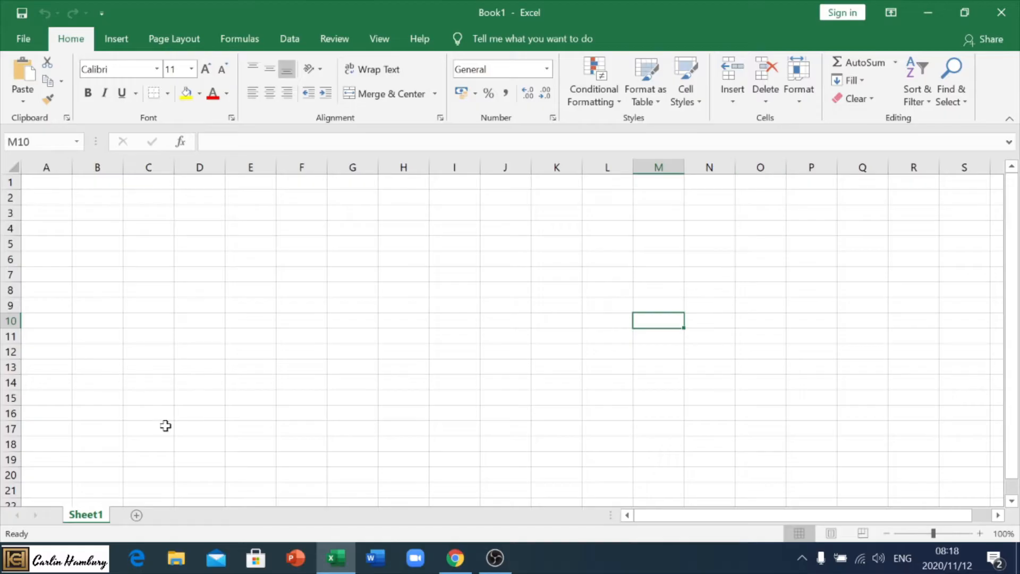
pyautogui.moveTo(387, 248)
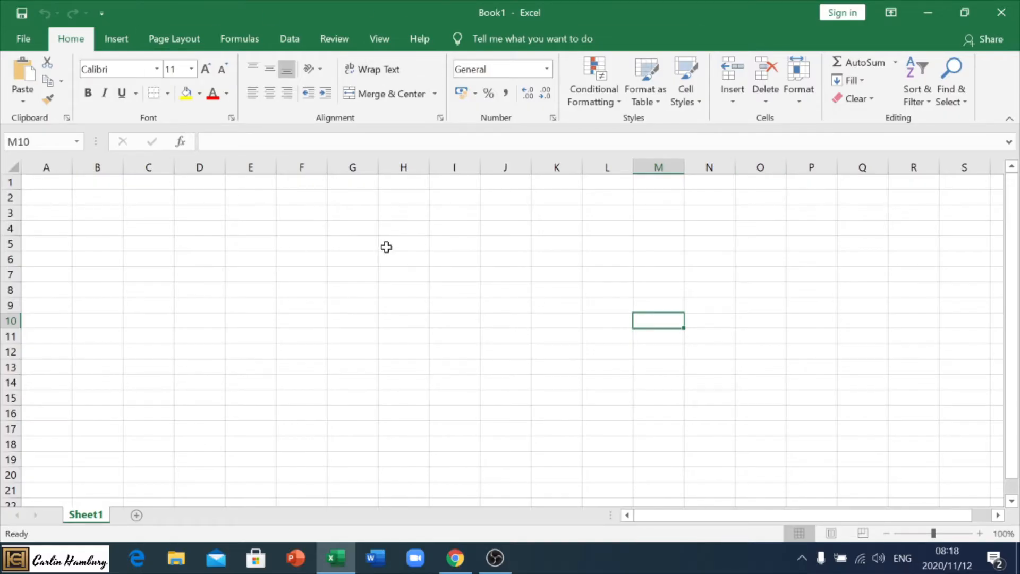
pyautogui.moveTo(111, 435)
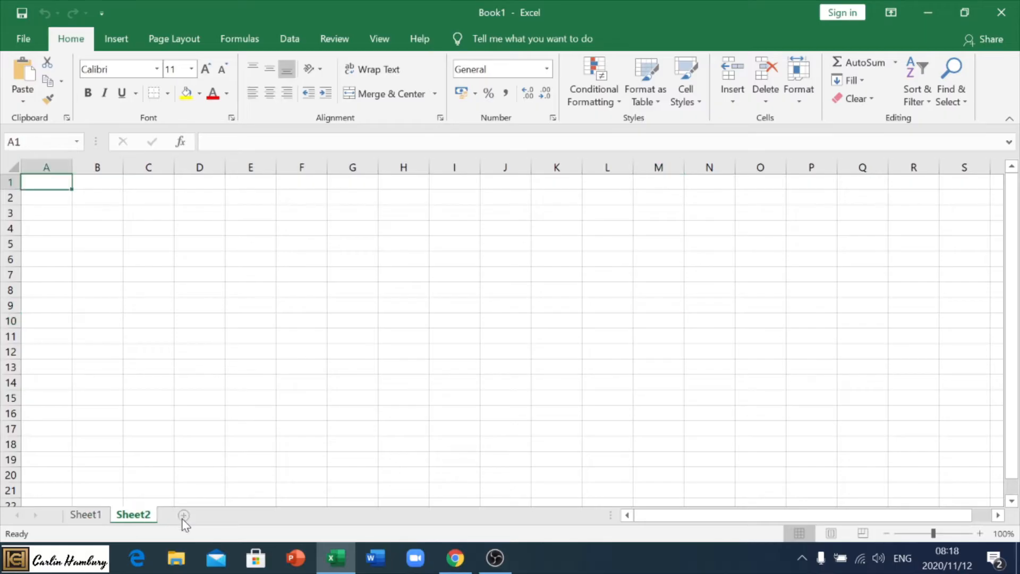
pyautogui.click(184, 514)
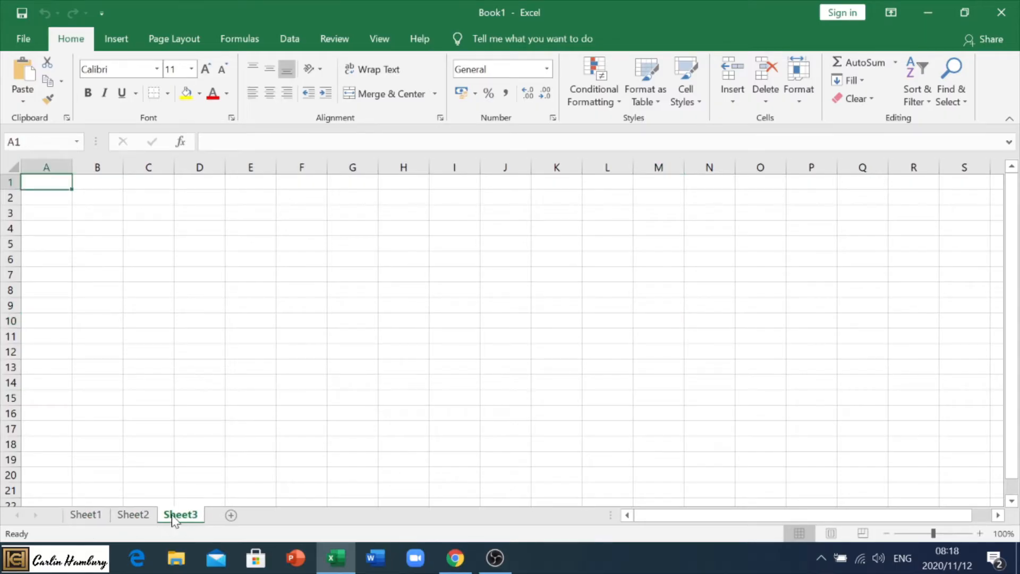
pyautogui.click(85, 514)
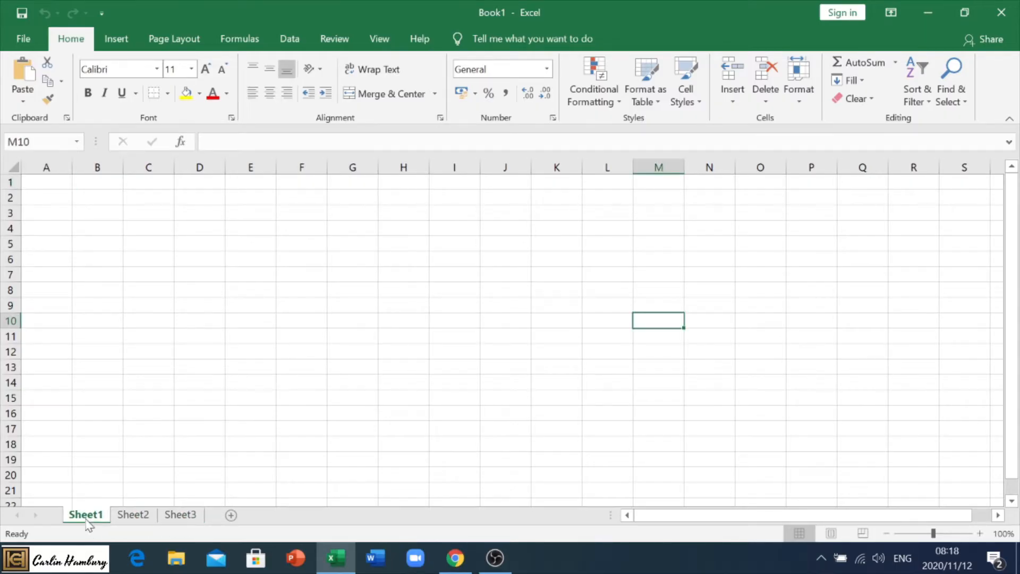
pyautogui.rightClick(86, 514)
pyautogui.write('mine')
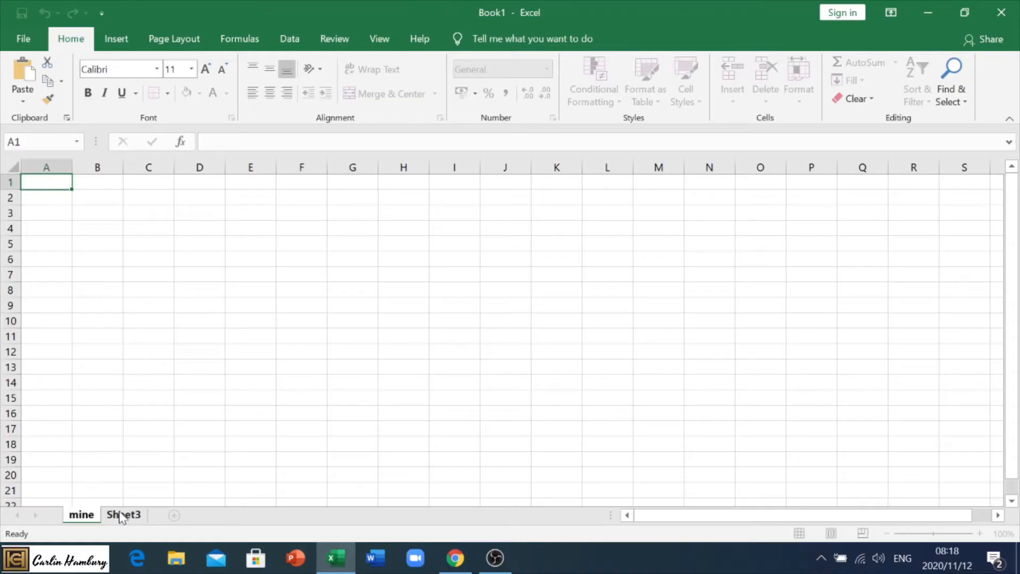
pyautogui.rightClick(123, 515)
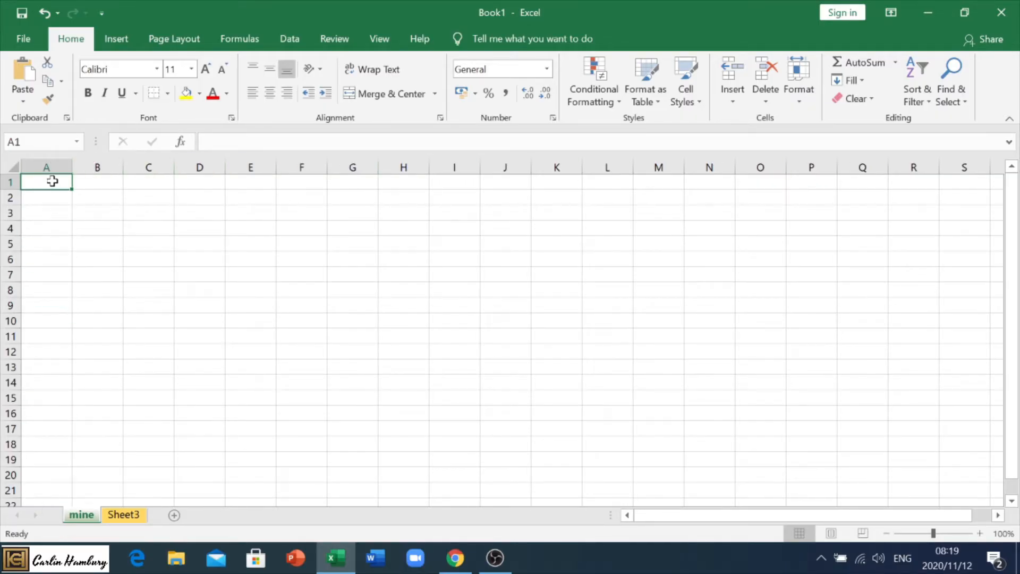
pyautogui.moveTo(45, 181); pyautogui.dragTo(45, 366)
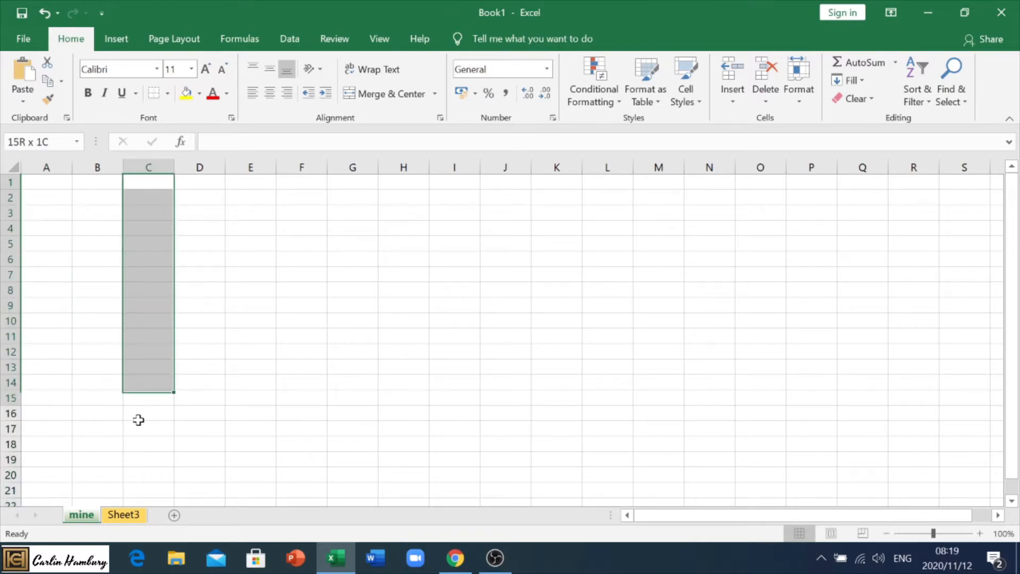
pyautogui.click(148, 182)
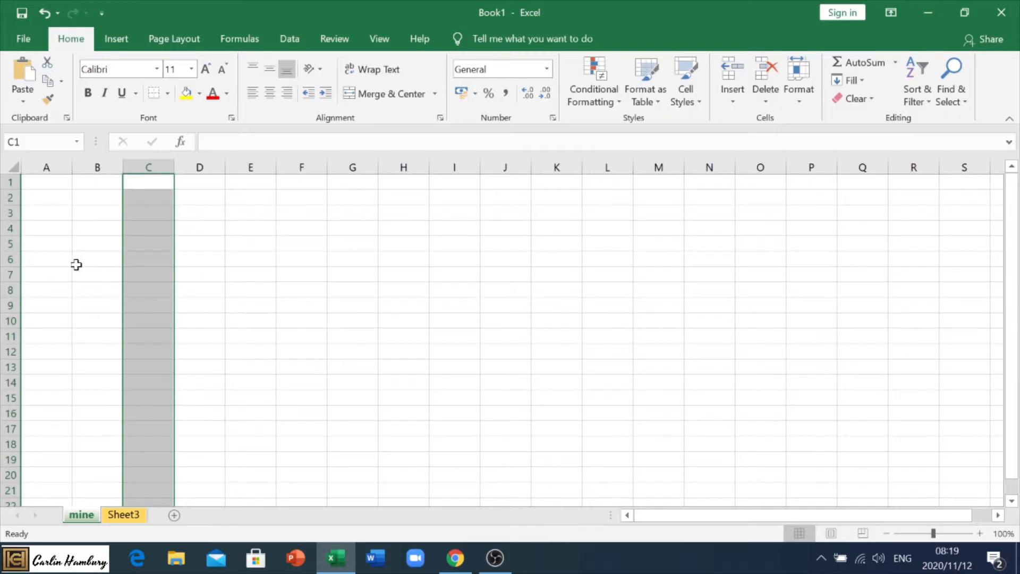
pyautogui.moveTo(46, 228); pyautogui.dragTo(939, 244)
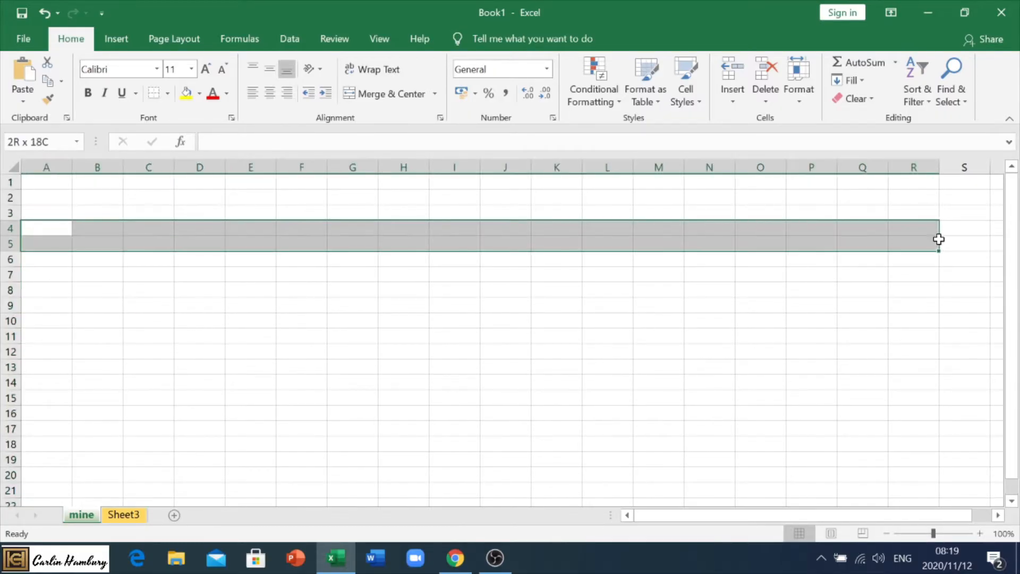
pyautogui.click(658, 352)
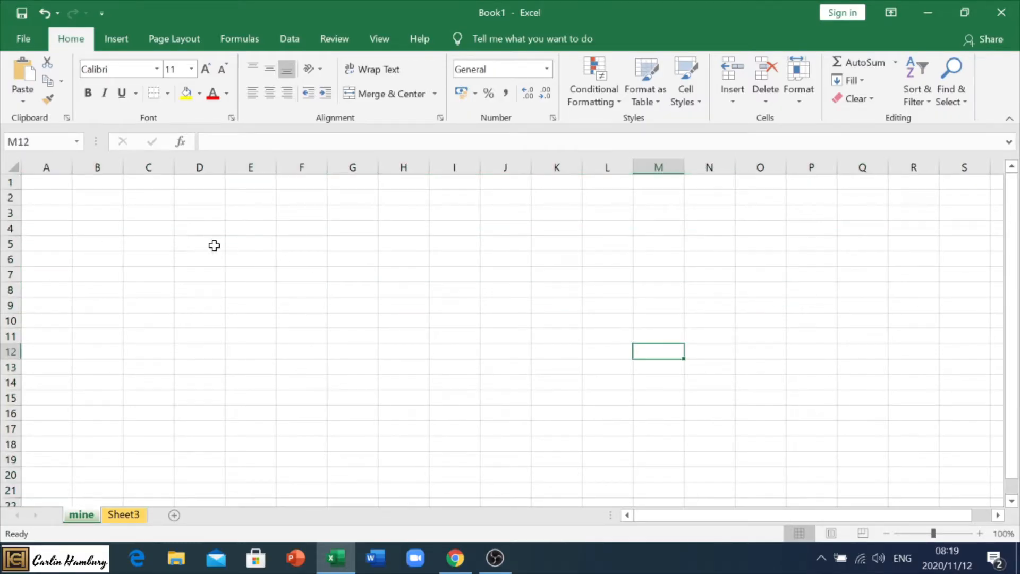
pyautogui.click(199, 243)
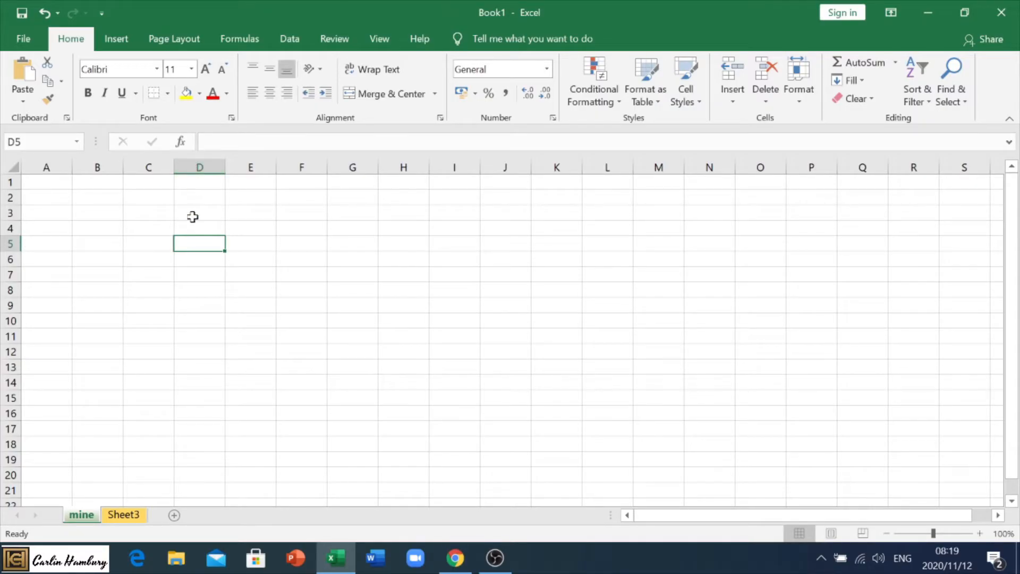
pyautogui.moveTo(196, 245)
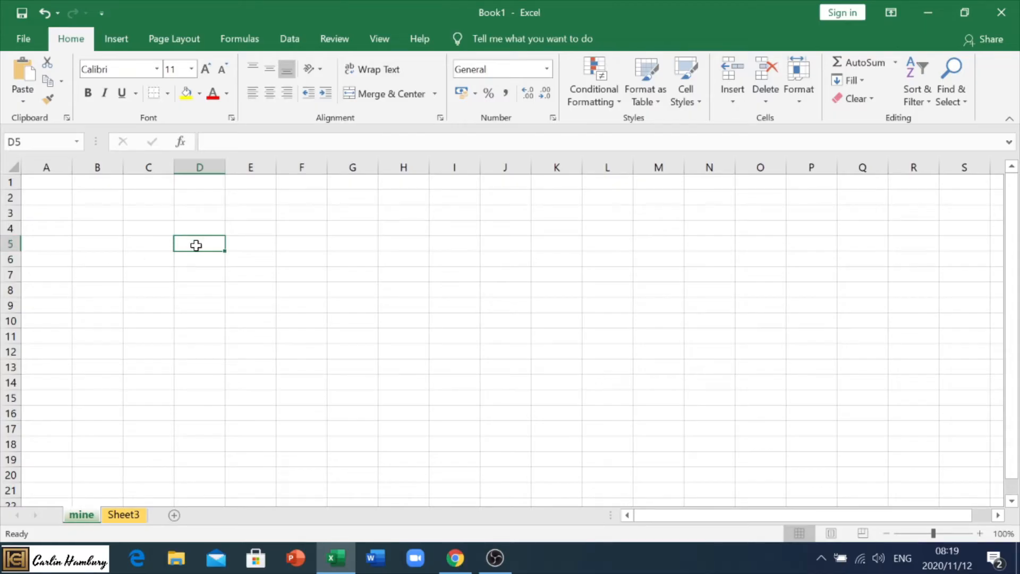
pyautogui.moveTo(277, 311)
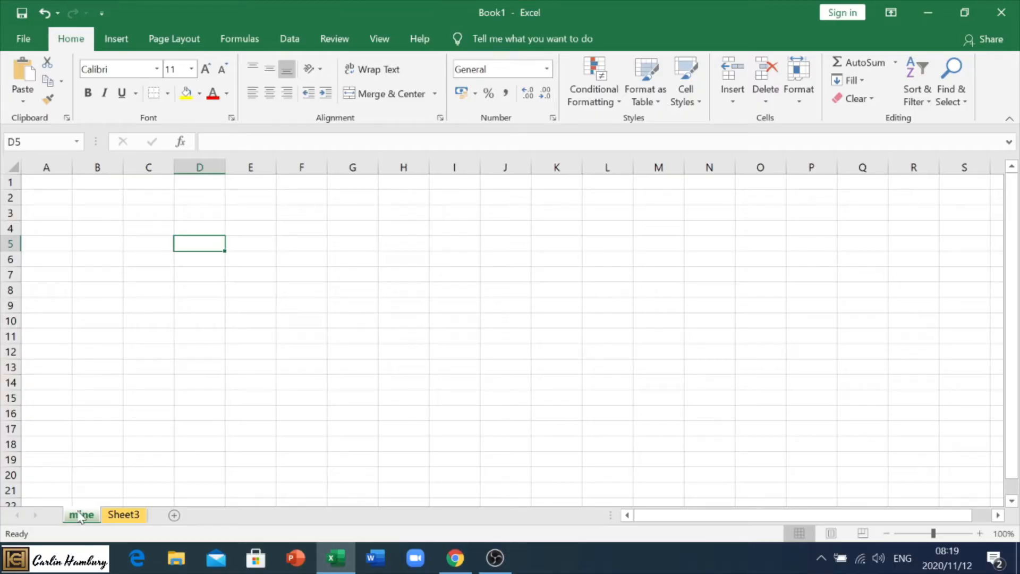
pyautogui.click(123, 514)
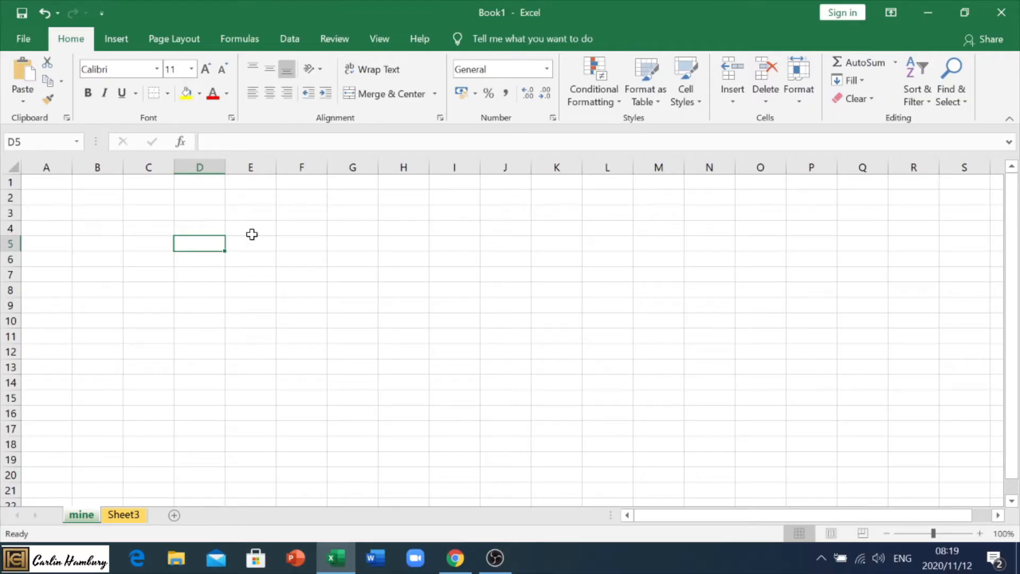
pyautogui.click(199, 228)
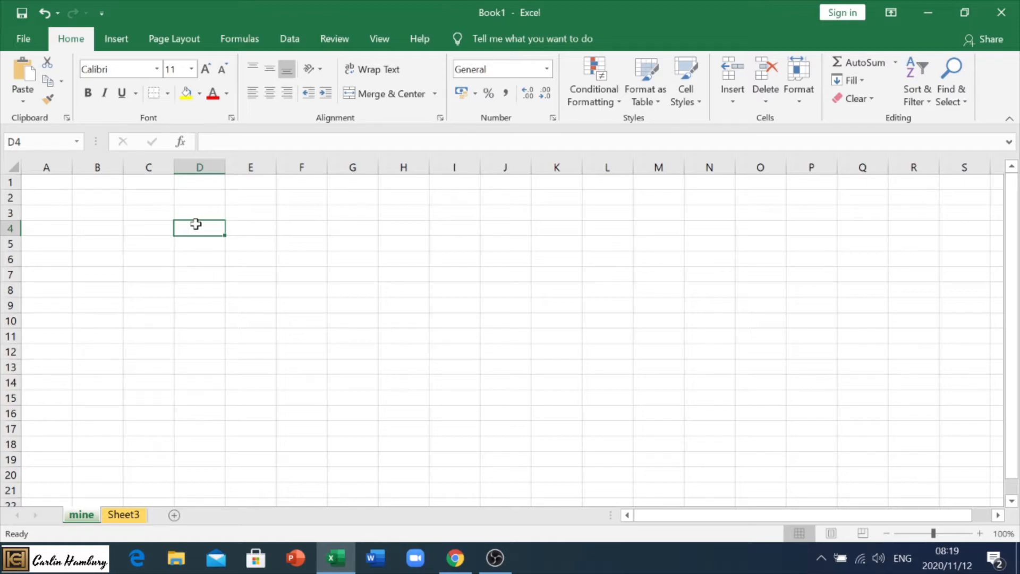
# Enter test in D4, E3 and E5, then insert a blank column before column D
pyautogui.write('test')
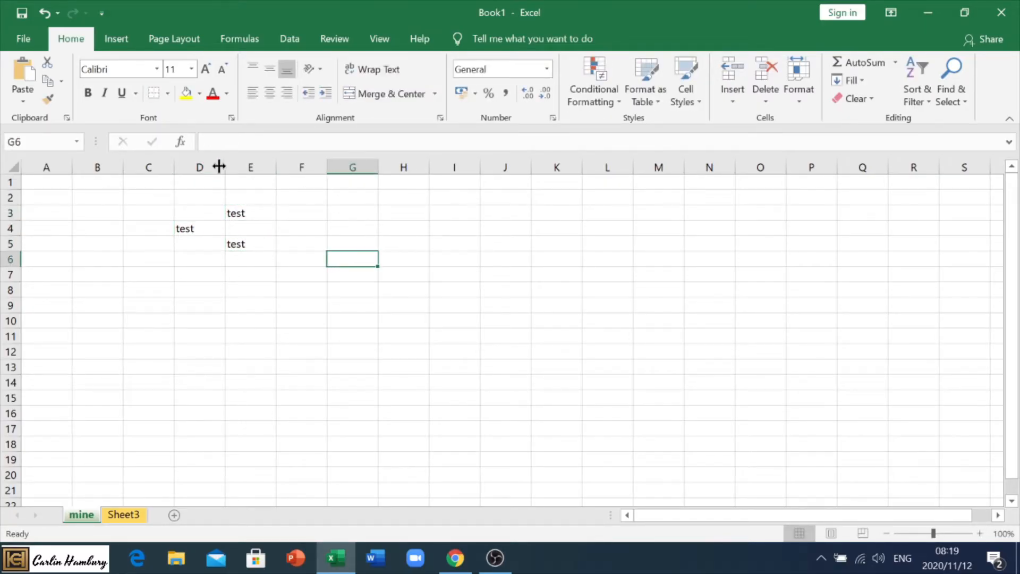
pyautogui.rightClick(198, 167)
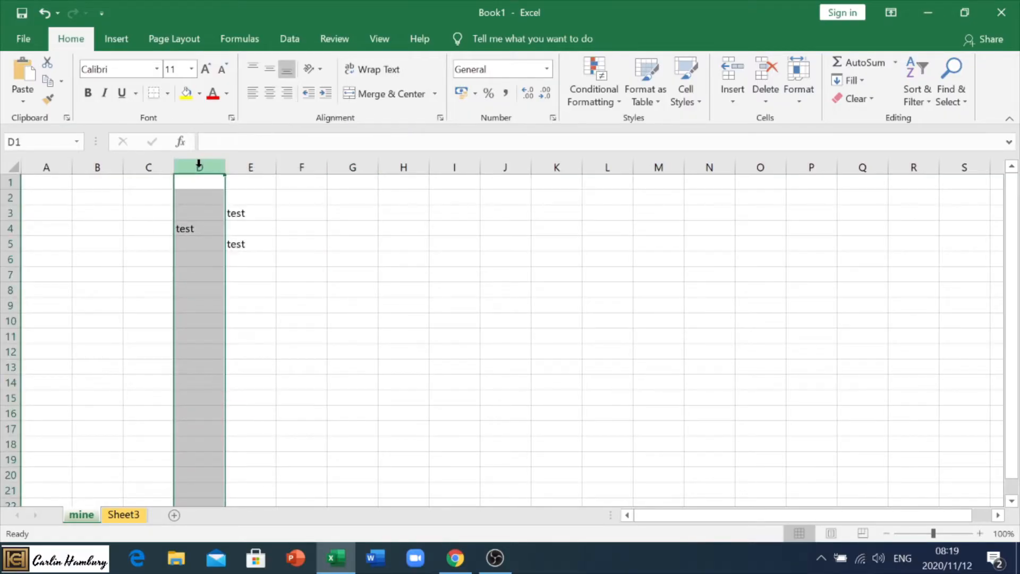
pyautogui.rightClick(199, 167)
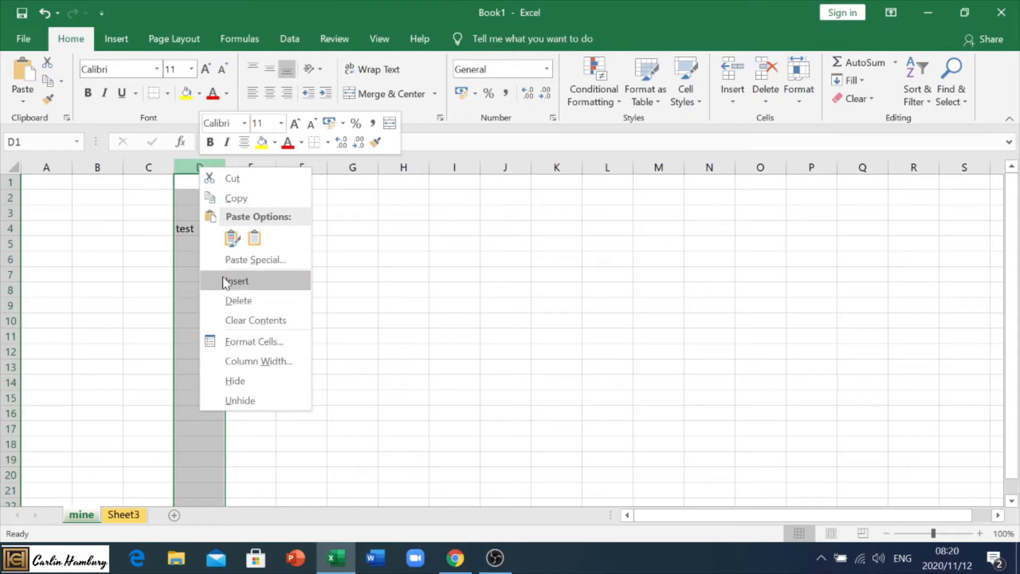
pyautogui.click(236, 280)
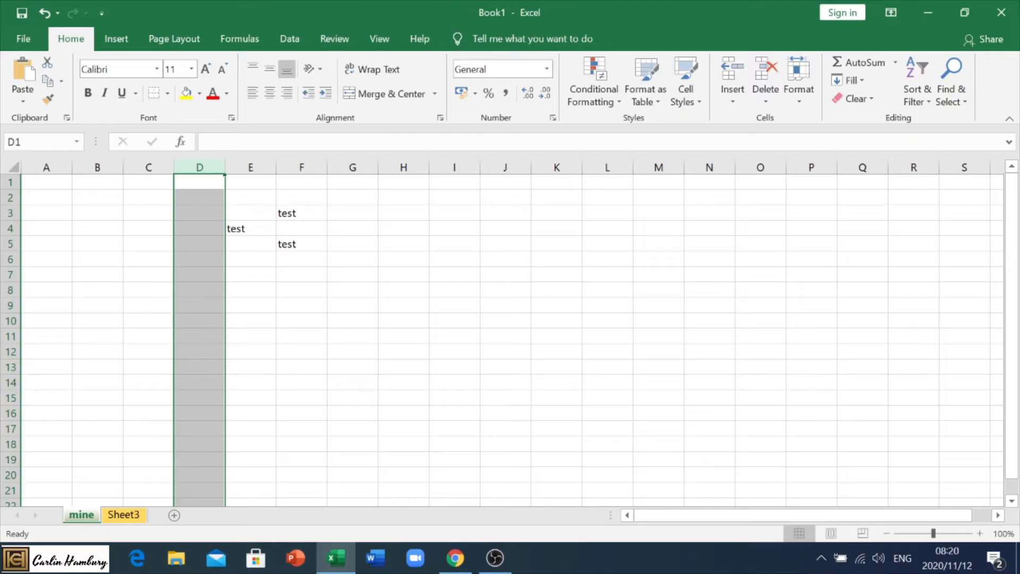
pyautogui.moveTo(288, 176)
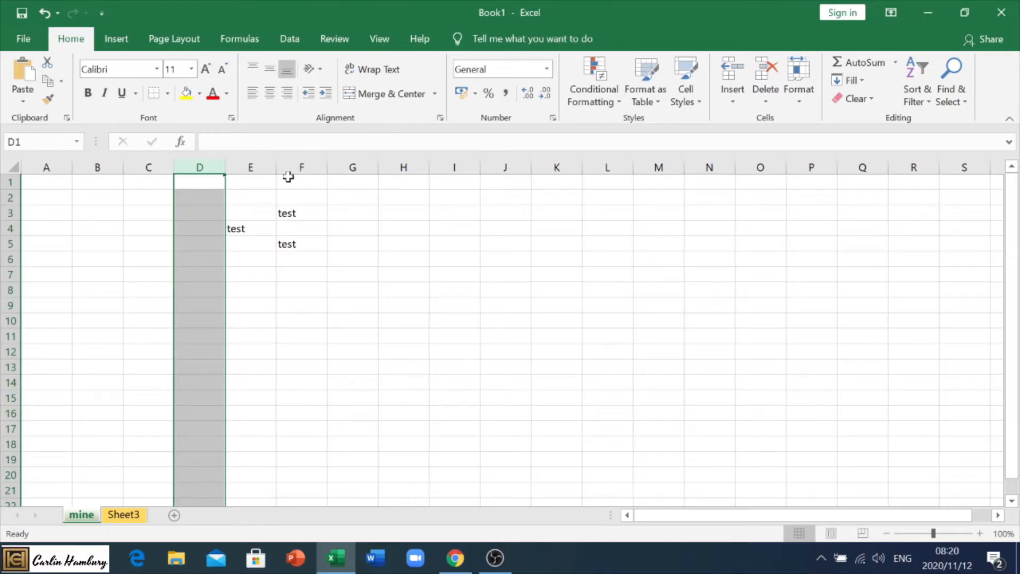
# Insert two blank columns before column F so the entries sit in E4, H3 and H5
pyautogui.click(301, 196)
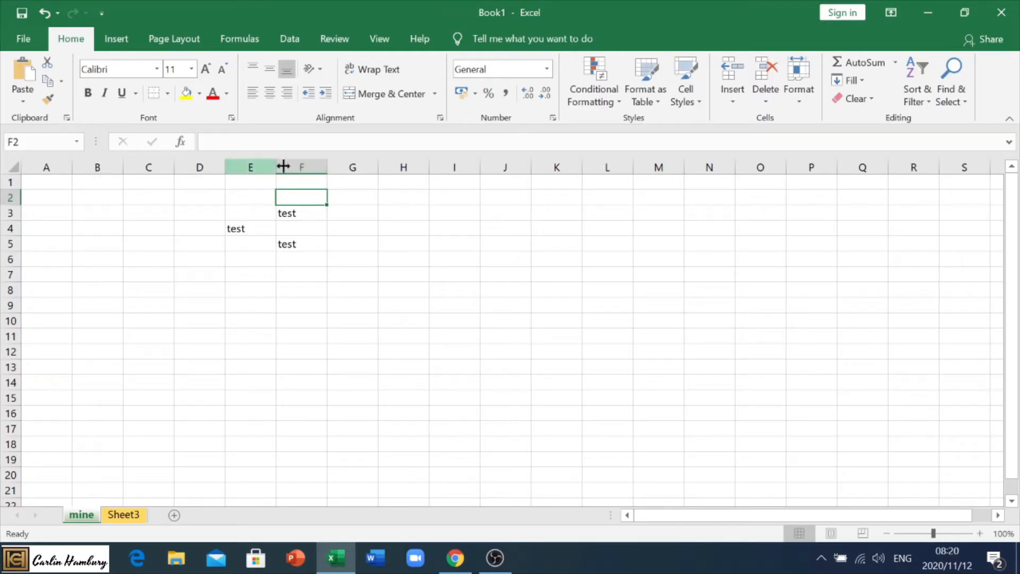
pyautogui.rightClick(301, 166)
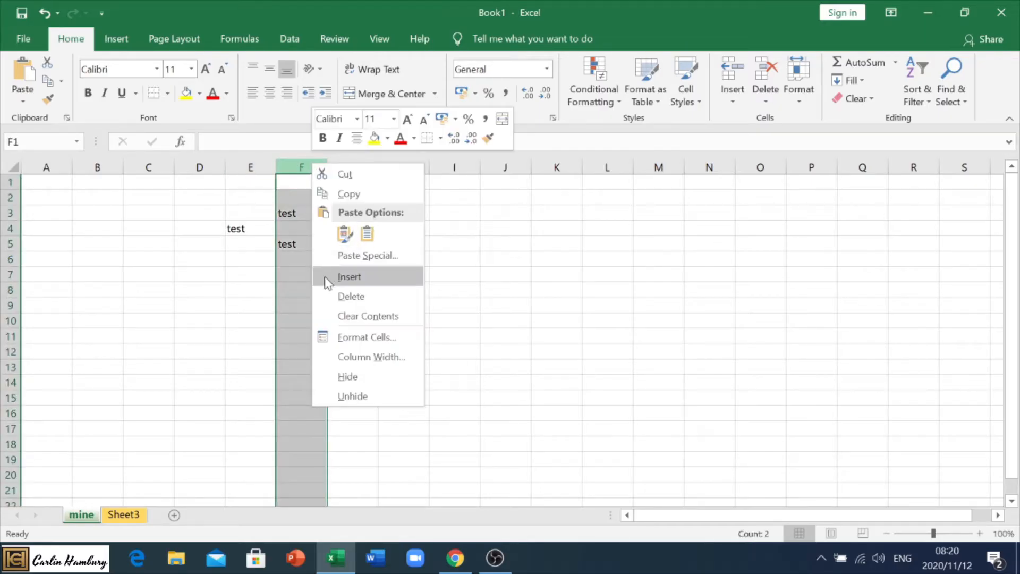
pyautogui.click(350, 276)
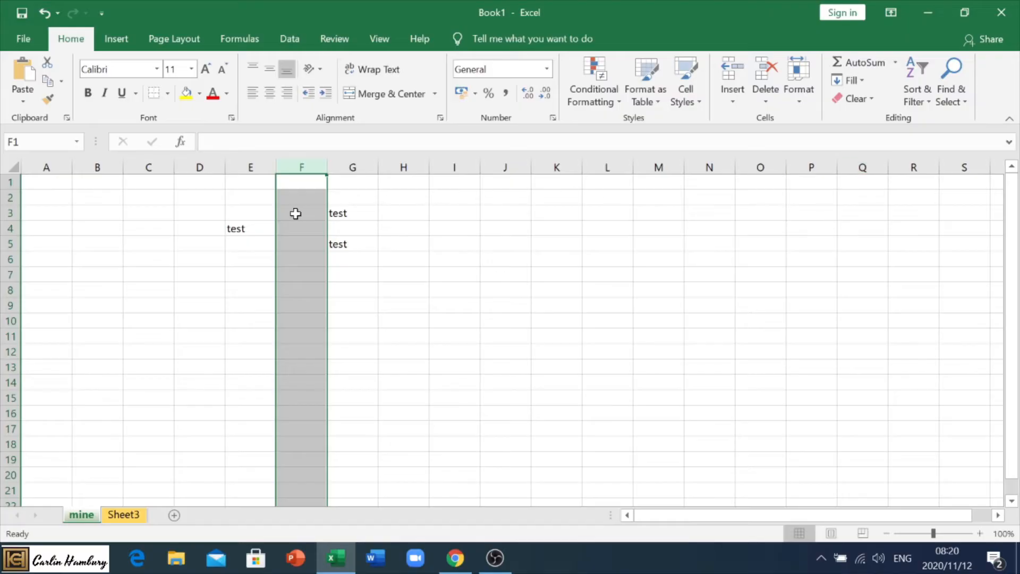
pyautogui.click(250, 227)
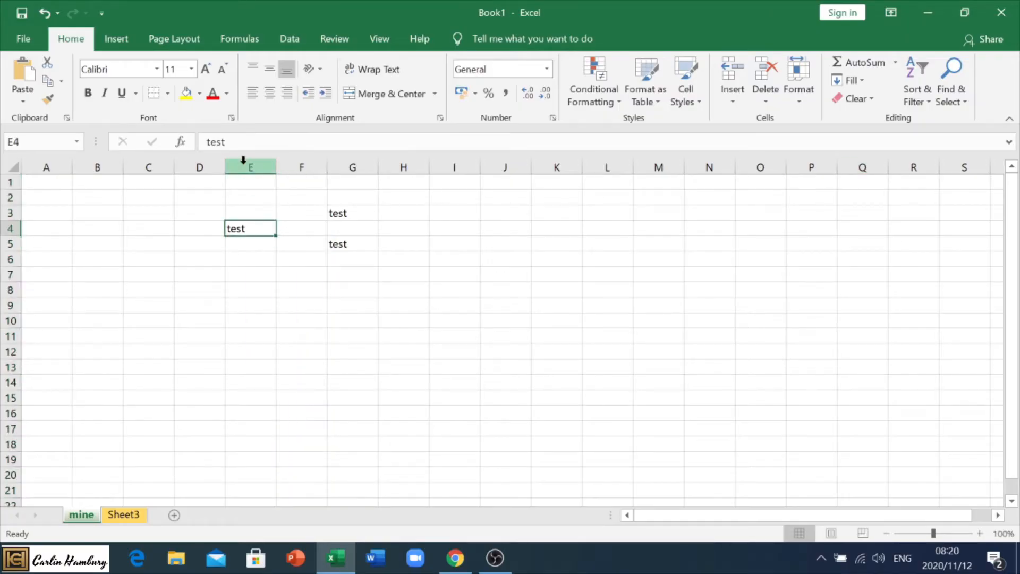
pyautogui.rightClick(301, 167)
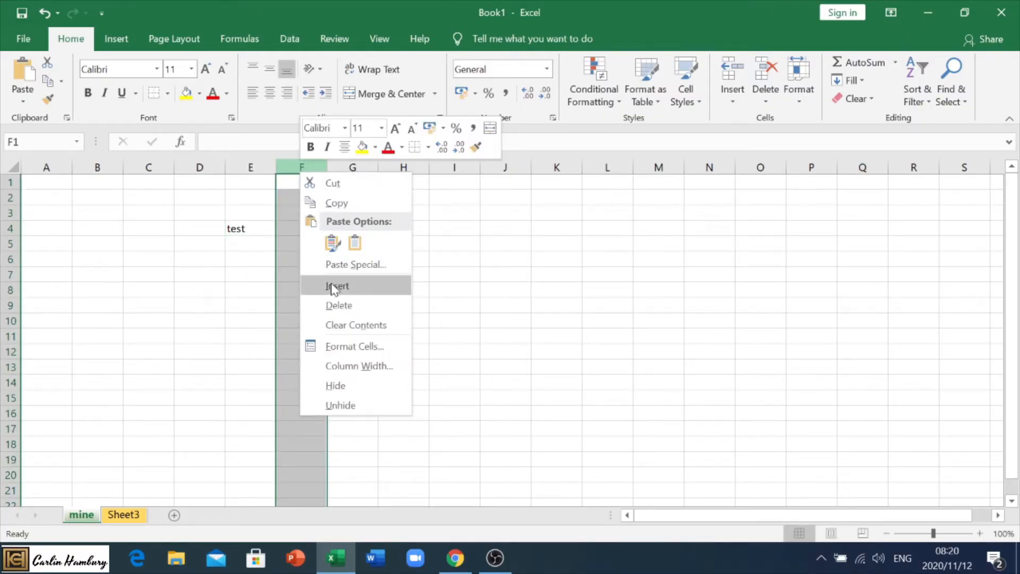
pyautogui.click(337, 286)
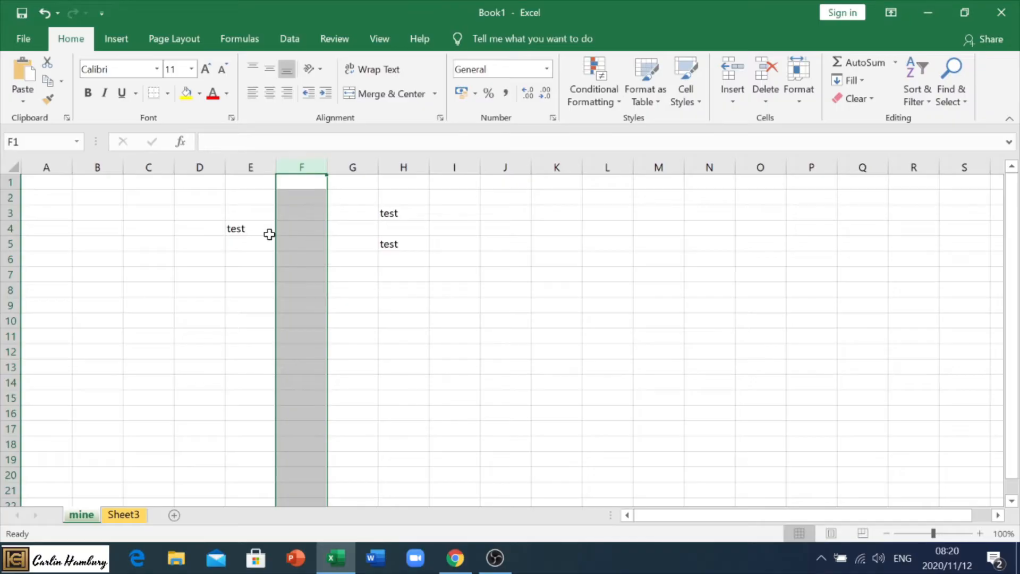
pyautogui.moveTo(512, 231)
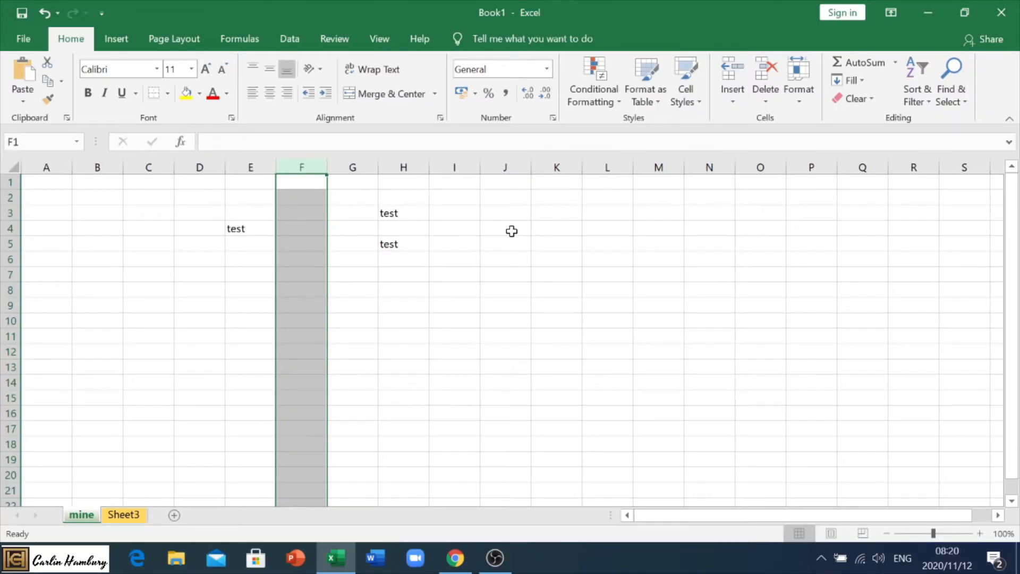
pyautogui.click(402, 243)
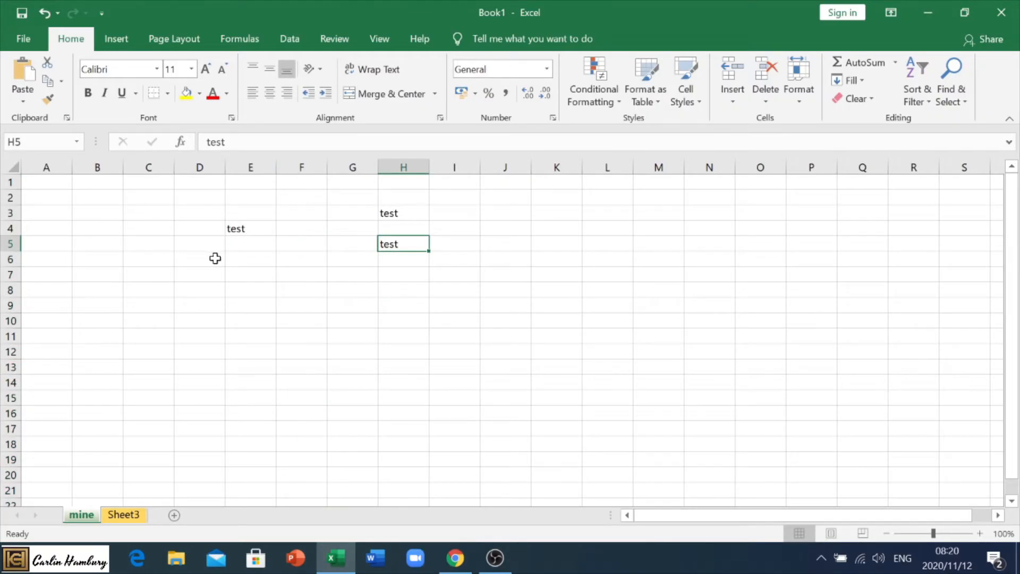
pyautogui.click(250, 258)
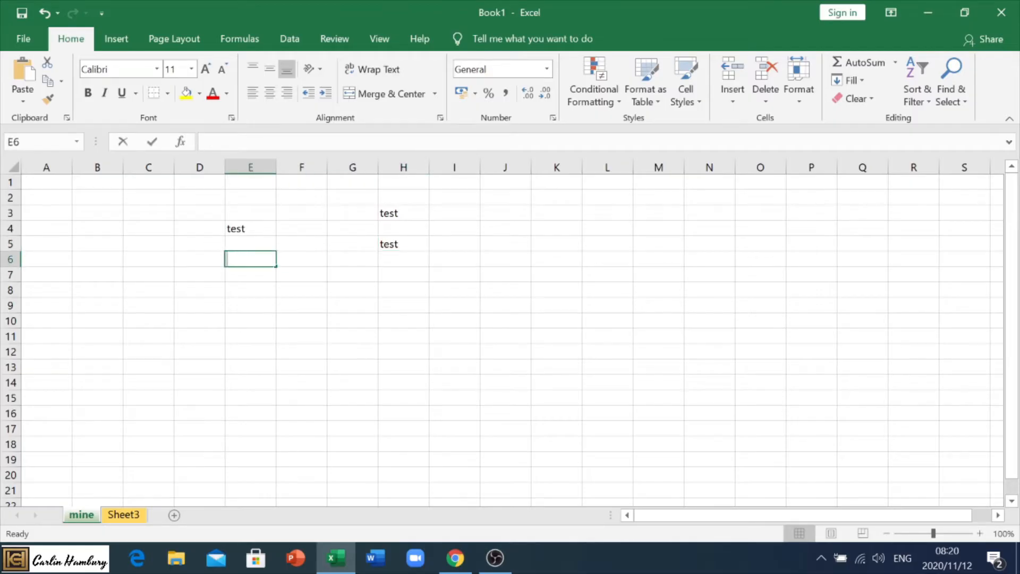
# Insert a blank row above row 2, delete it again and remove columns so the H entries move to column F
pyautogui.write('test')
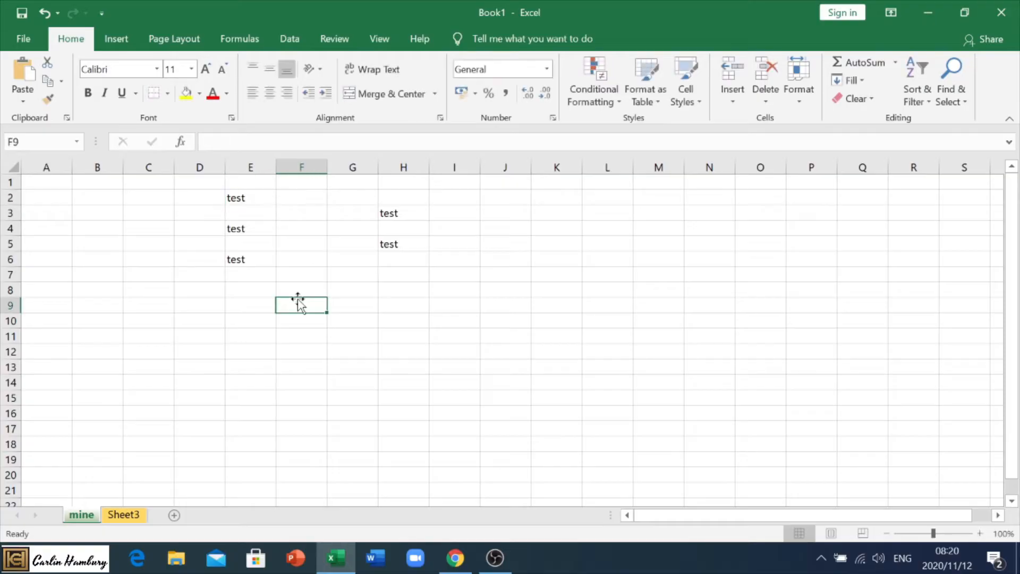
pyautogui.rightClick(9, 197)
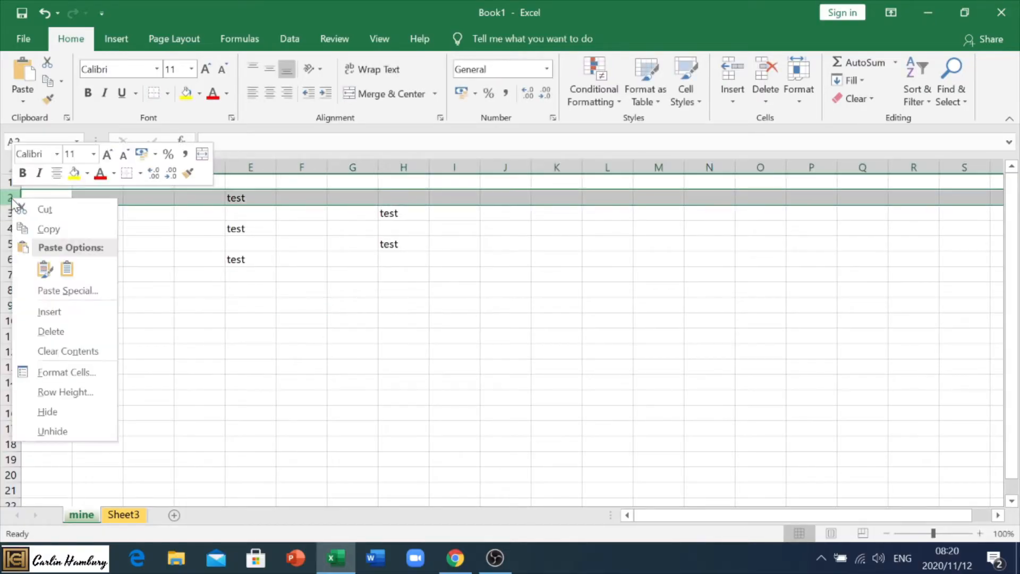
pyautogui.moveTo(54, 311)
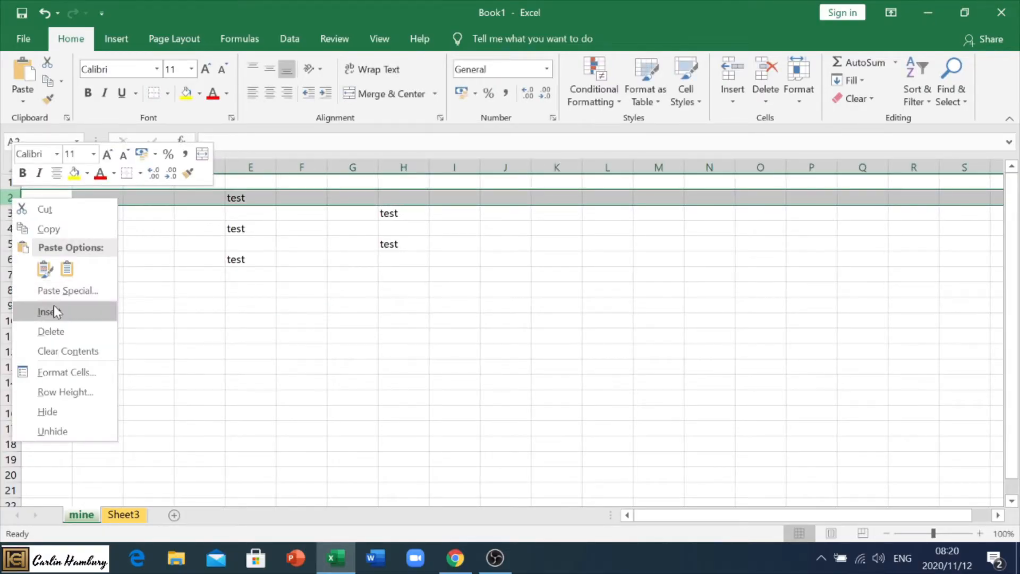
pyautogui.click(45, 311)
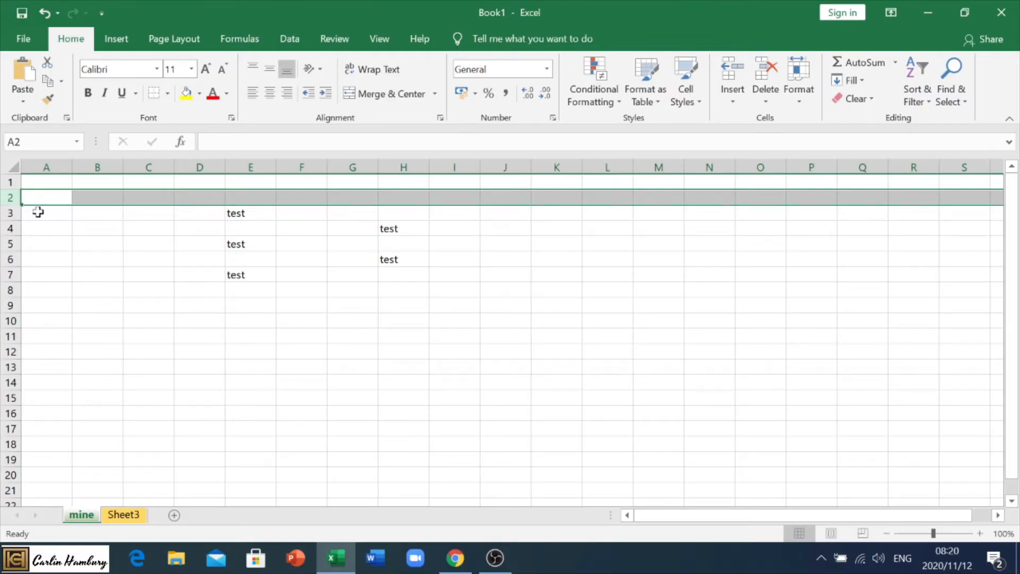
pyautogui.moveTo(10, 193)
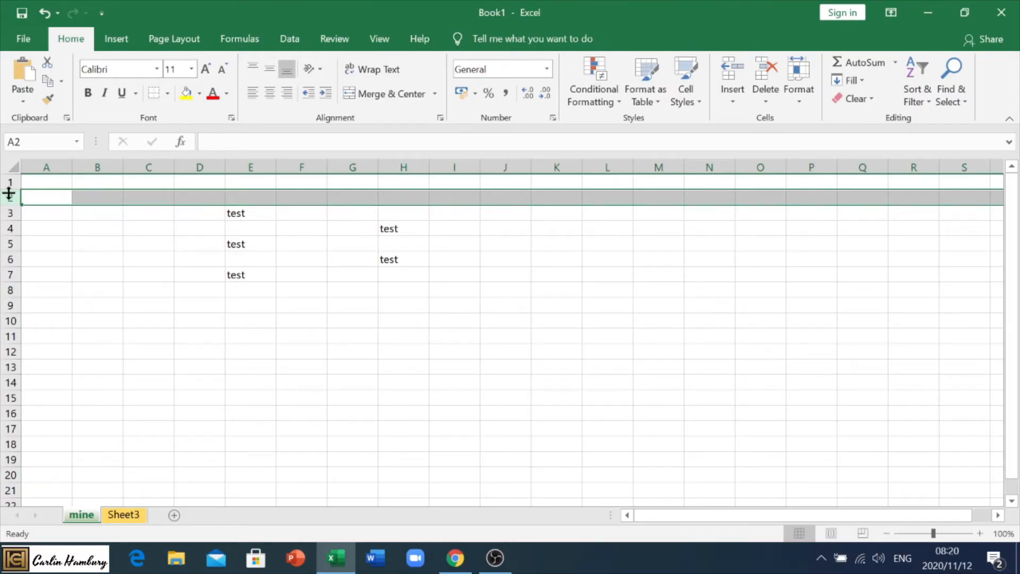
pyautogui.rightClick(10, 196)
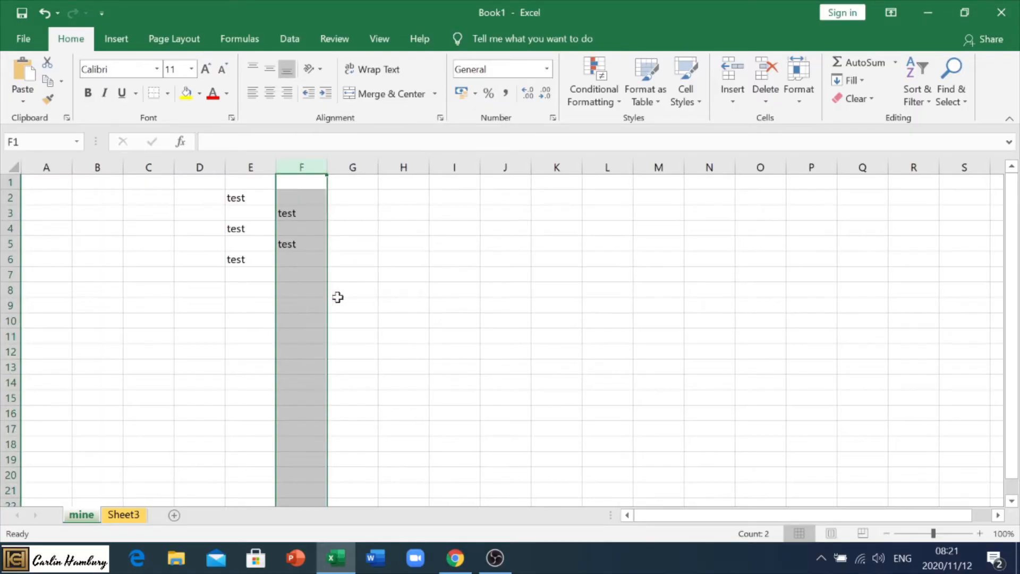
pyautogui.moveTo(321, 291)
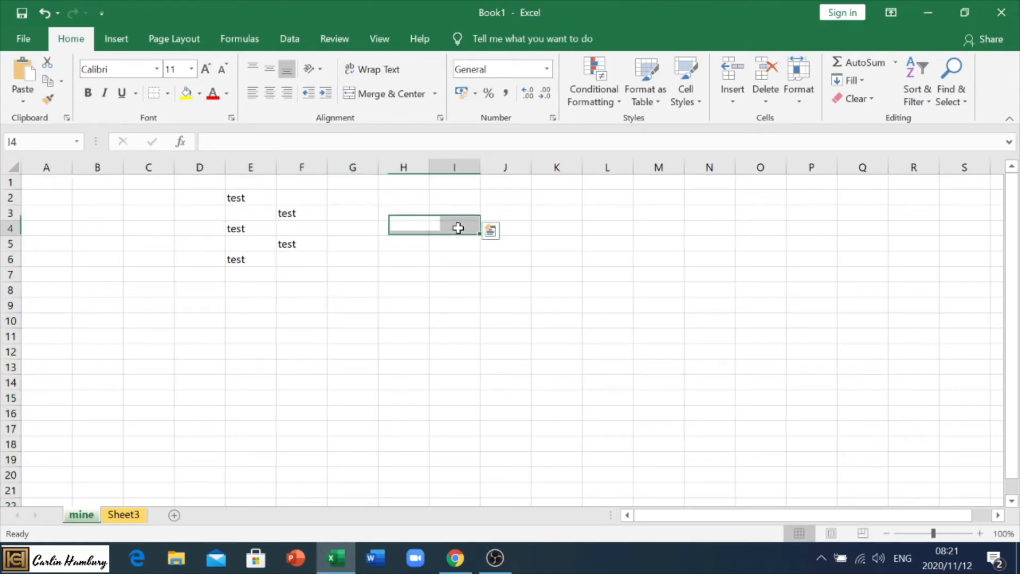
# Merge cells B1 through J2 into one block with Merge & Center
pyautogui.click(96, 181)
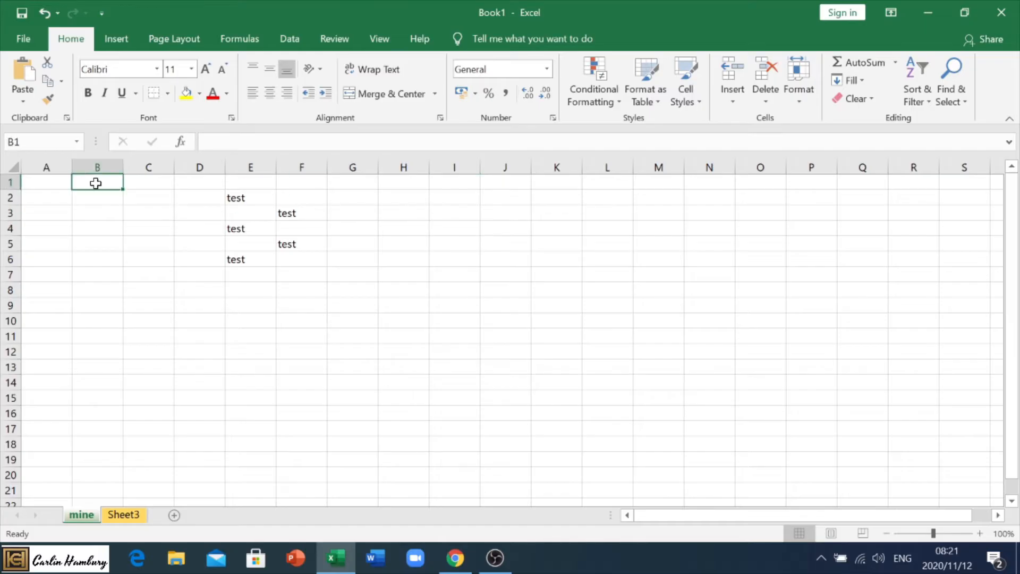
pyautogui.moveTo(95, 182); pyautogui.dragTo(492, 192)
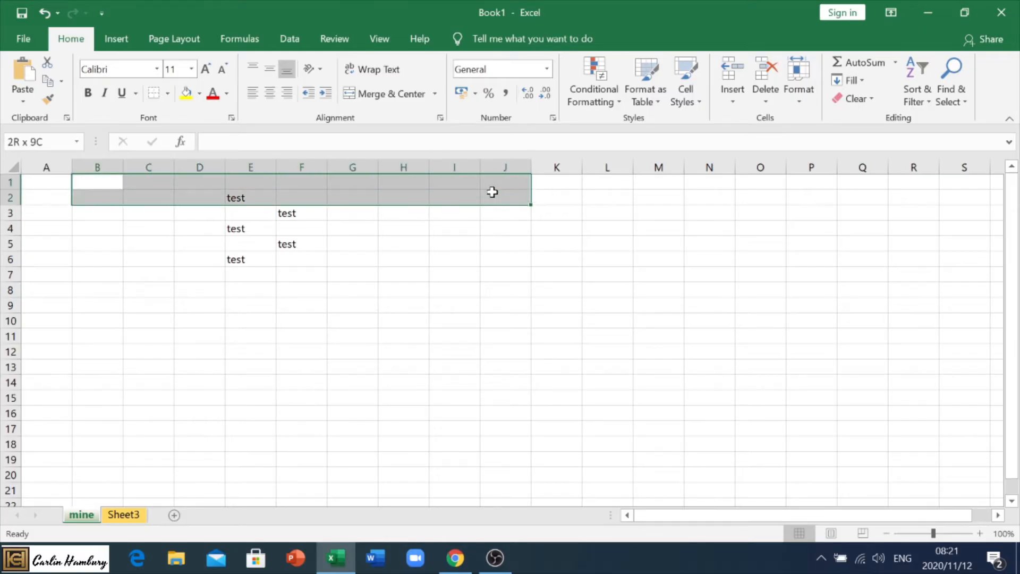
pyautogui.click(97, 167)
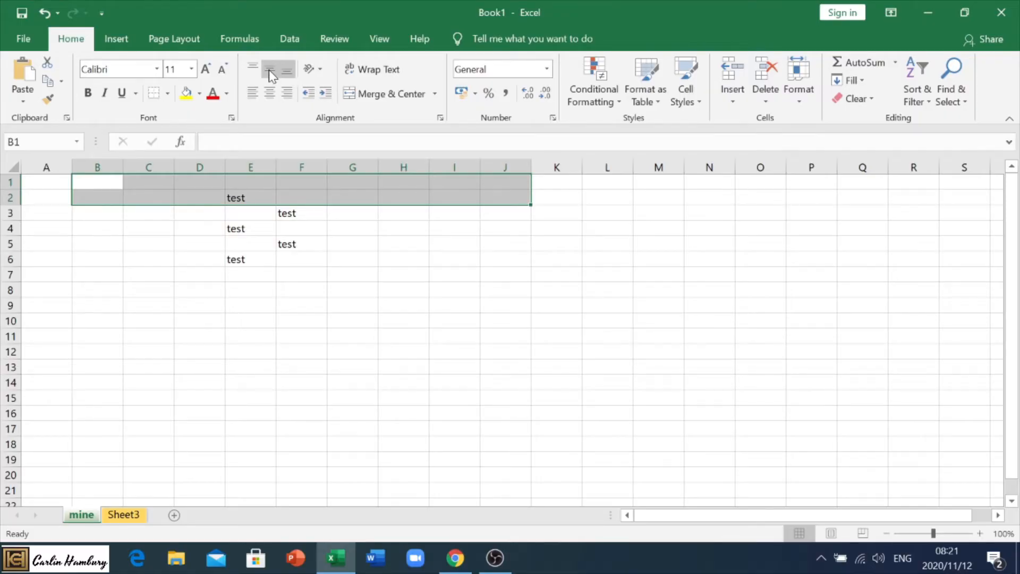
pyautogui.moveTo(381, 102)
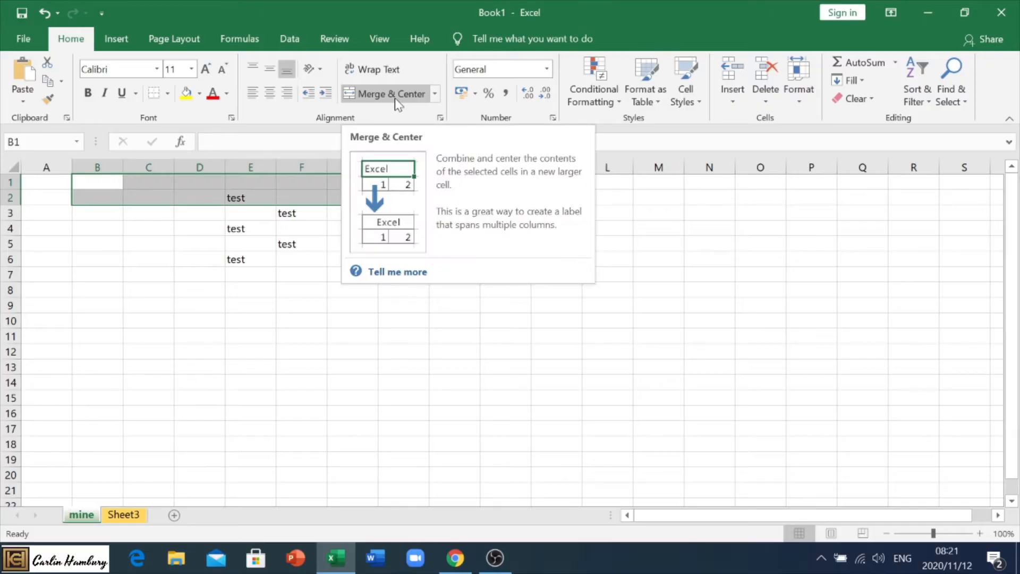
pyautogui.click(390, 93)
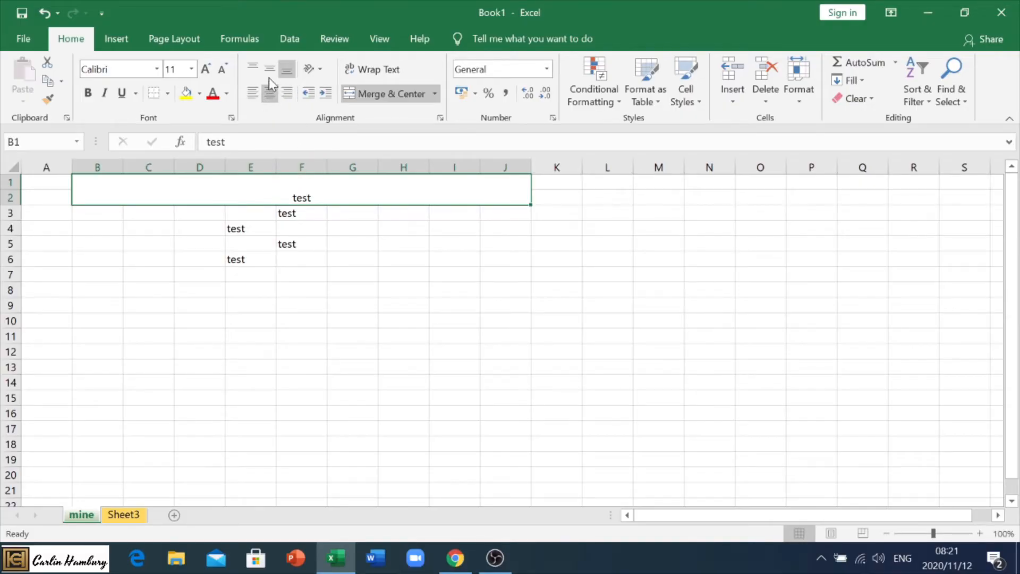
# Centre the test heading vertically and horizontally inside the merged block
pyautogui.click(269, 70)
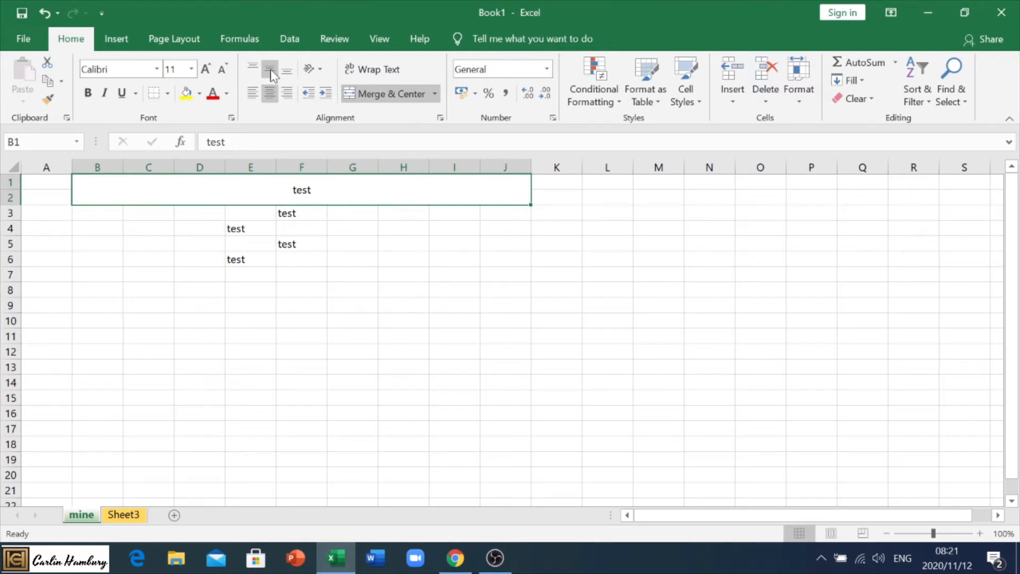
pyautogui.click(253, 69)
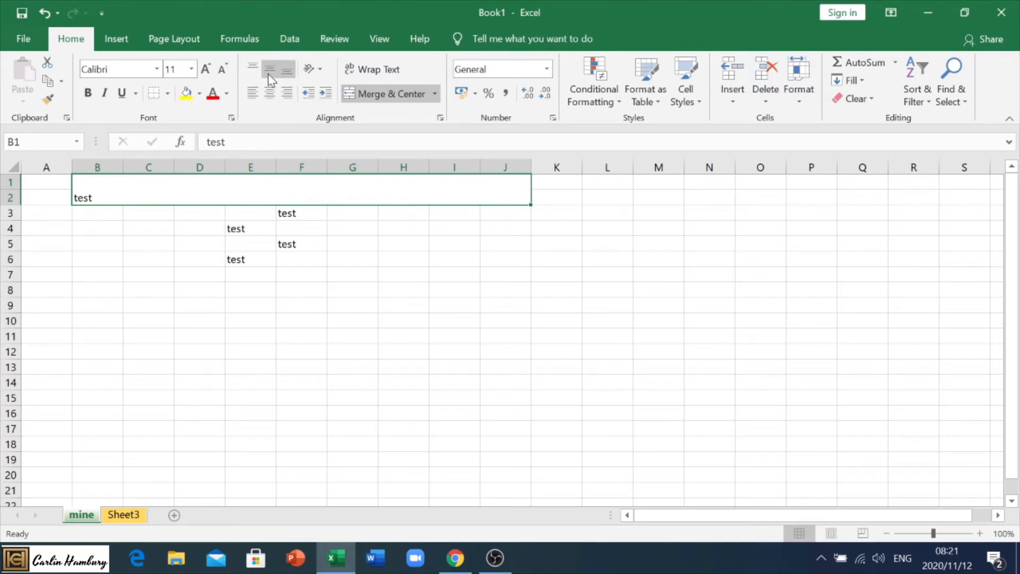
pyautogui.click(268, 70)
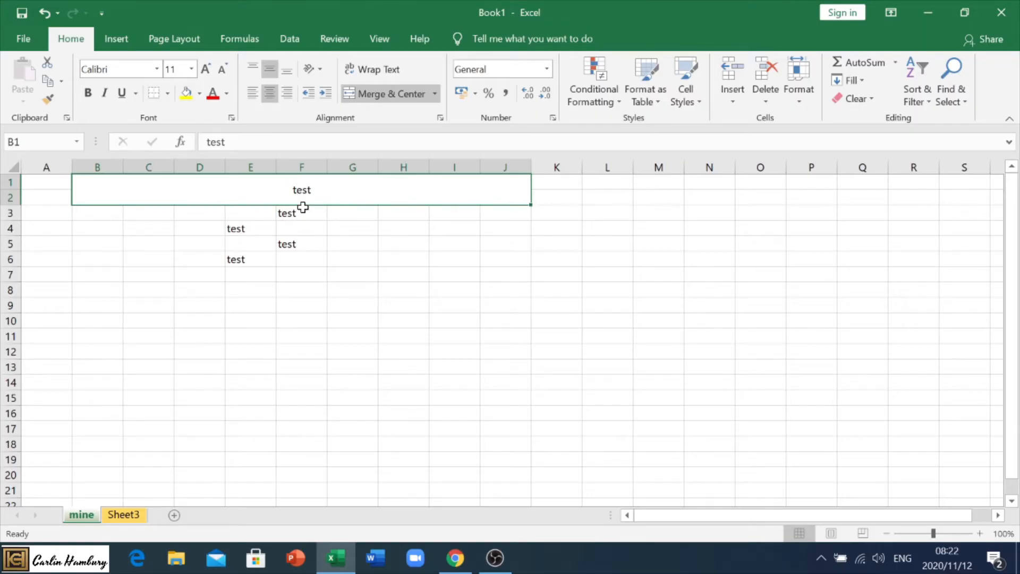
pyautogui.moveTo(175, 207)
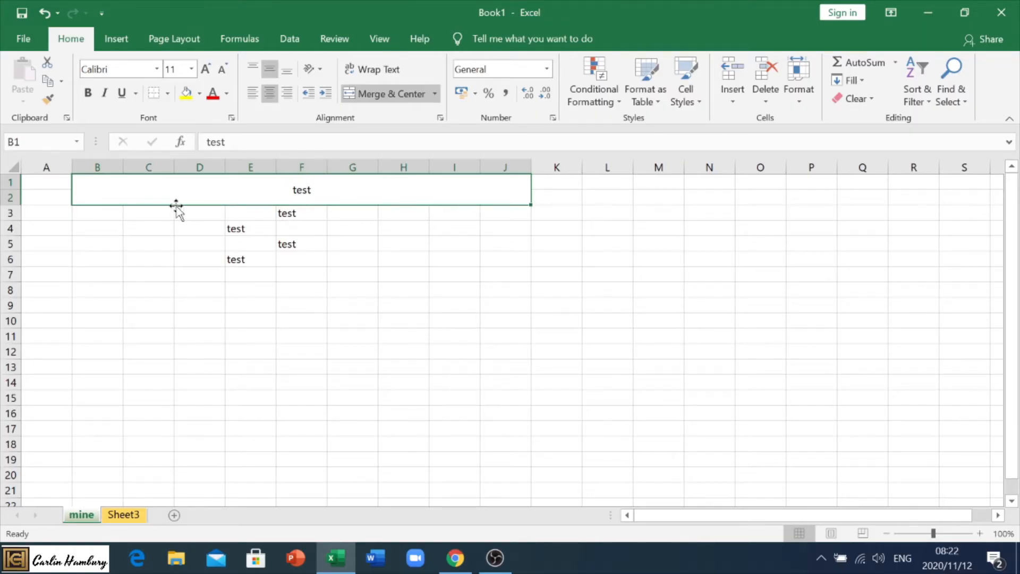
pyautogui.moveTo(303, 194)
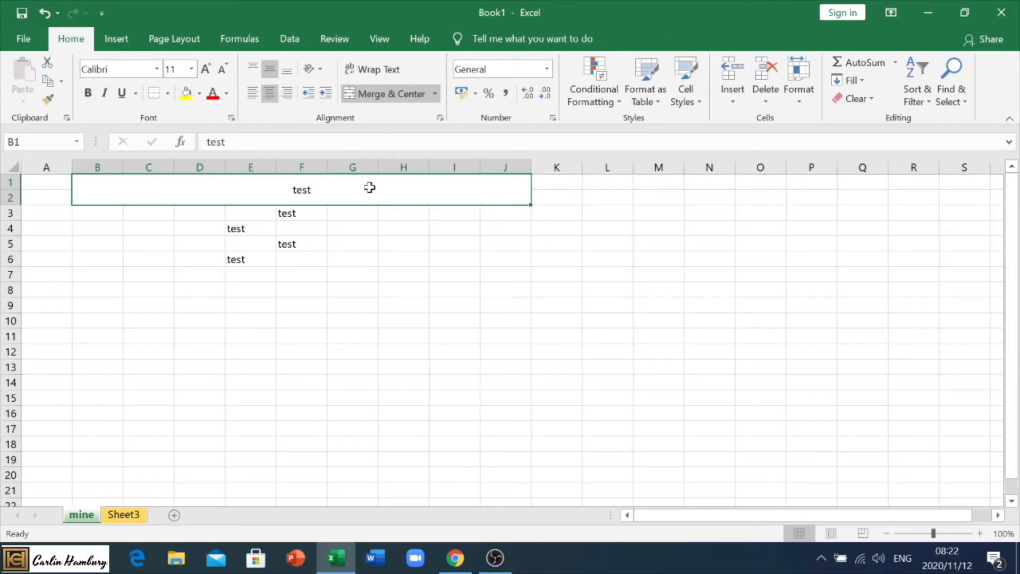
# Enter the long string shdgfkhsgdhfghdsghfgdhsgkfksdgfs in cell F3
pyautogui.click(301, 213)
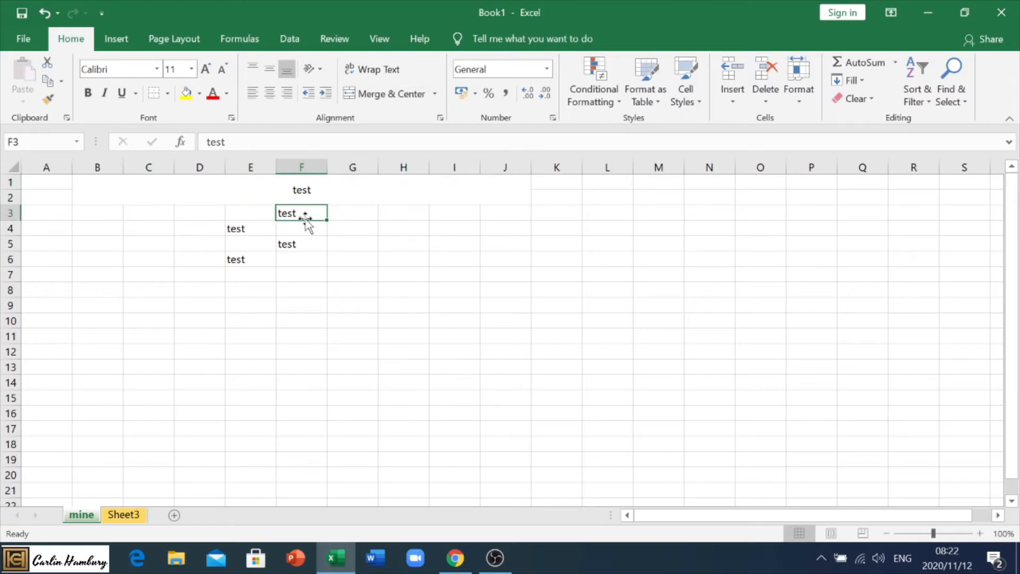
pyautogui.write('shdgfkhsgdhfghdsghfgdhsgkfksdgfs')
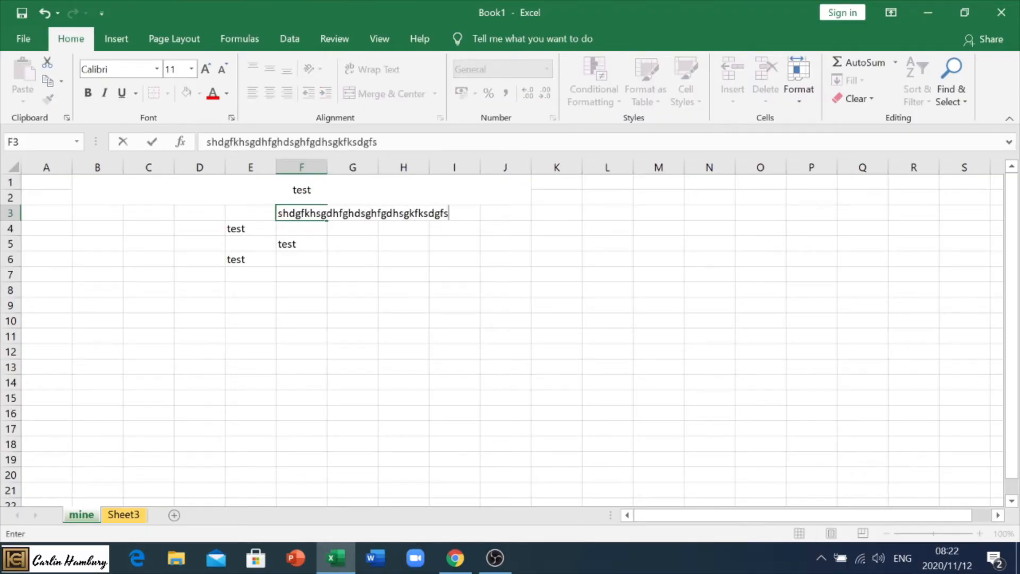
pyautogui.press('Enter')
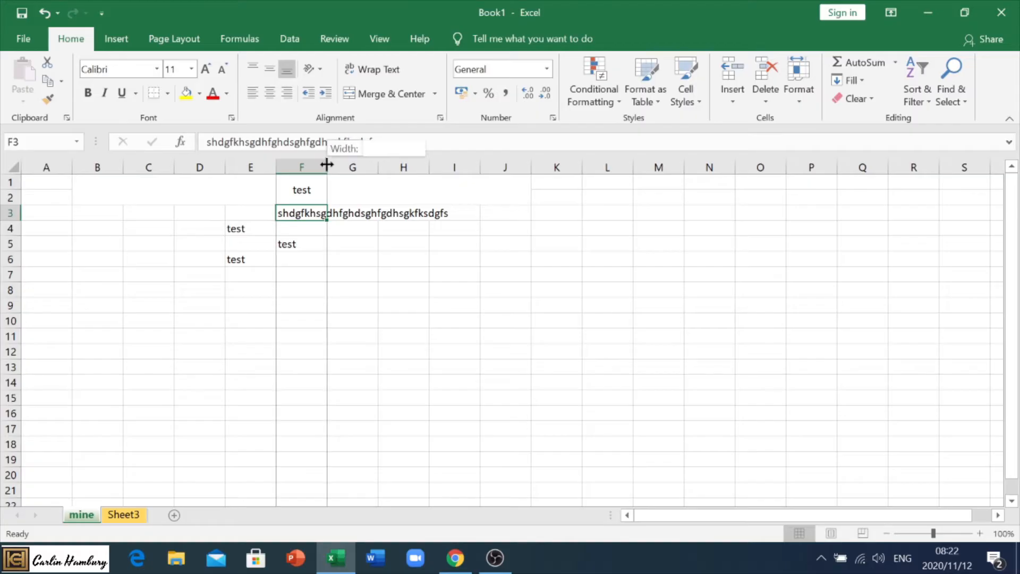
# Widen column F slightly and wrap the long text inside F3
pyautogui.moveTo(326, 167); pyautogui.dragTo(318, 167)
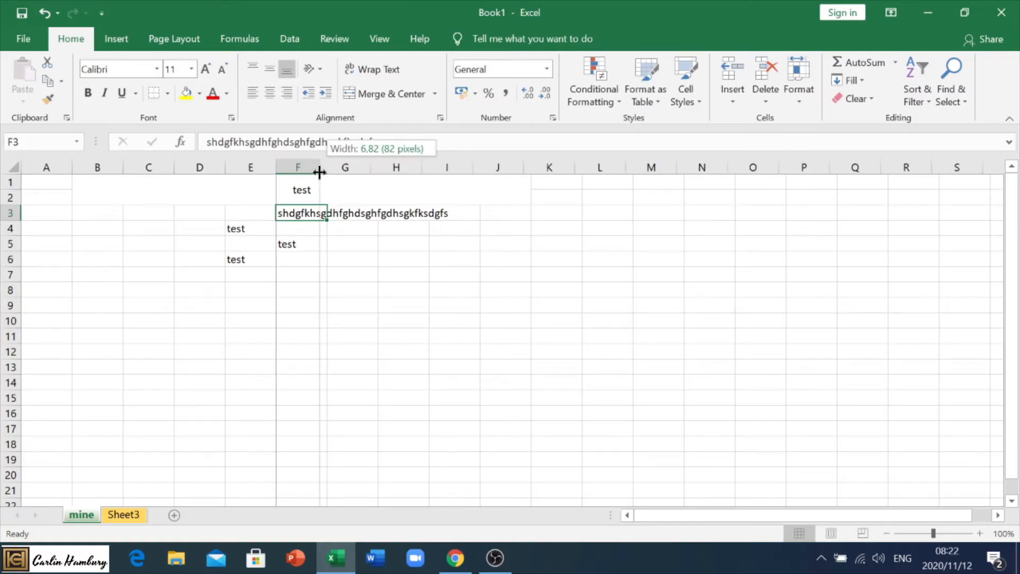
pyautogui.moveTo(319, 167); pyautogui.dragTo(329, 167)
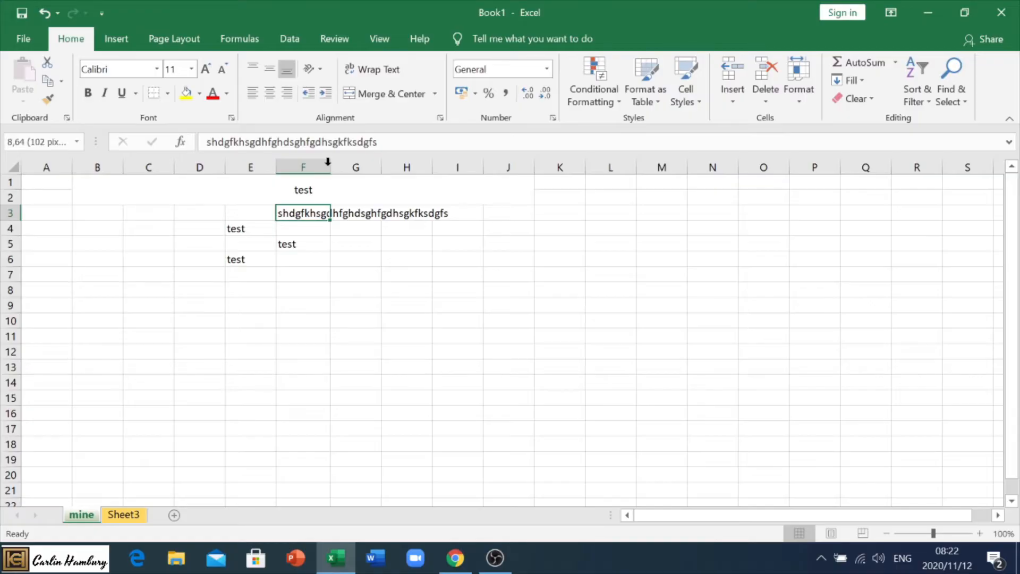
pyautogui.moveTo(329, 166); pyautogui.dragTo(453, 167)
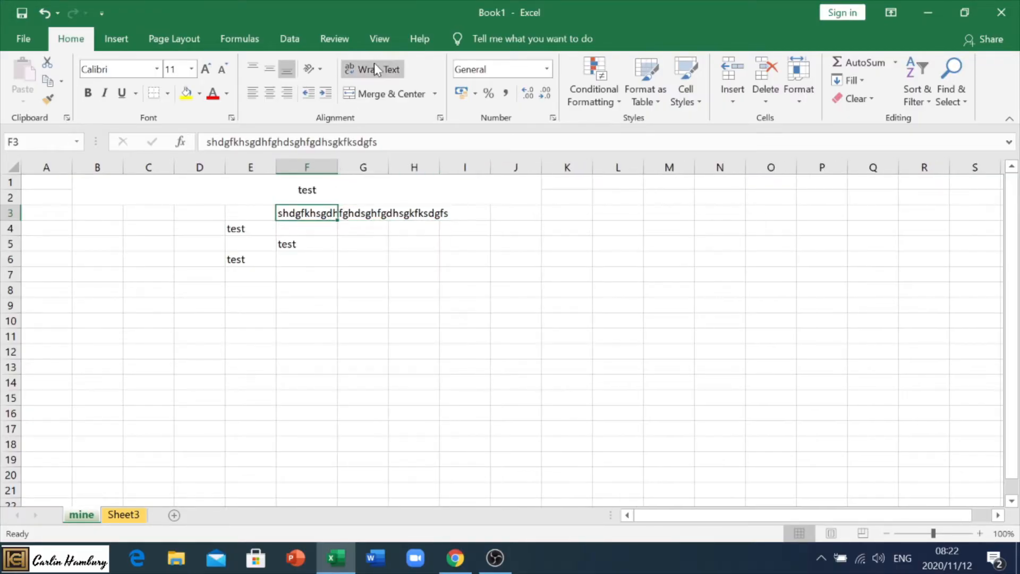
pyautogui.click(379, 69)
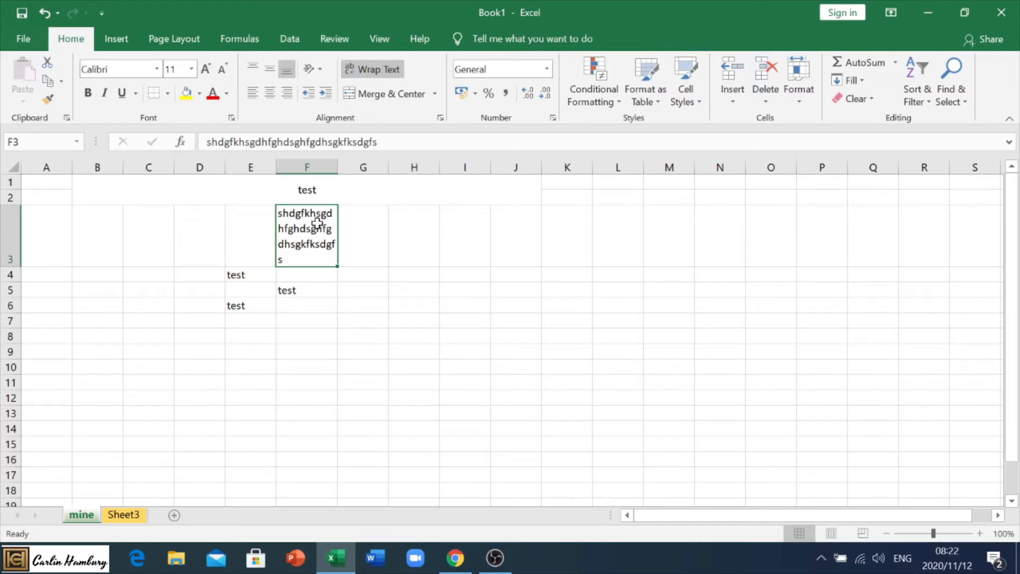
pyautogui.moveTo(288, 292)
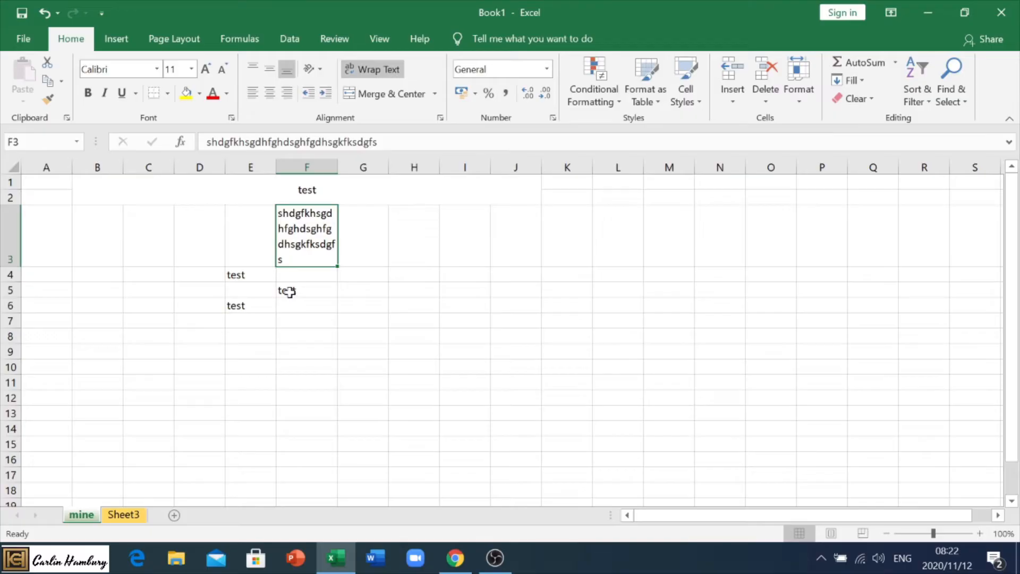
# Give cells B3:J3 borders, red text and a yellow fill
pyautogui.click(98, 234)
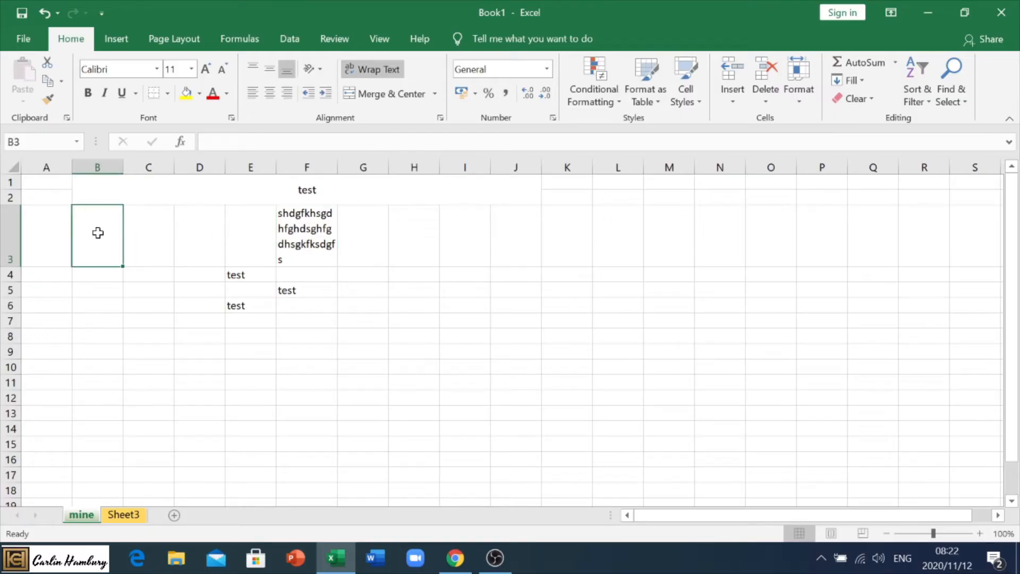
pyautogui.moveTo(97, 234); pyautogui.dragTo(511, 234)
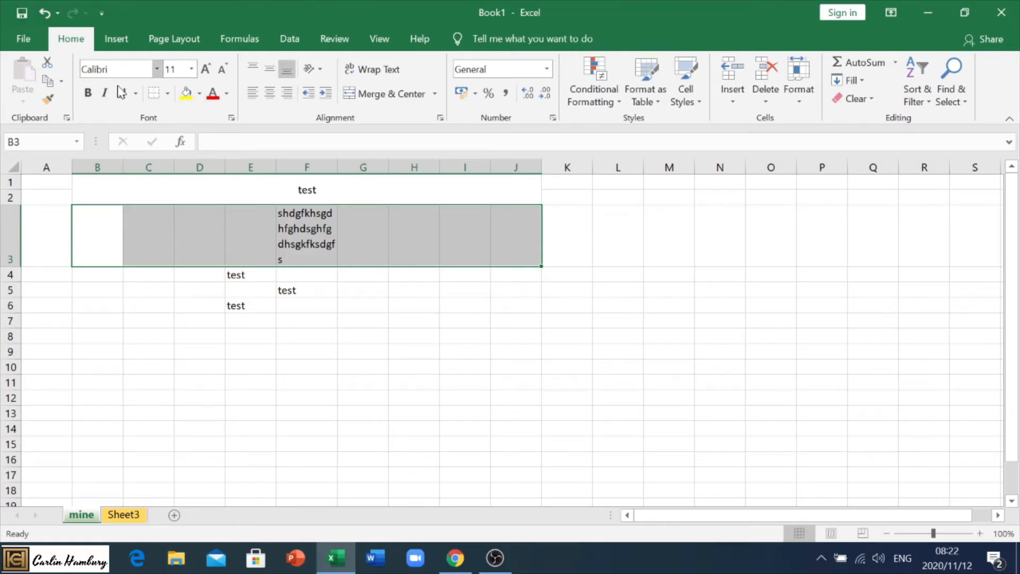
pyautogui.click(168, 94)
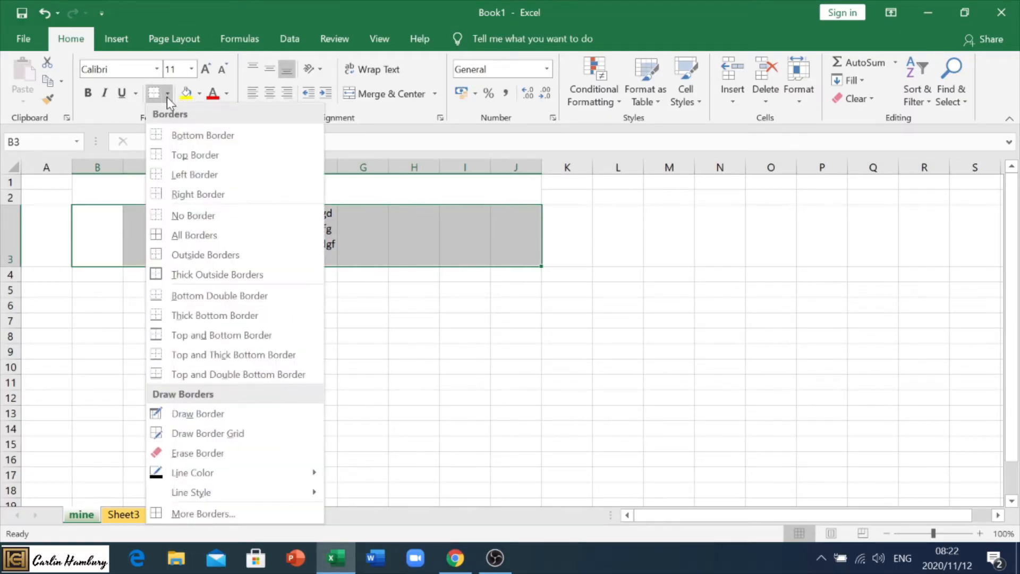
pyautogui.moveTo(205, 254)
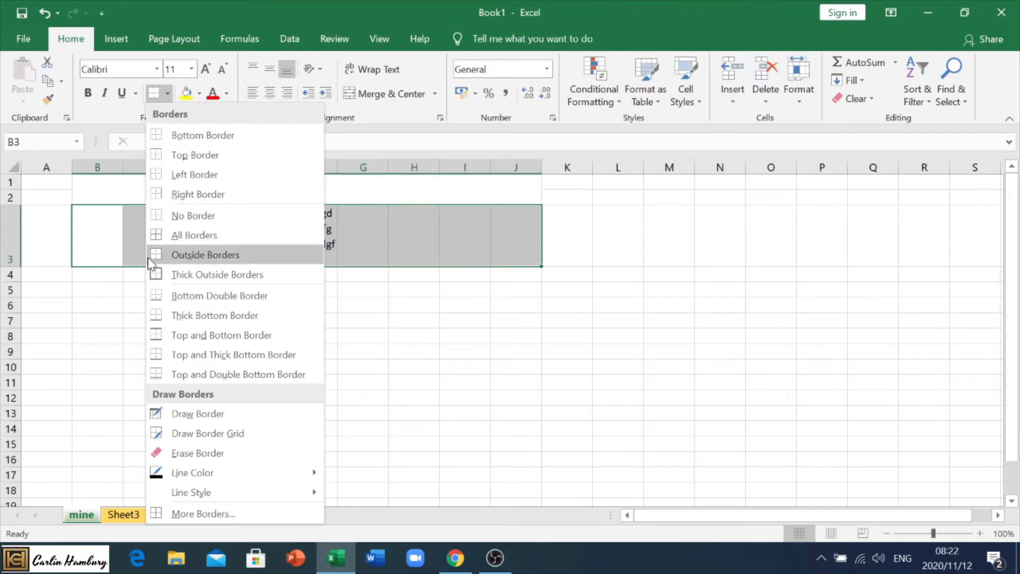
pyautogui.click(205, 254)
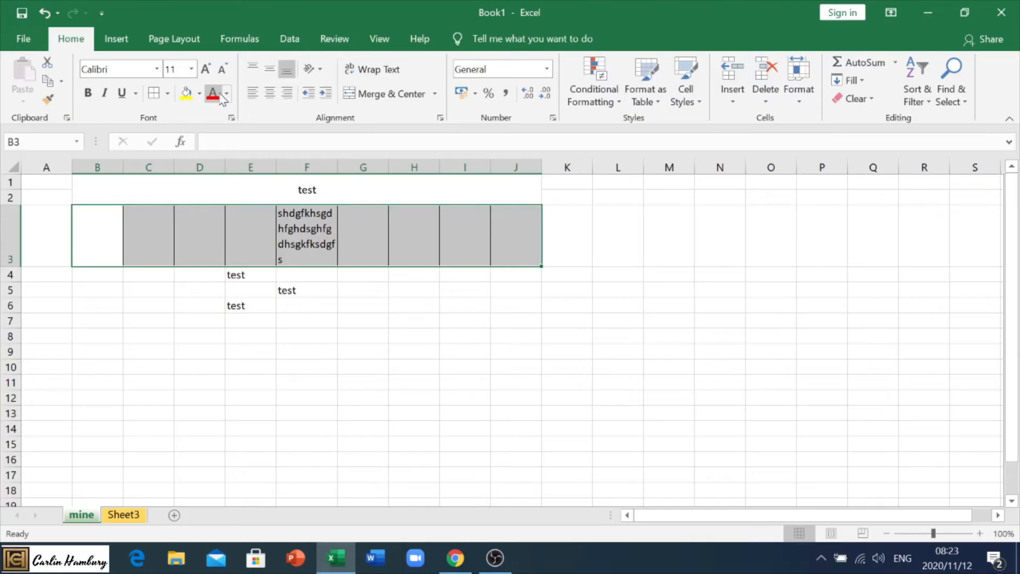
pyautogui.click(185, 94)
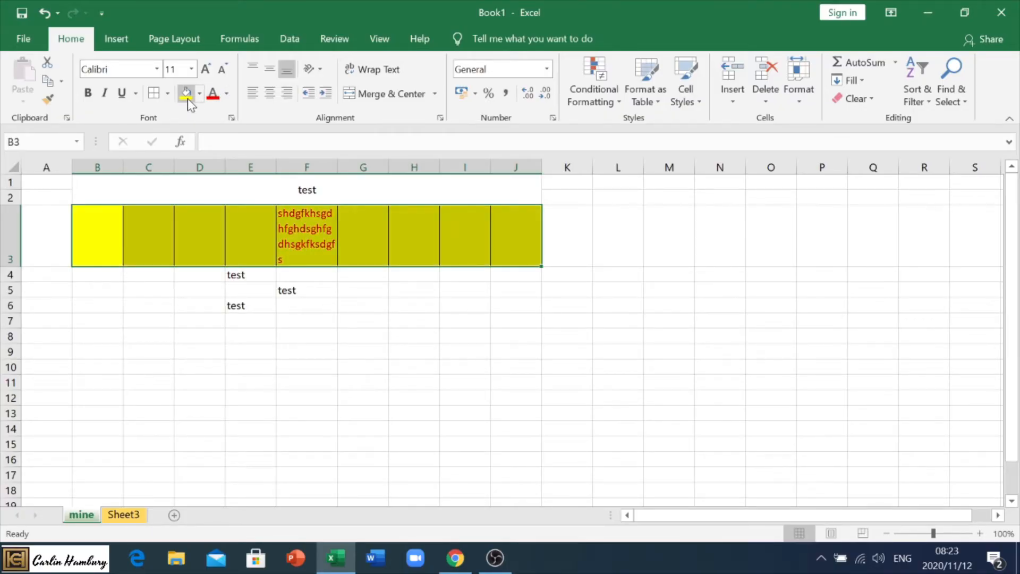
pyautogui.click(166, 94)
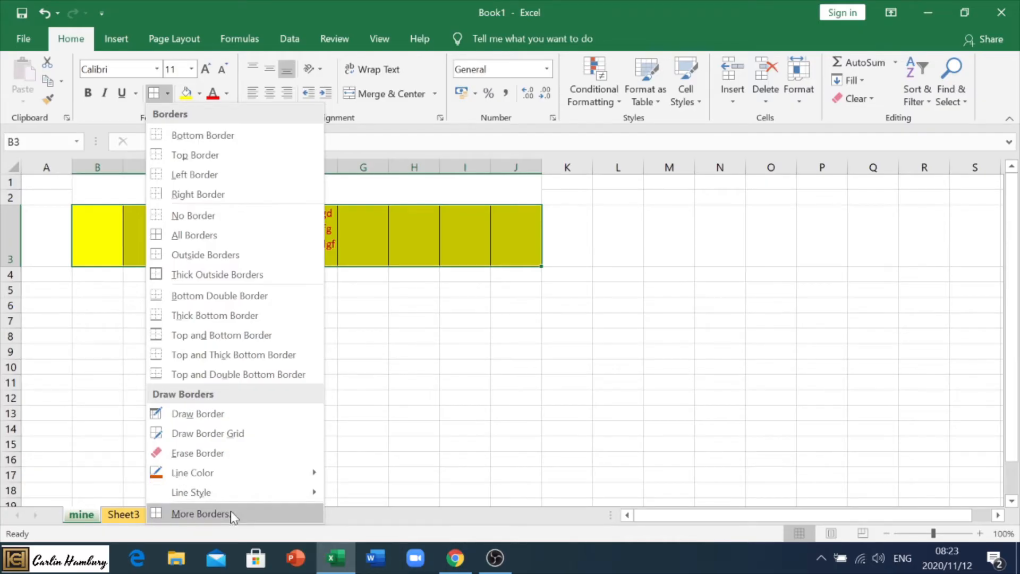
# Set outline and inside borders for B3:J3 in the More Borders dialog and apply them
pyautogui.click(201, 513)
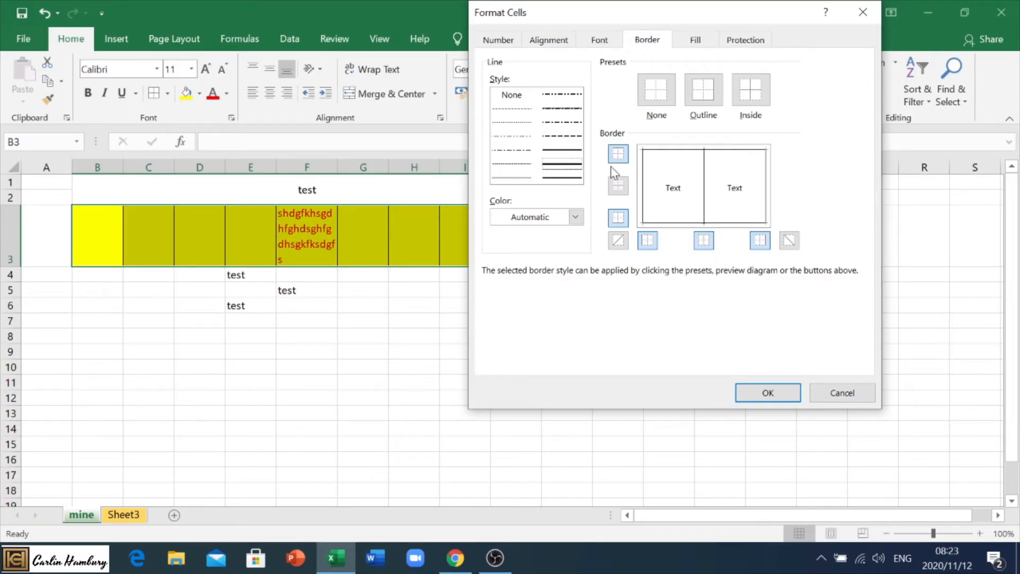
pyautogui.click(617, 153)
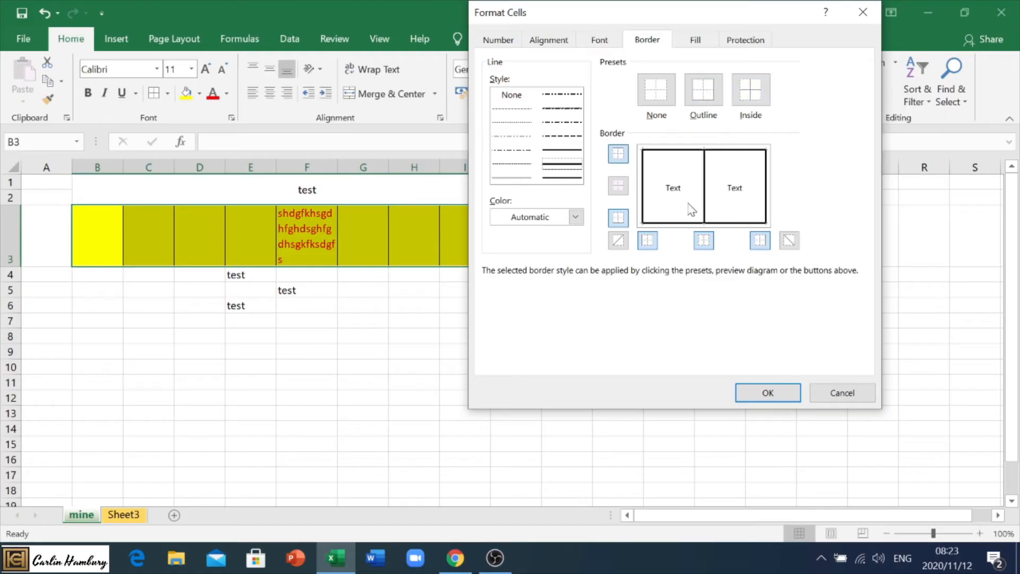
pyautogui.click(575, 217)
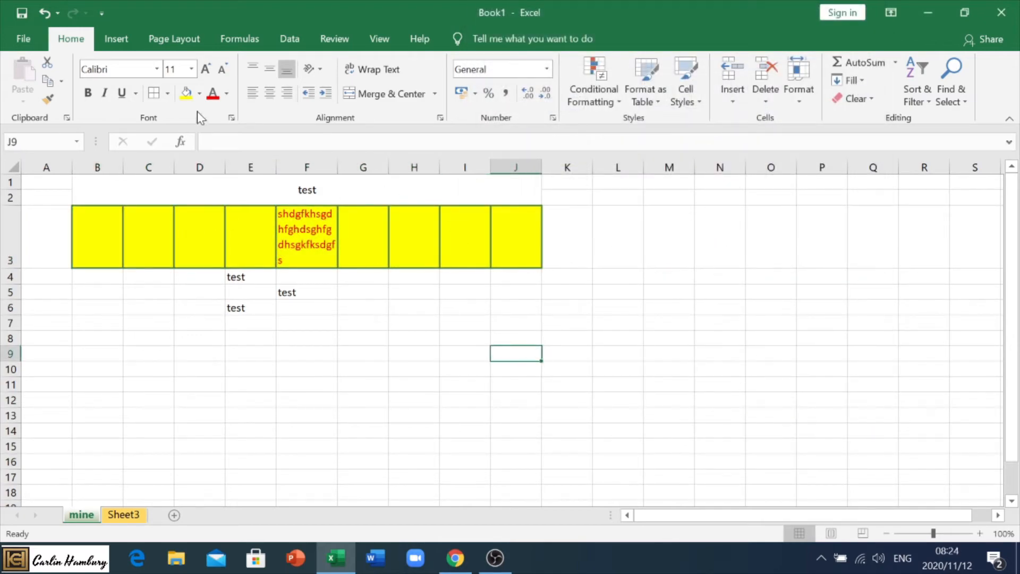
pyautogui.click(153, 94)
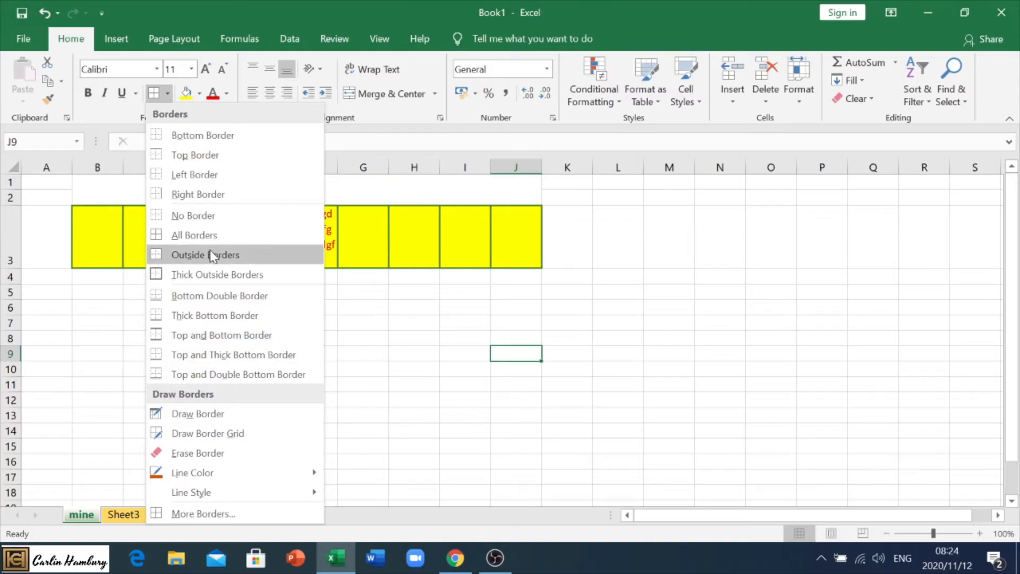
pyautogui.click(205, 254)
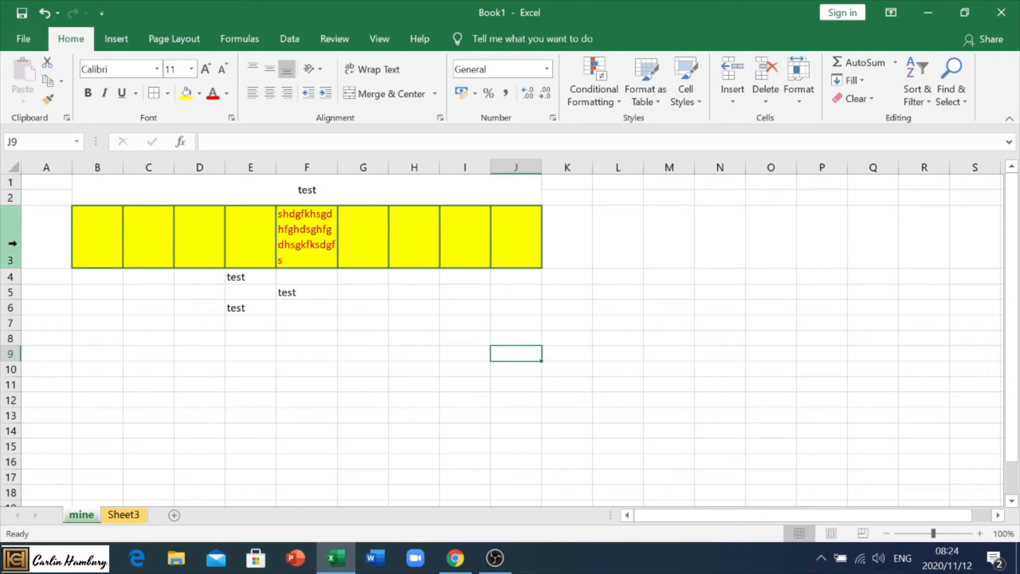
# Set row 3 to a height of 75
pyautogui.click(9, 242)
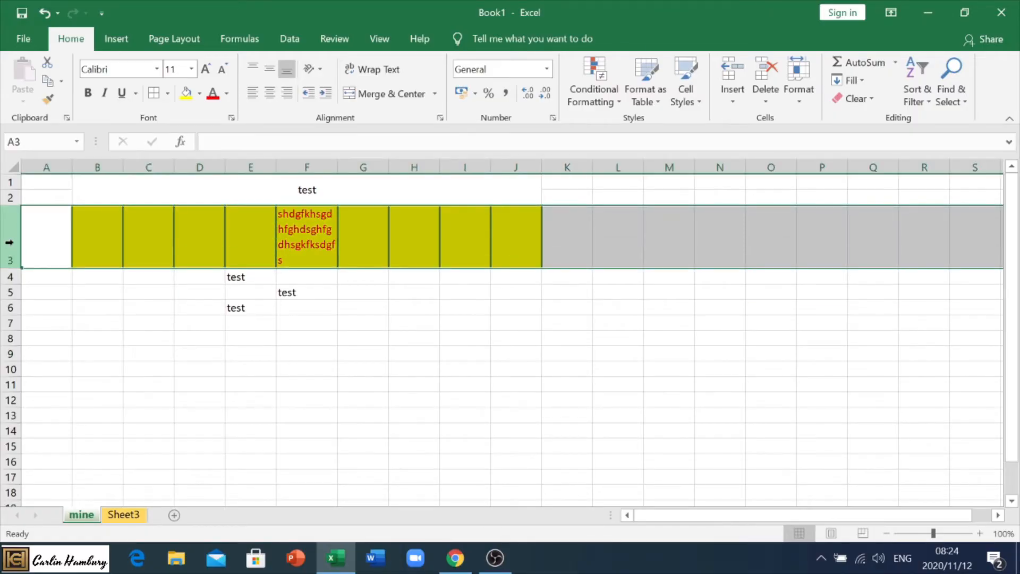
pyautogui.rightClick(9, 241)
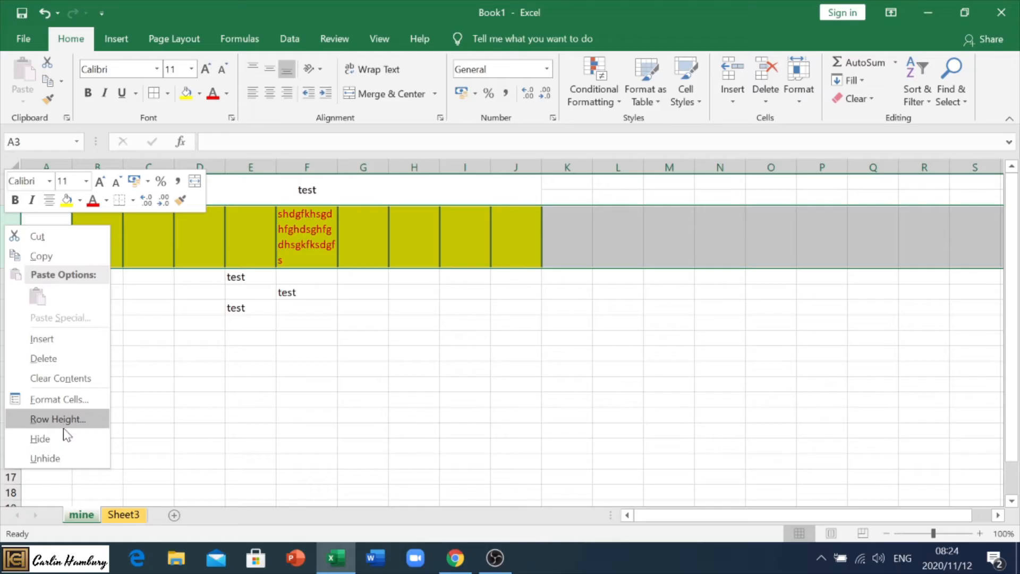
pyautogui.click(57, 418)
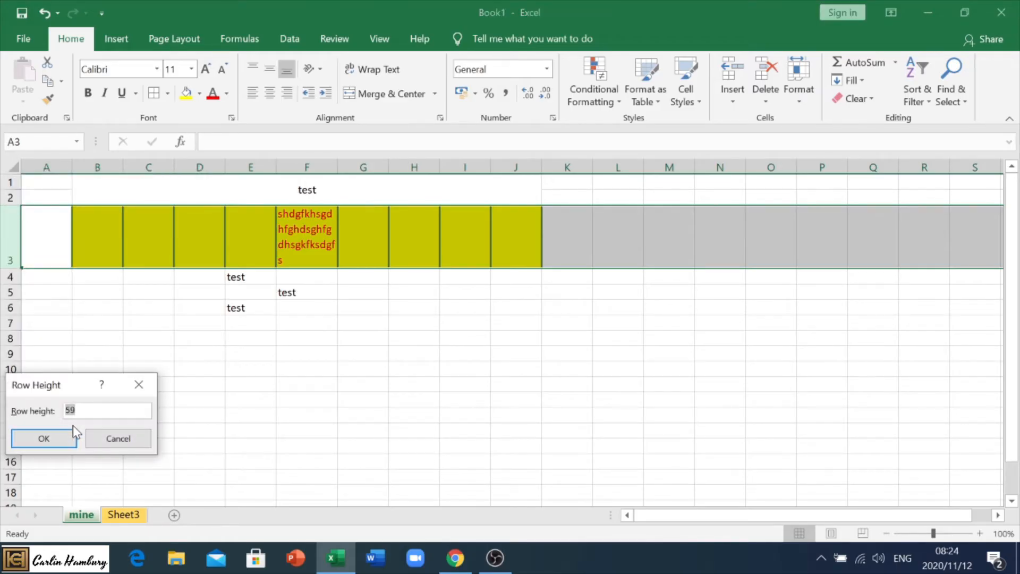
pyautogui.write('75')
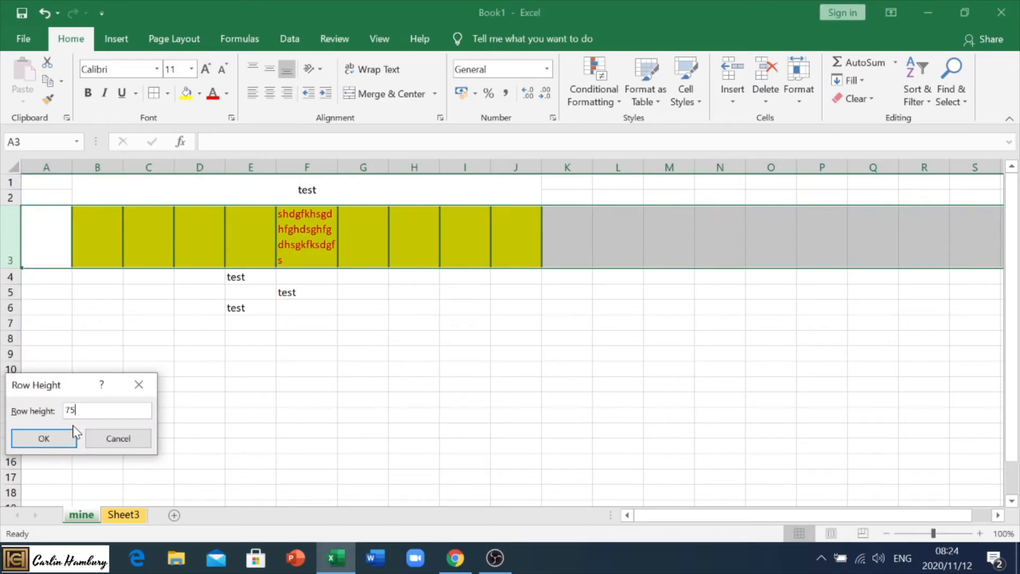
pyautogui.click(42, 438)
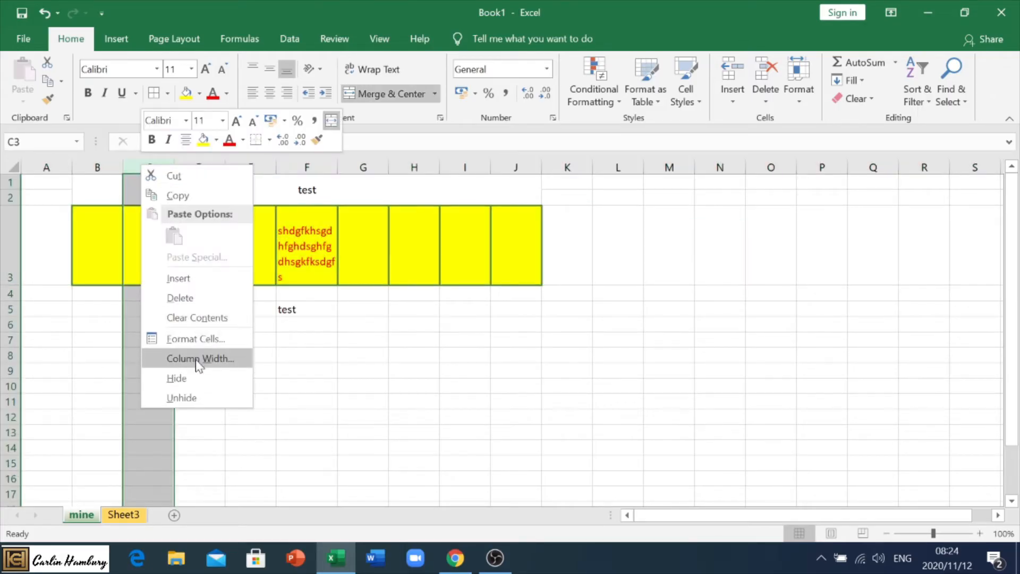
# Set column C to a width of 10
pyautogui.click(200, 359)
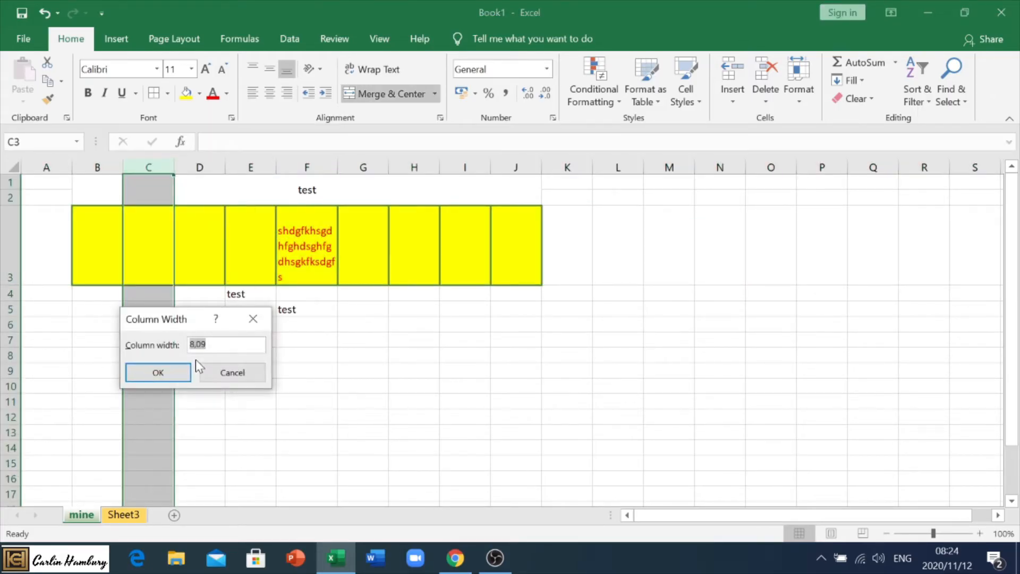
pyautogui.write('10')
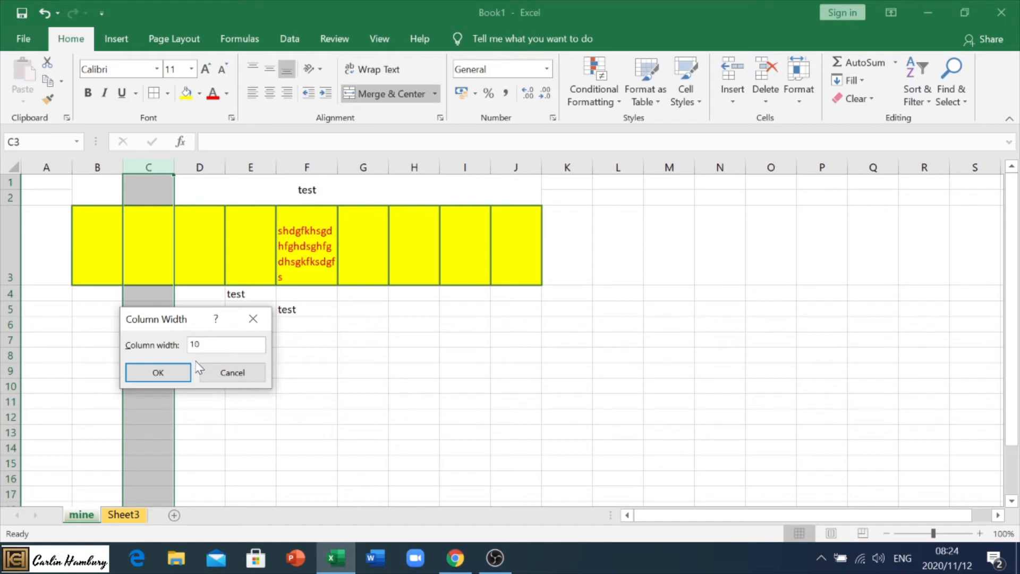
pyautogui.click(157, 372)
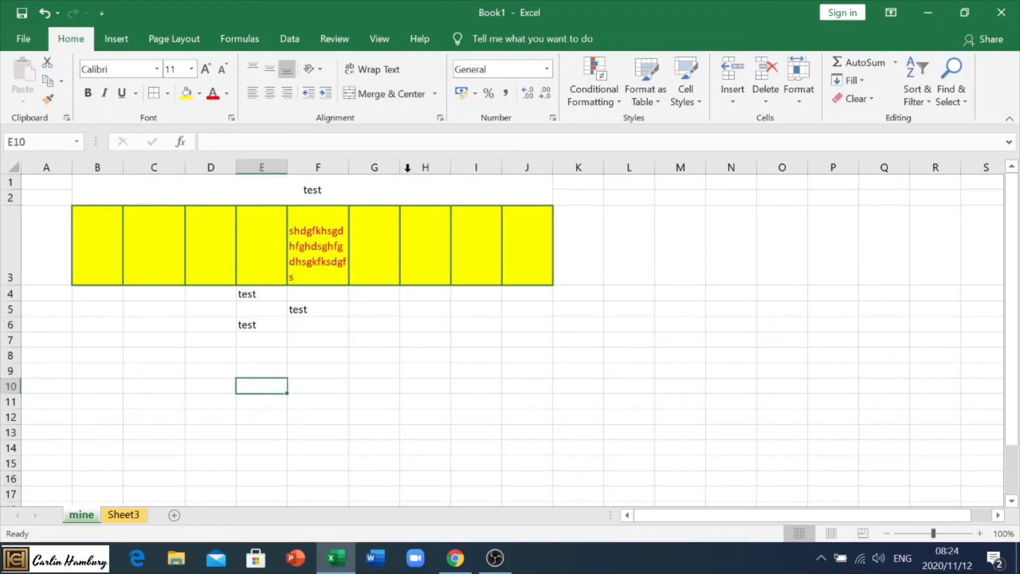
pyautogui.moveTo(349, 424)
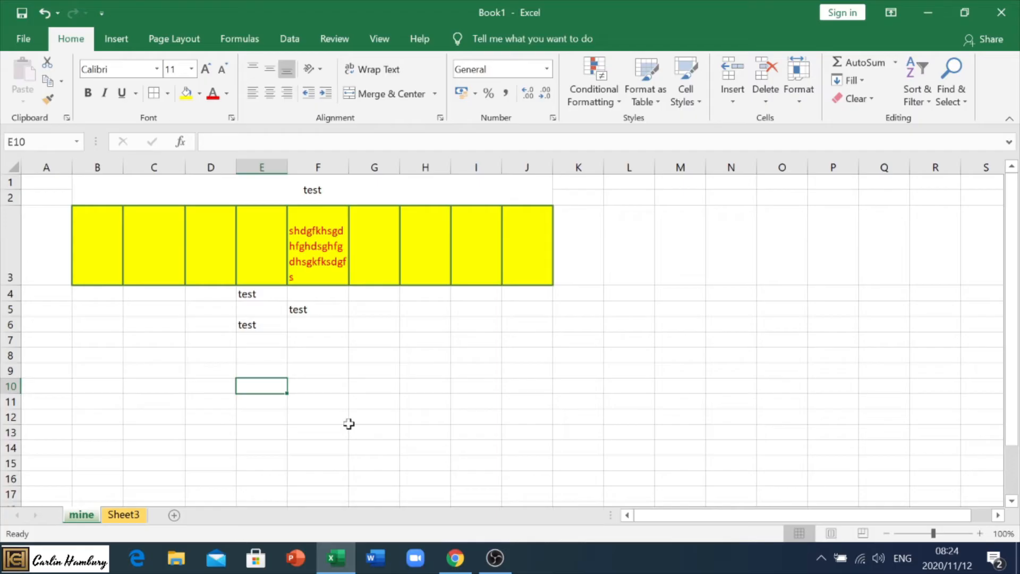
pyautogui.click(426, 384)
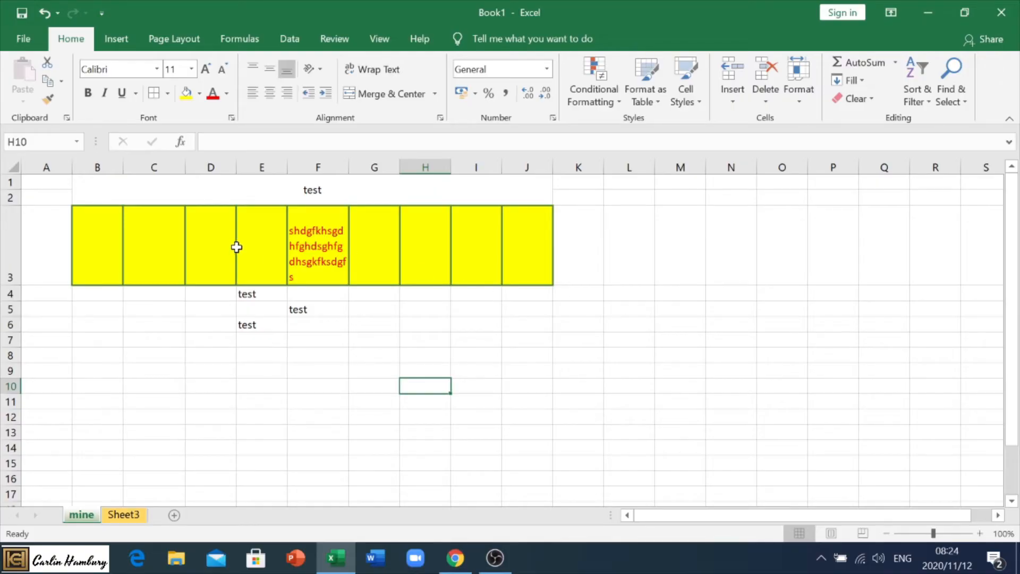
# Clear F3 and enter centred headings name, surname, address and cell number in C3:F3
pyautogui.click(318, 246)
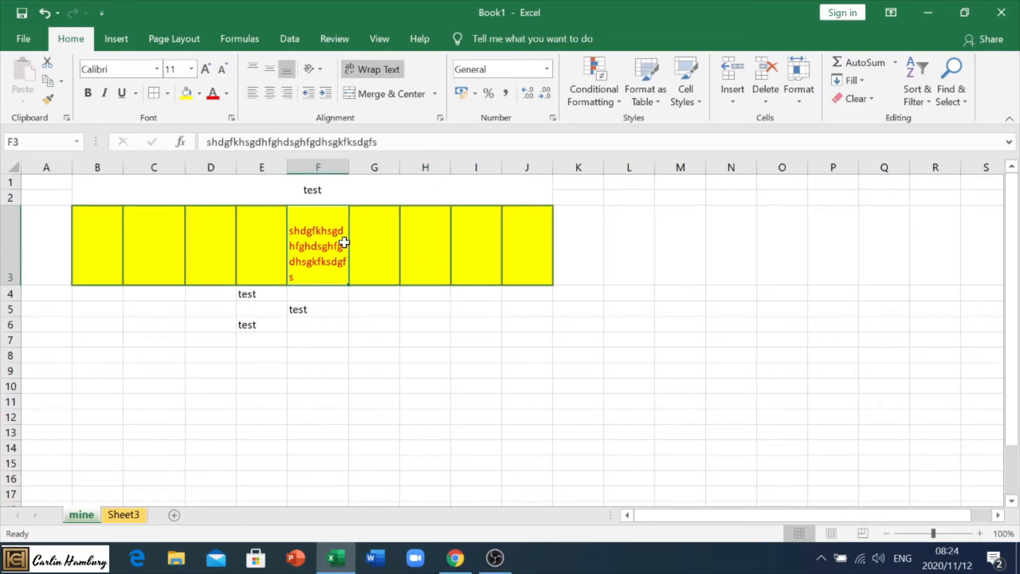
pyautogui.click(153, 252)
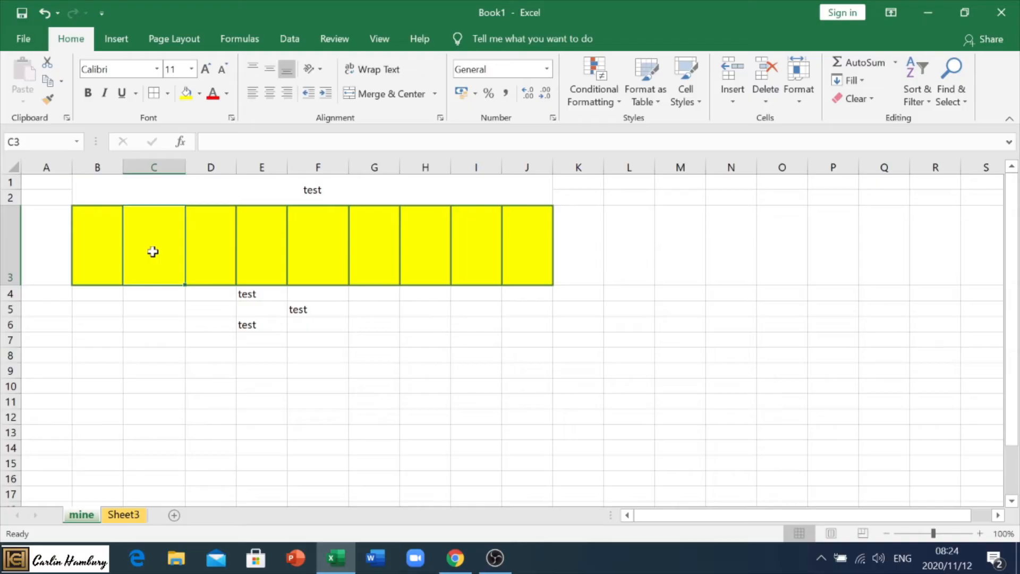
pyautogui.write('name')
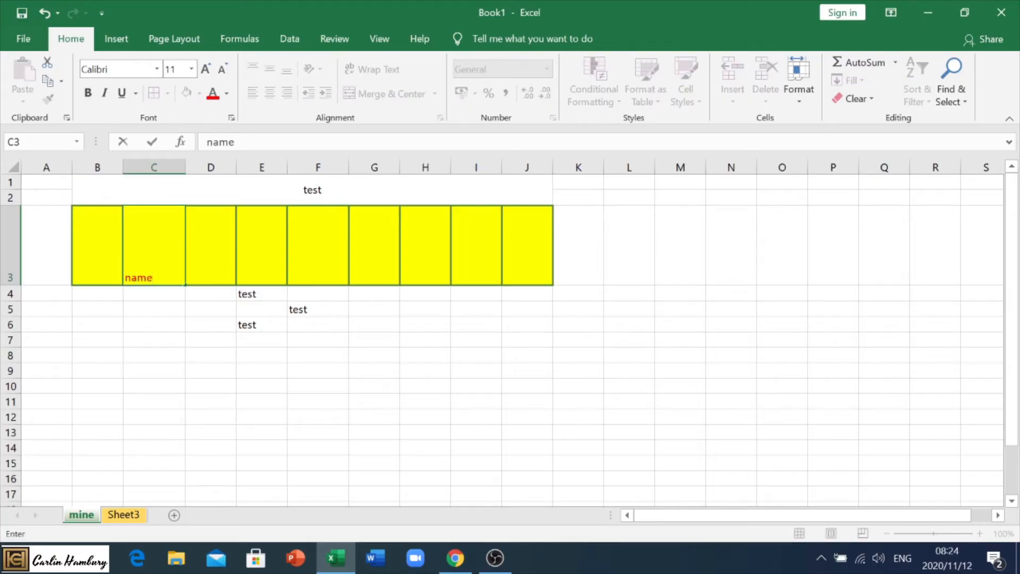
pyautogui.write('surname')
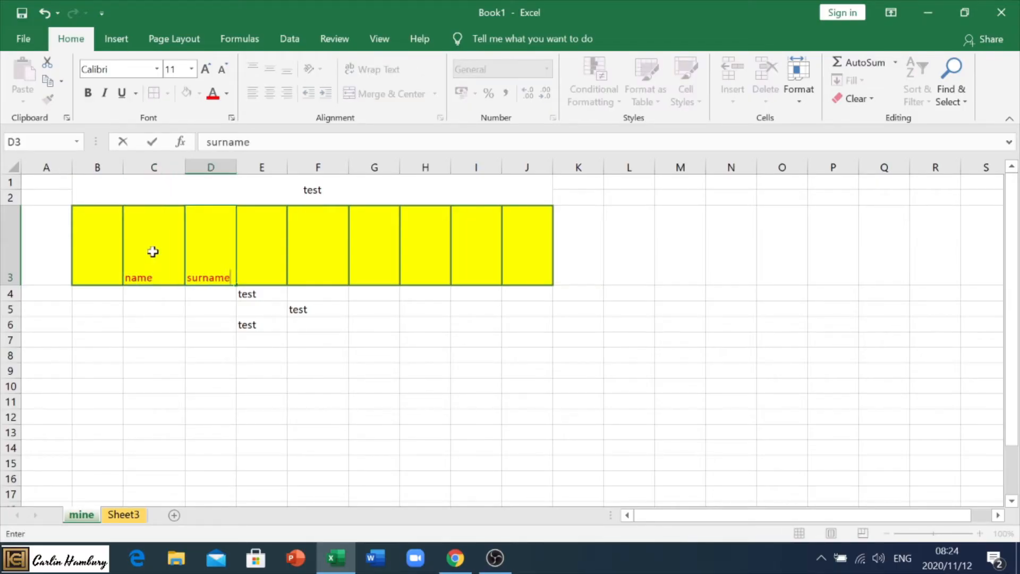
pyautogui.write('address')
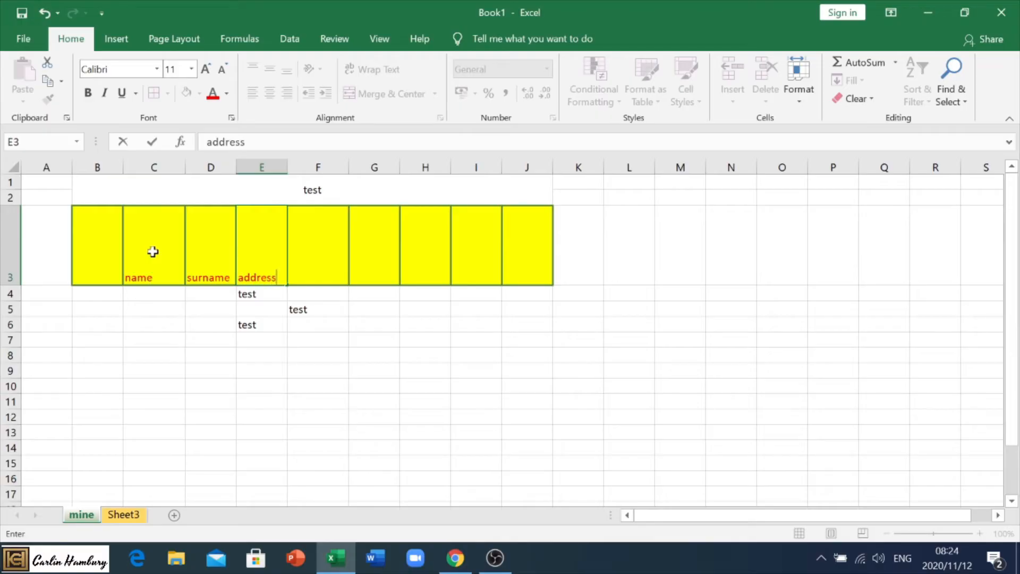
pyautogui.write('cell number')
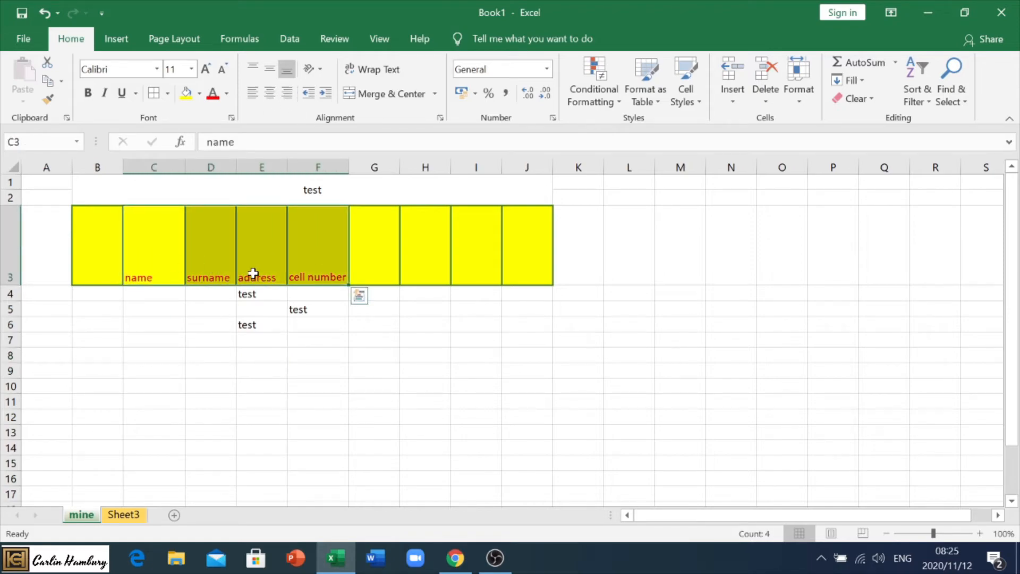
pyautogui.click(269, 93)
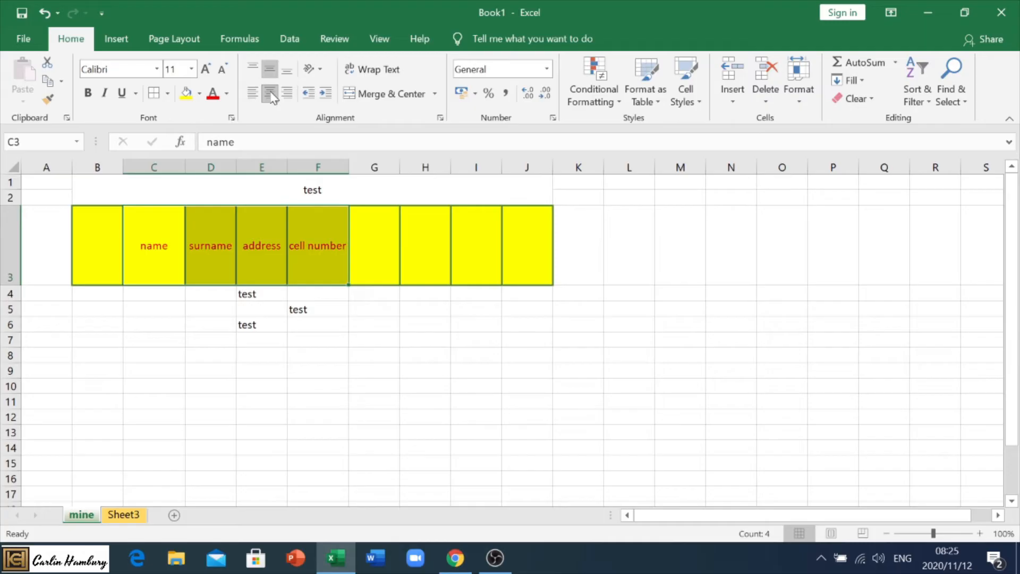
pyautogui.rightClick(154, 245)
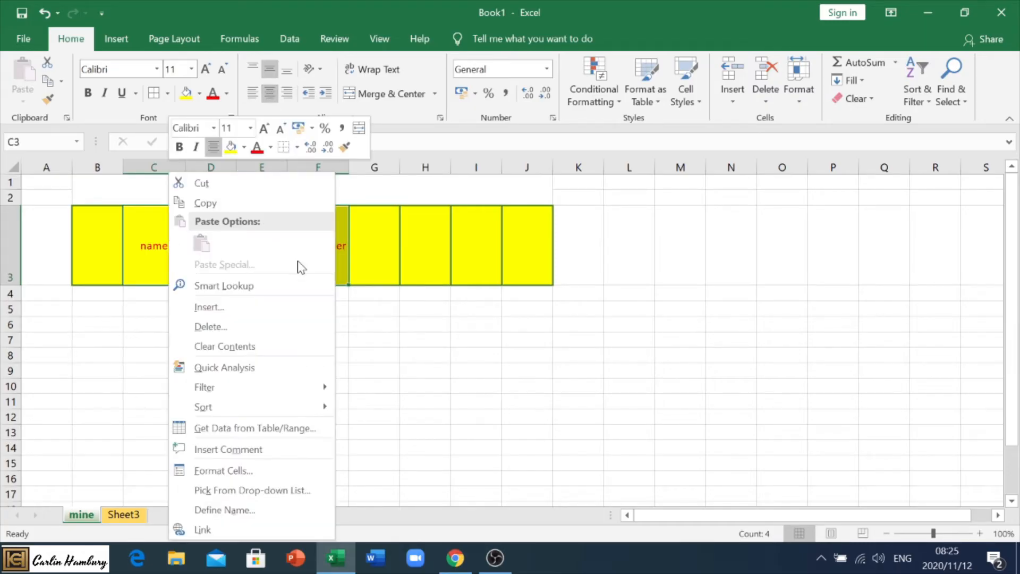
pyautogui.click(222, 471)
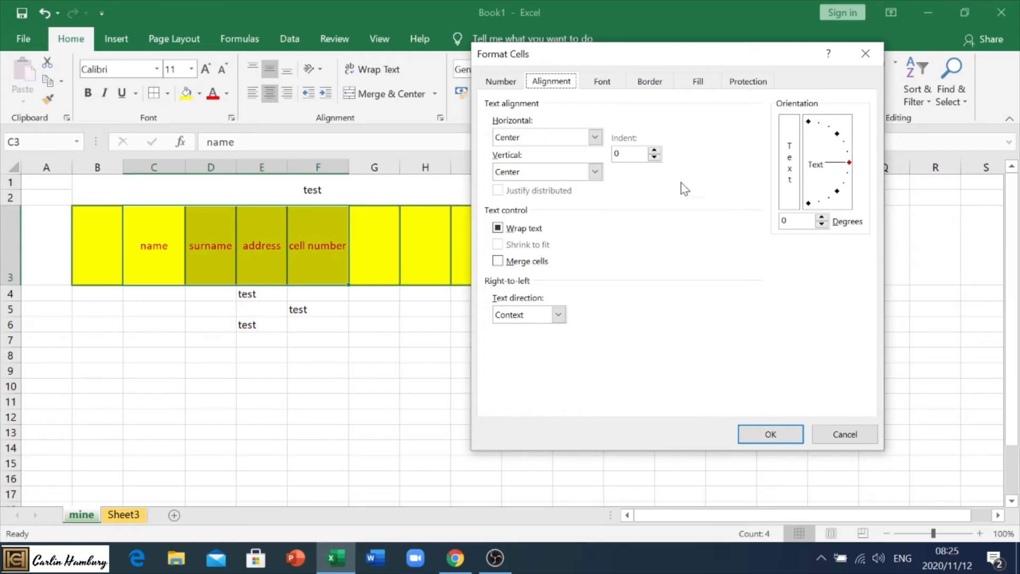
pyautogui.moveTo(824, 424)
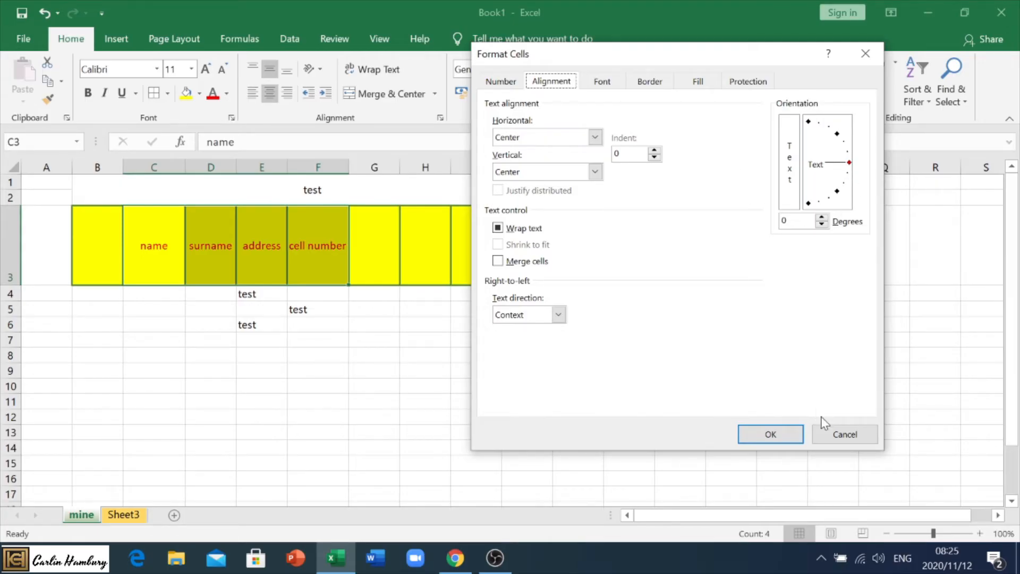
pyautogui.click(771, 433)
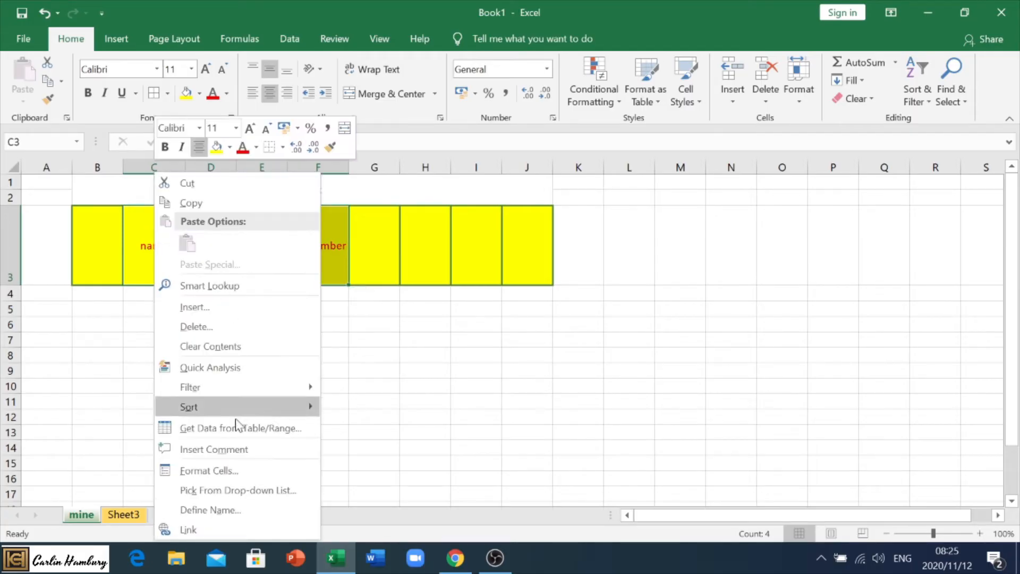
pyautogui.click(208, 470)
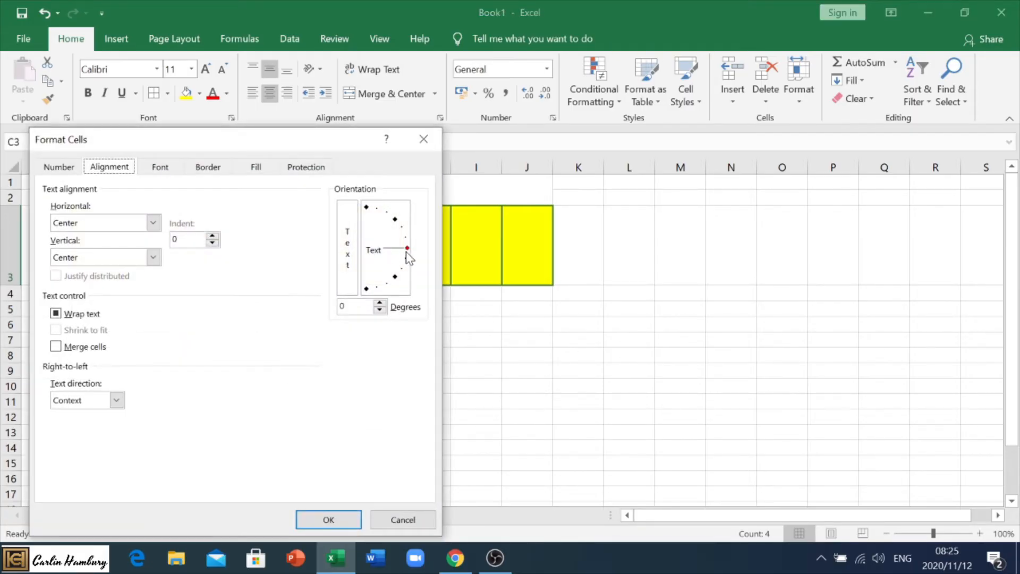
pyautogui.moveTo(407, 249); pyautogui.dragTo(390, 218)
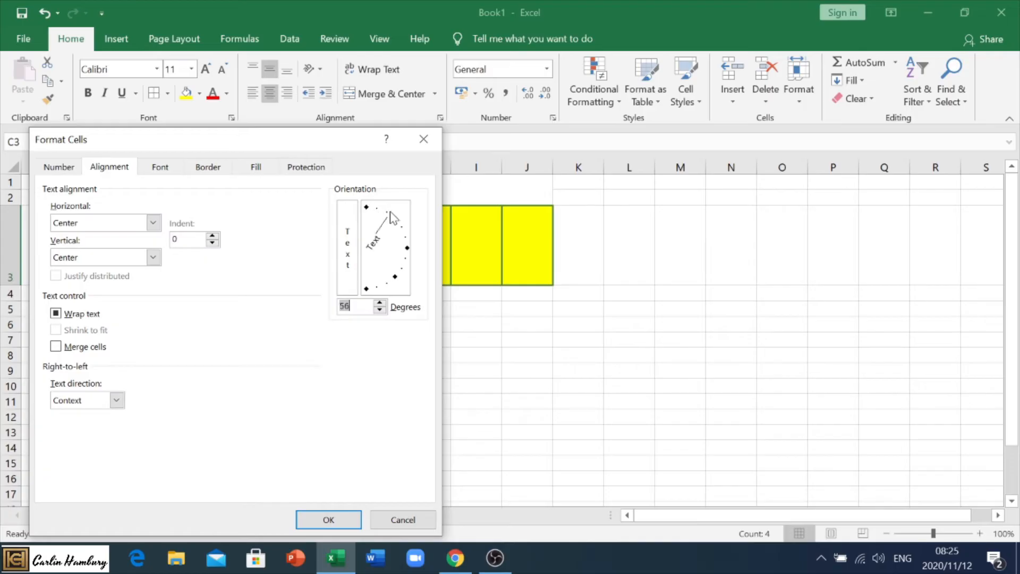
pyautogui.moveTo(392, 216); pyautogui.dragTo(398, 255)
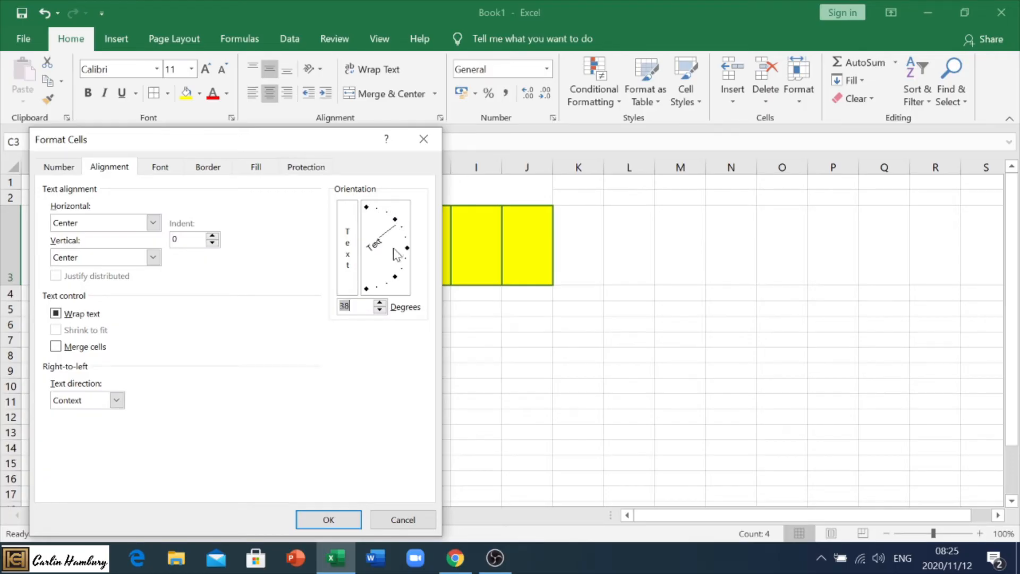
pyautogui.moveTo(407, 247); pyautogui.dragTo(377, 218)
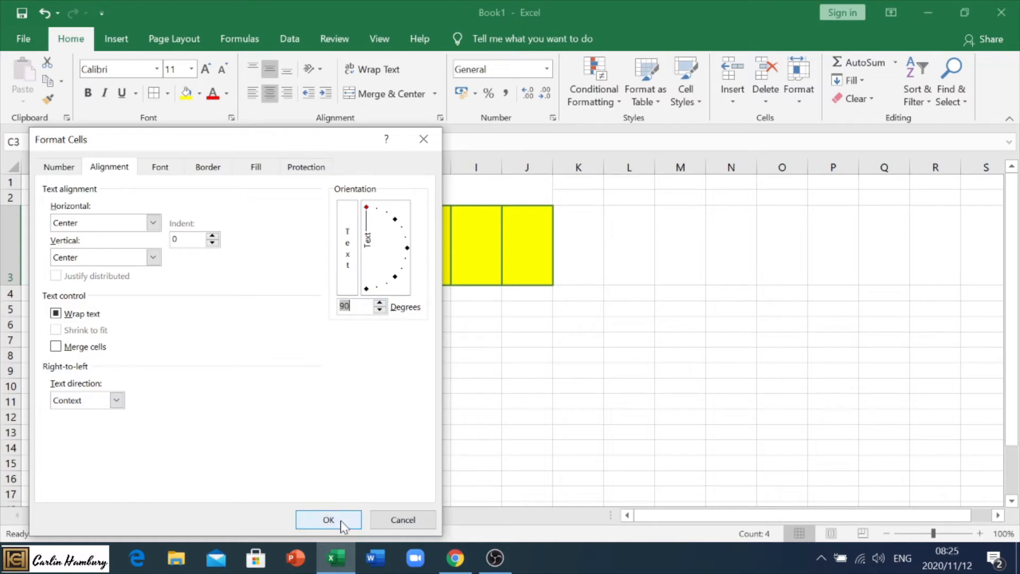
pyautogui.click(328, 520)
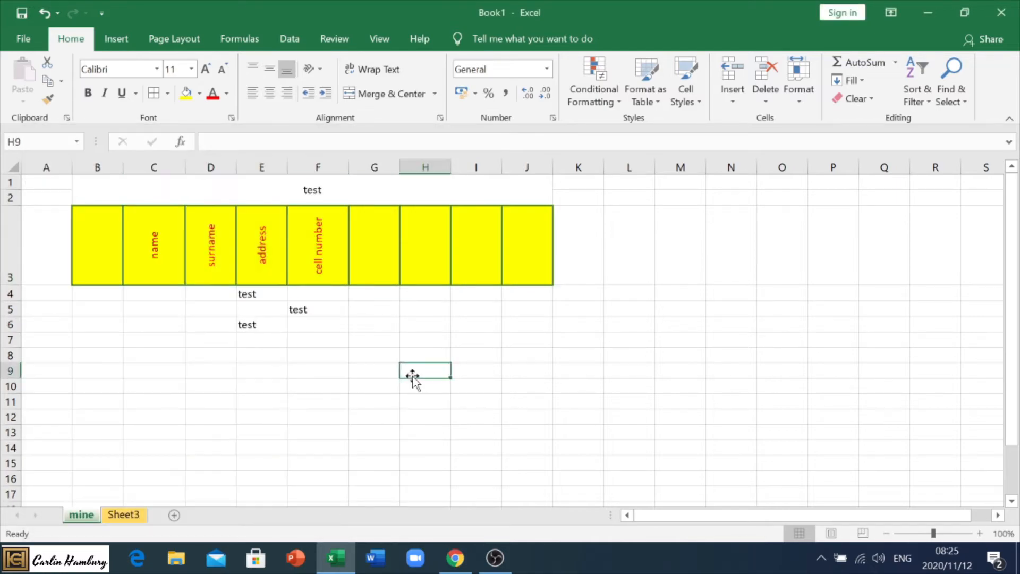
pyautogui.moveTo(364, 306)
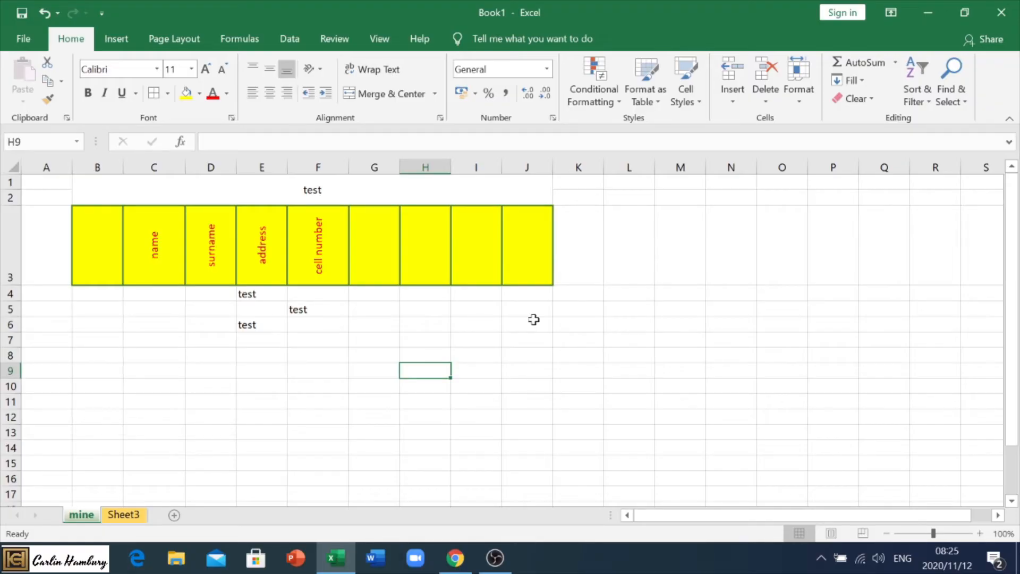
# Enter MIN, MAX, SUM, AVERAGE, COUNT, COUNTA and COUNTBLANK in J6:J12 and autofit column J
pyautogui.click(527, 323)
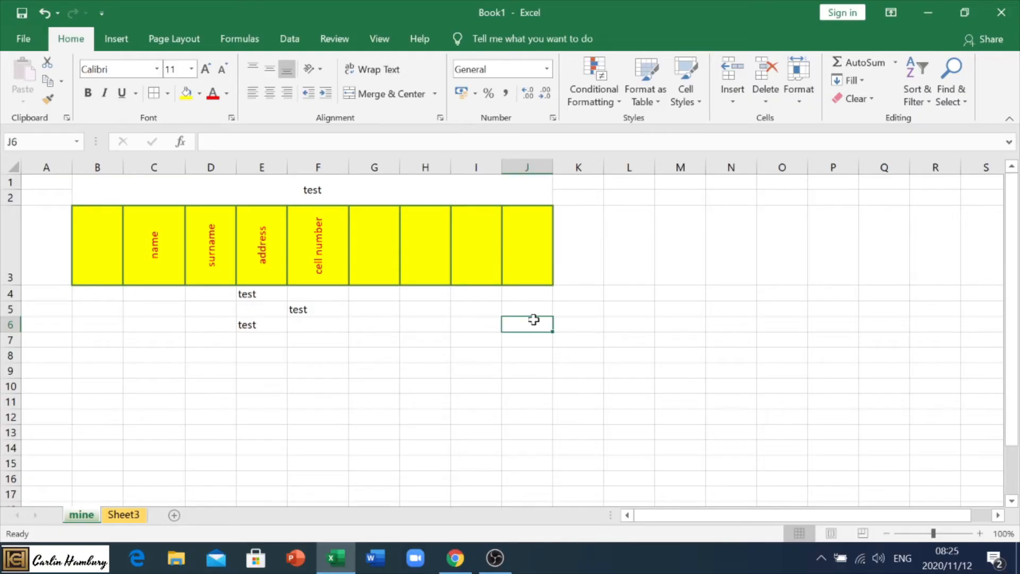
pyautogui.write('min')
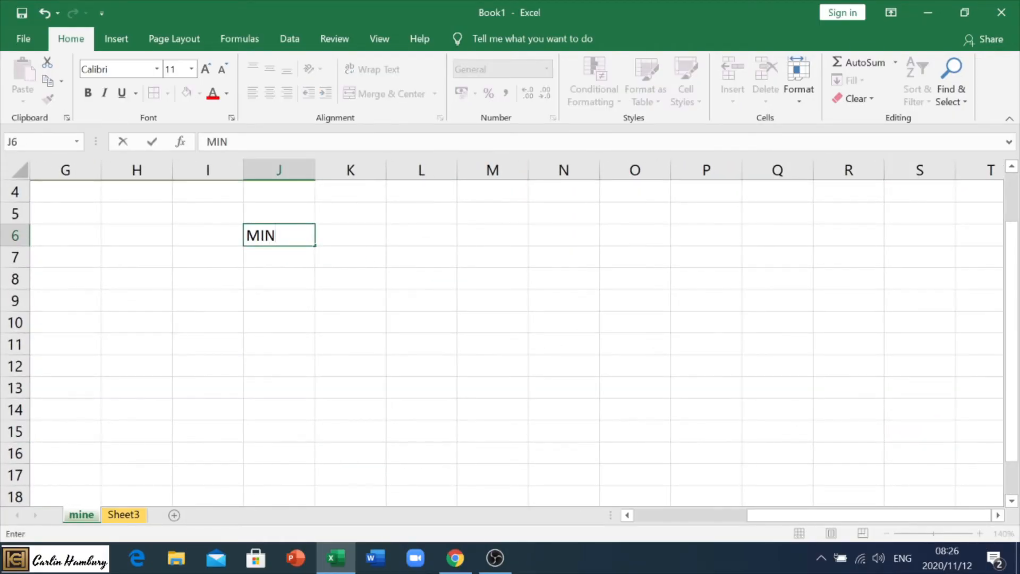
pyautogui.write('SU')
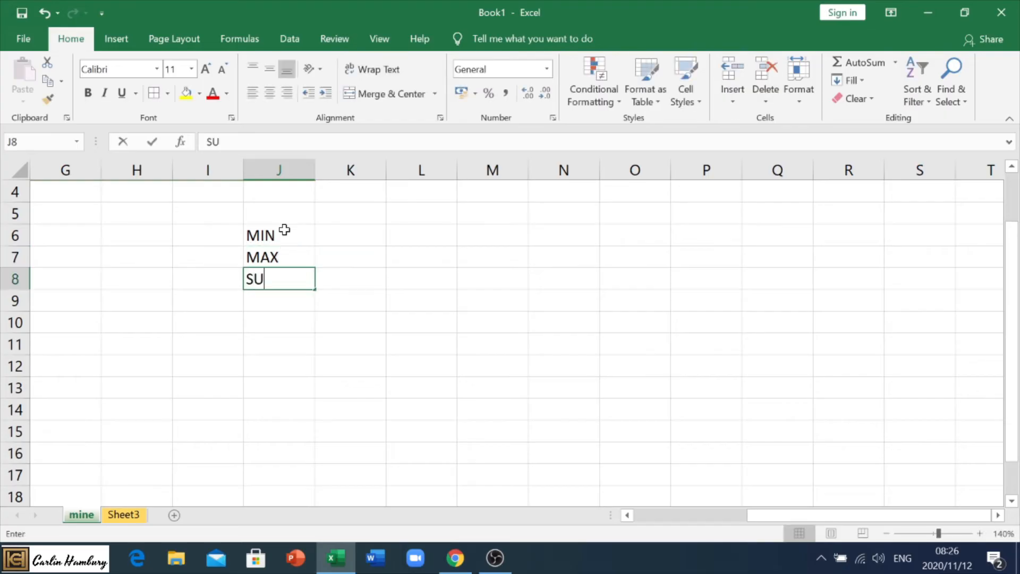
pyautogui.write('AVERAGE')
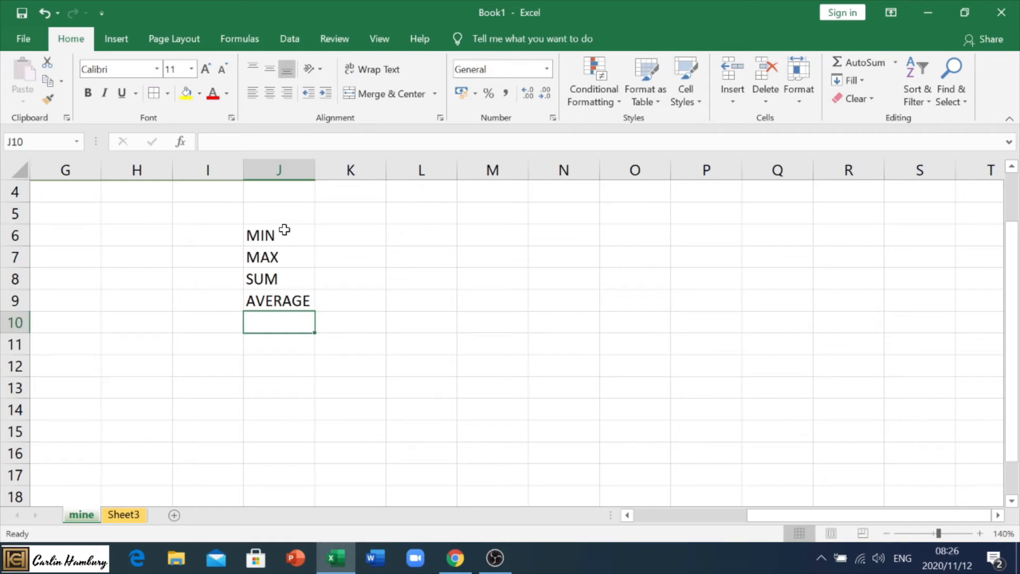
pyautogui.moveTo(376, 227)
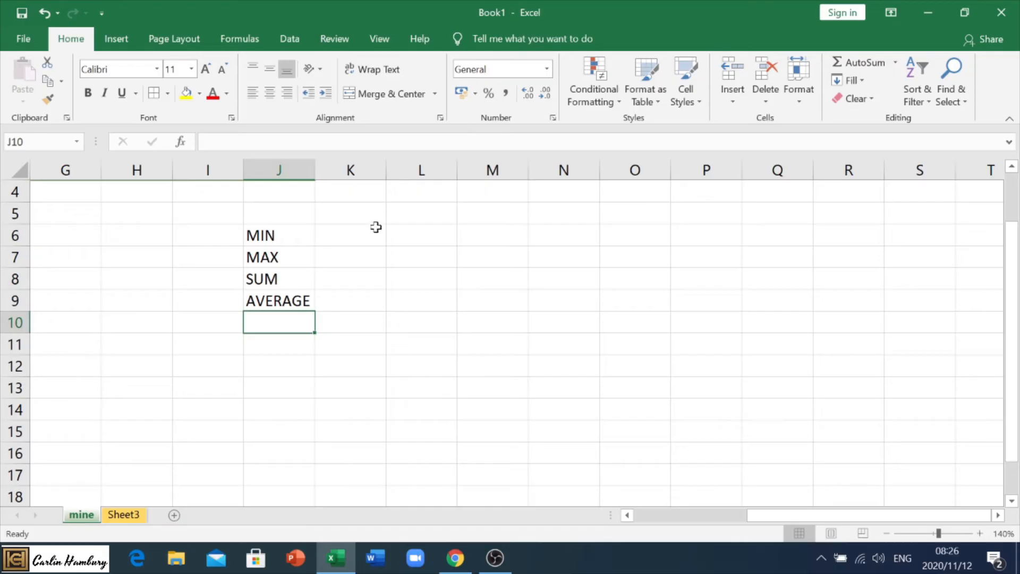
pyautogui.write('COUNT')
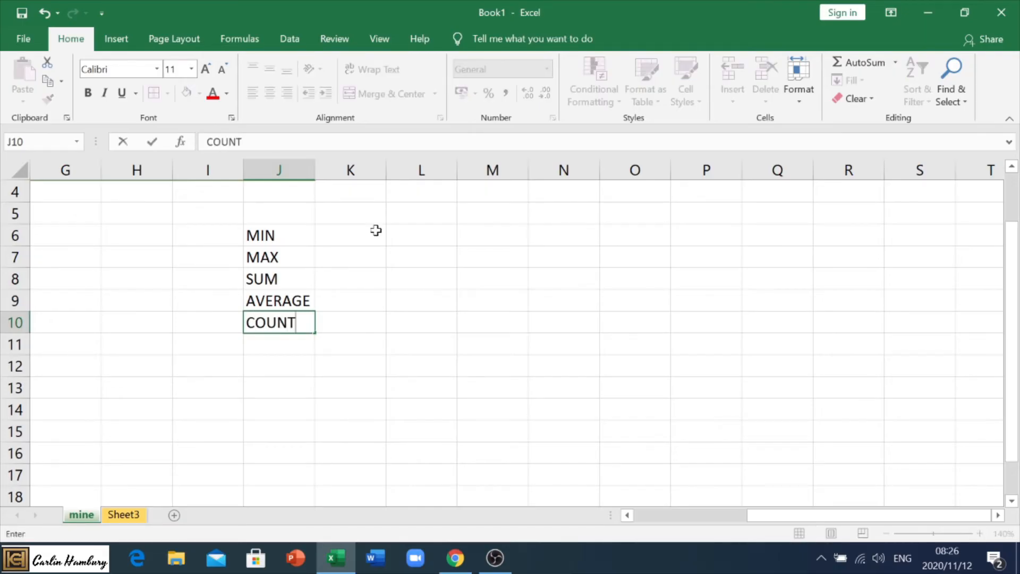
pyautogui.write('COUNTA')
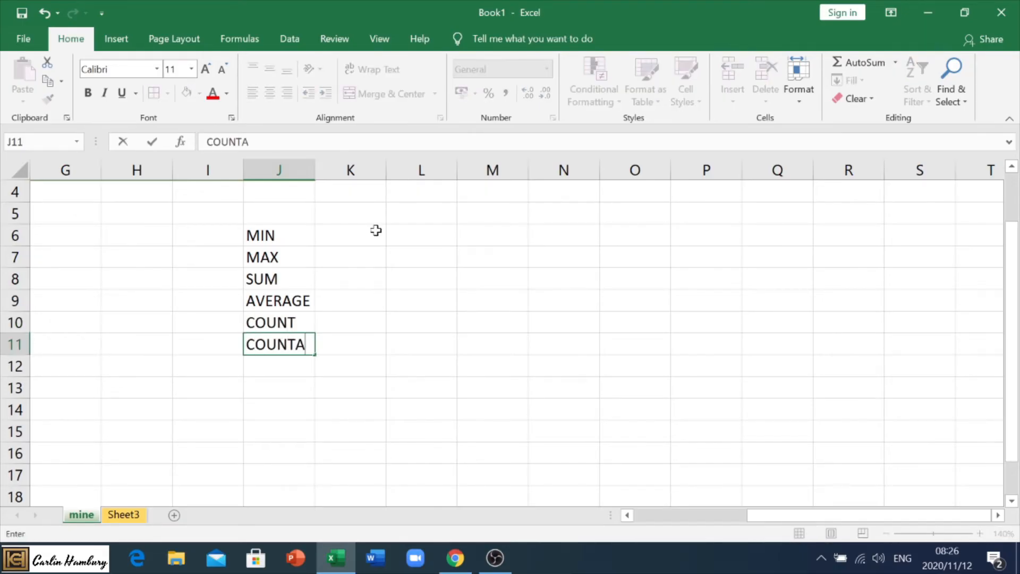
pyautogui.write('COUNT')
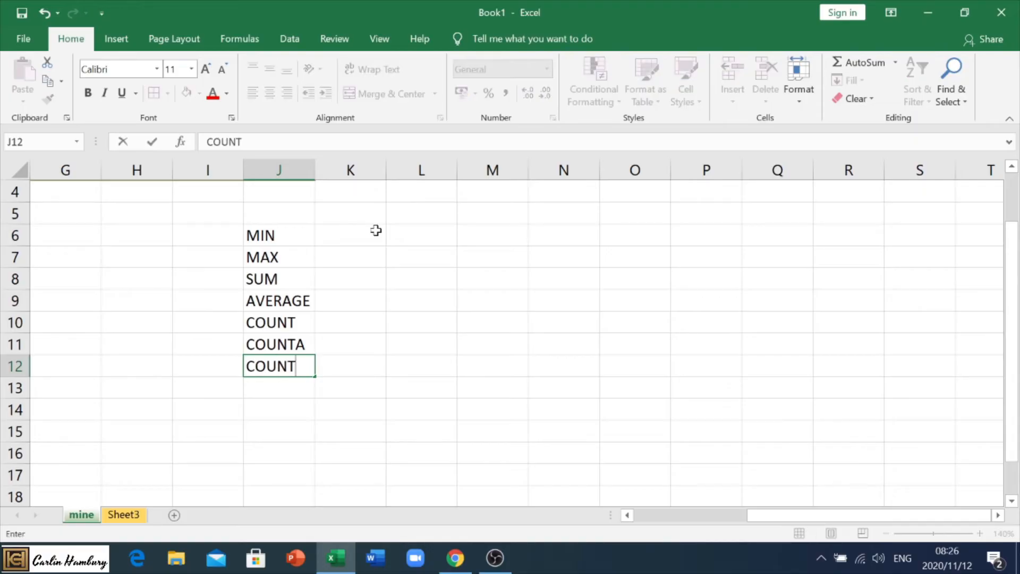
pyautogui.write('BLANK')
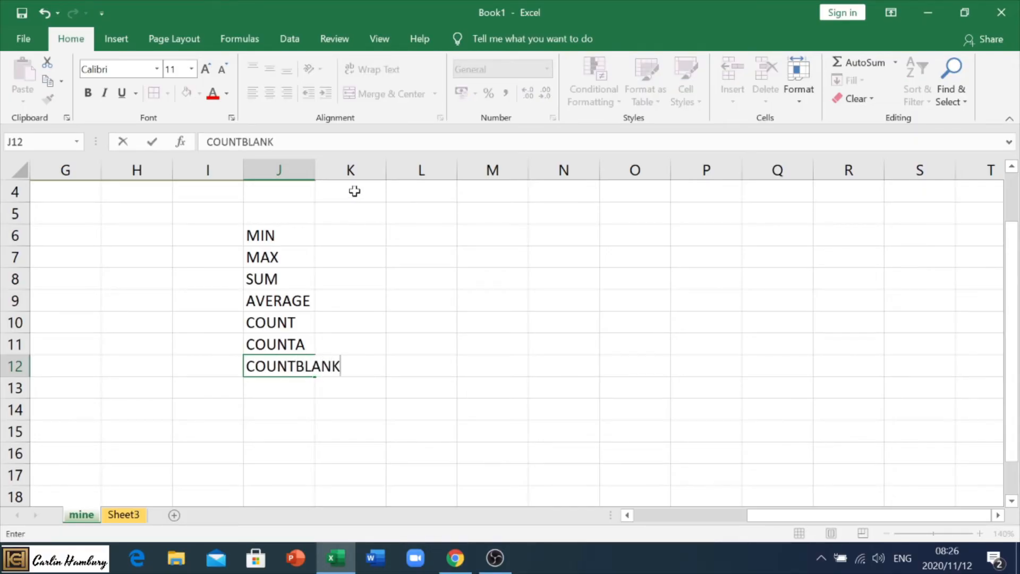
pyautogui.click(380, 170)
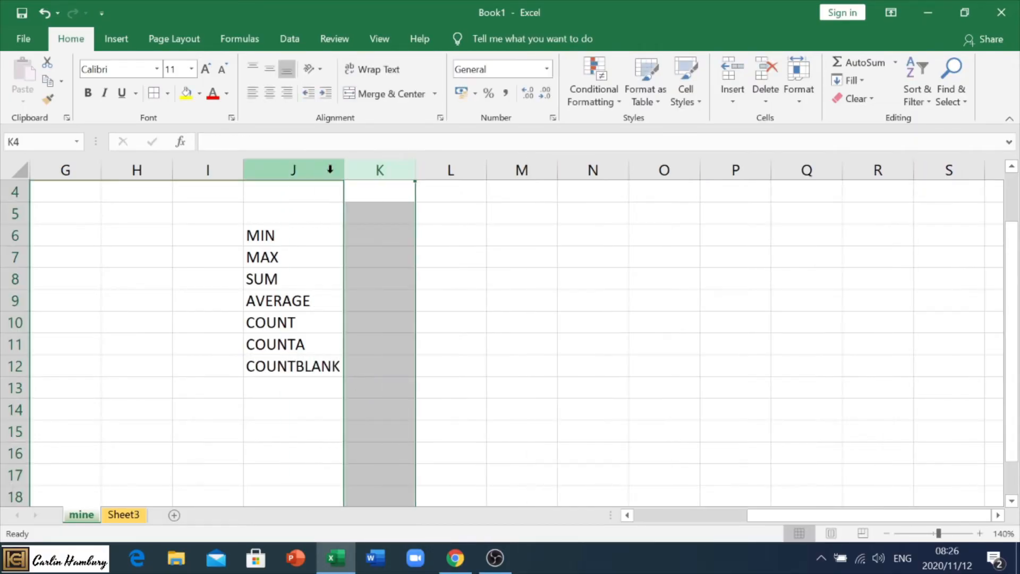
# Enter sample numbers down column M from row 5 to 17, leaving M14 empty
pyautogui.click(380, 235)
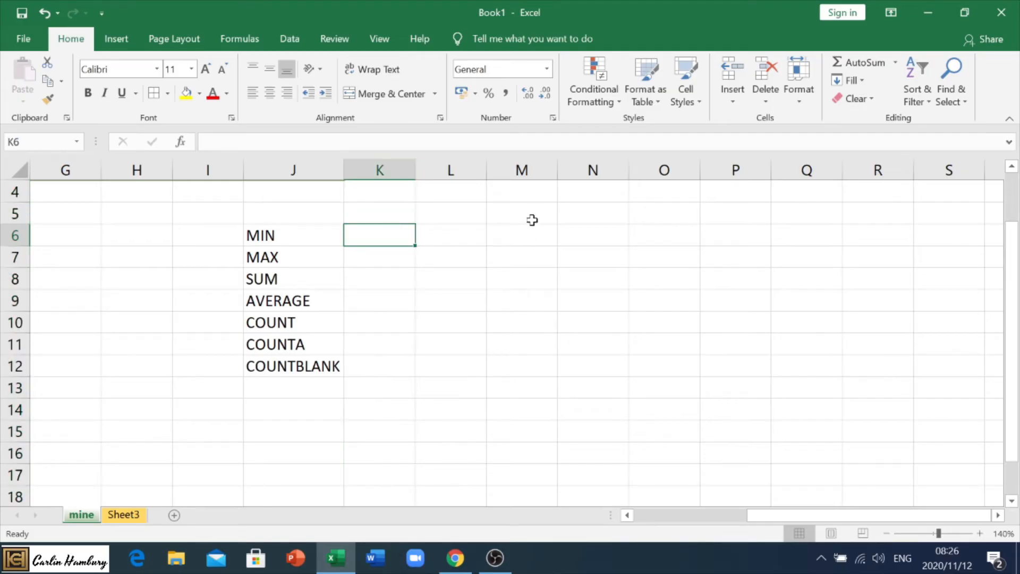
pyautogui.write('5')
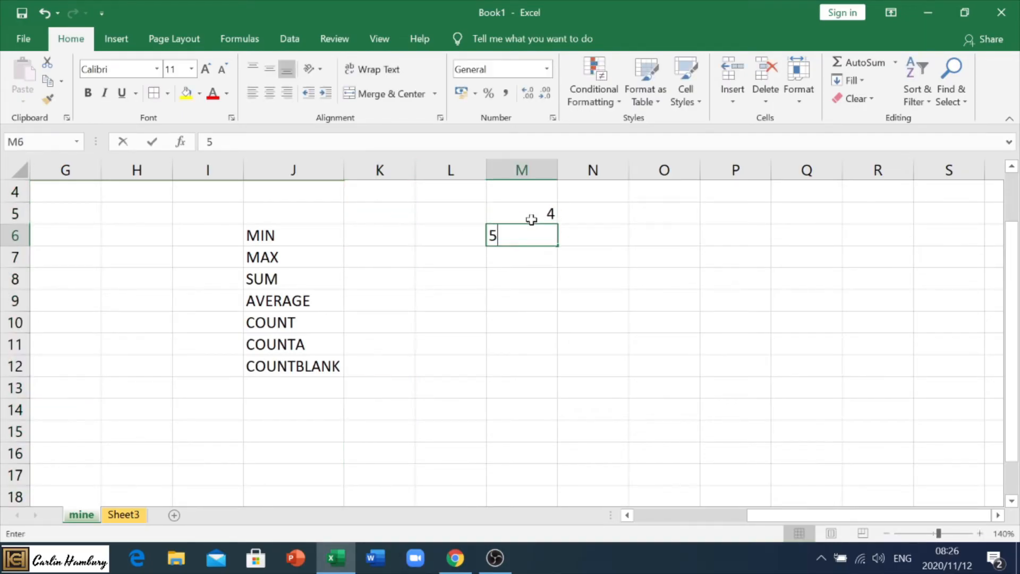
pyautogui.write('77')
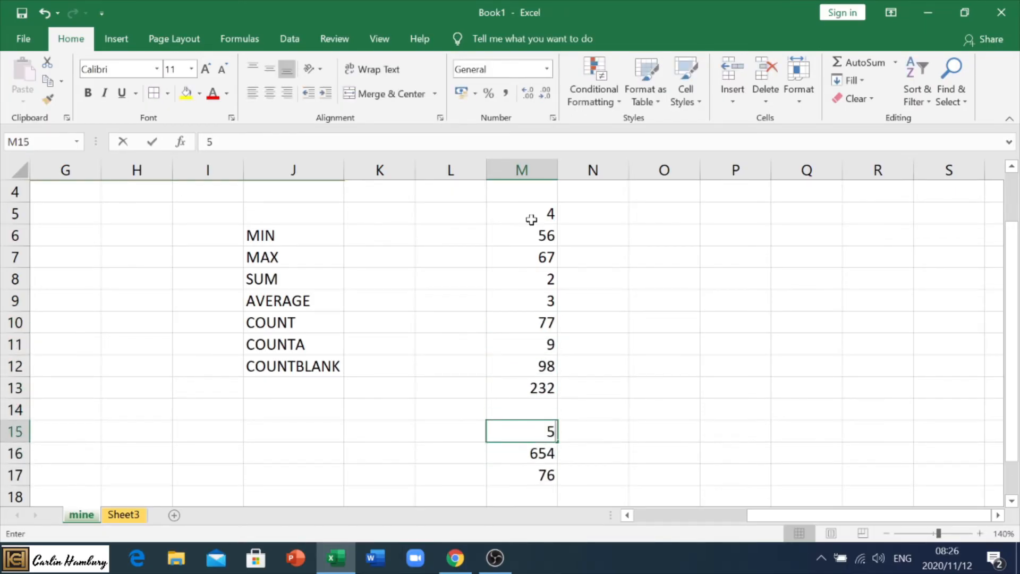
pyautogui.click(380, 235)
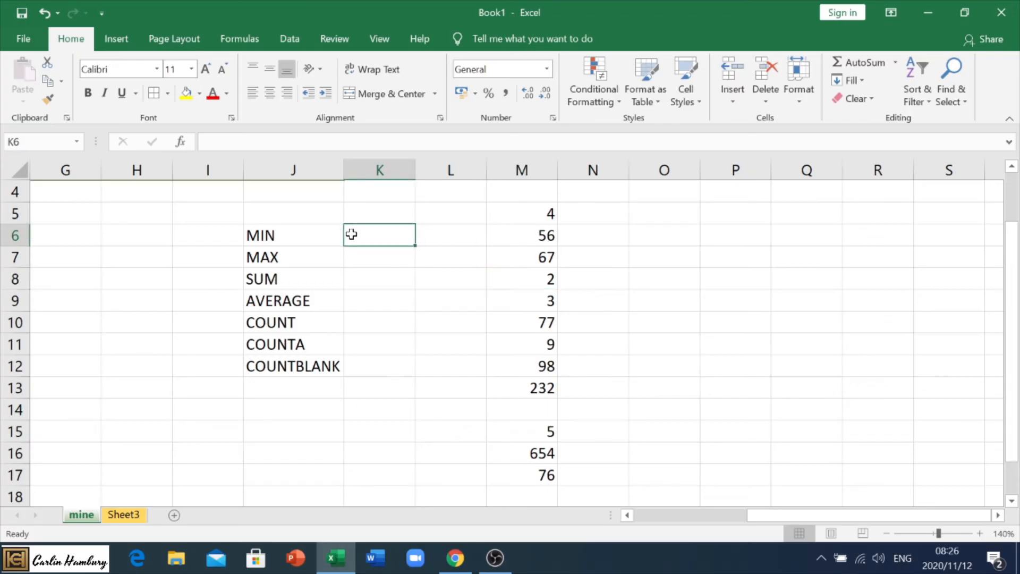
# Enter =MIN(M5:M17), =MAX(M5:M17) and =SUM(M5:M17) in K6:K8, giving 2, 654 and 1283
pyautogui.write('=MIN(')
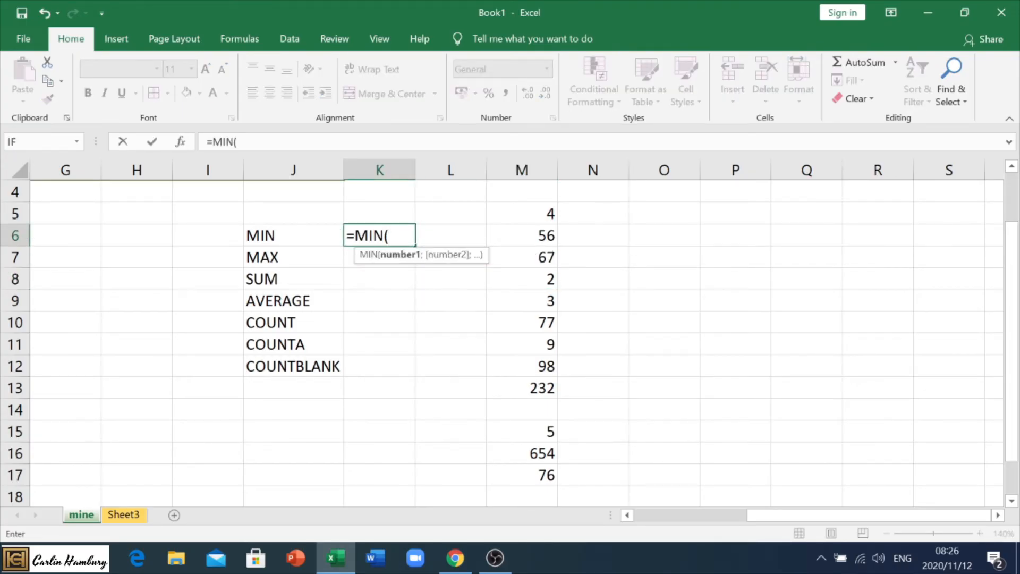
pyautogui.moveTo(521, 213); pyautogui.dragTo(521, 278)
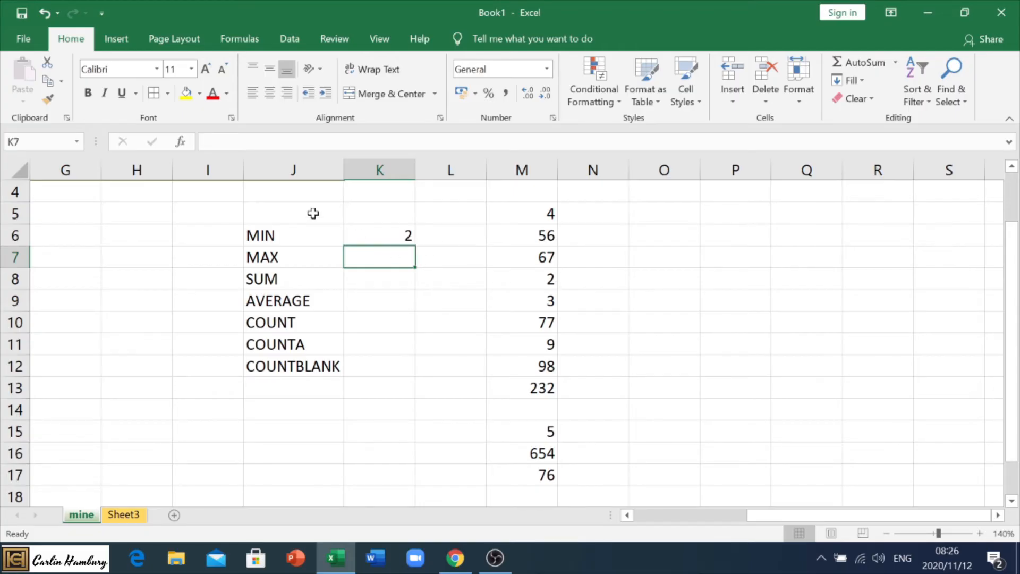
pyautogui.write('=MAX(M5:M6')
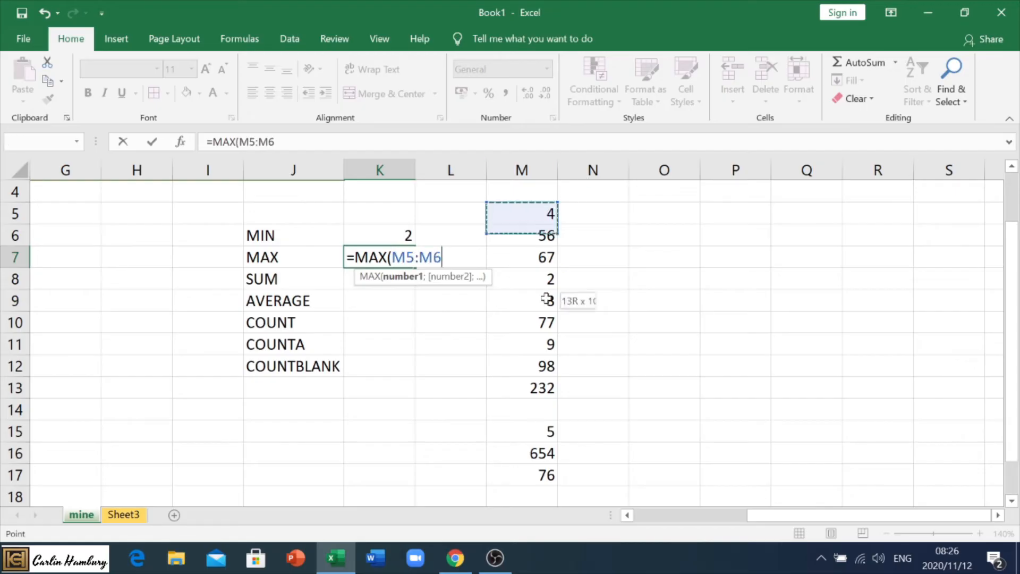
pyautogui.moveTo(520, 214); pyautogui.dragTo(521, 474)
pyautogui.write('=')
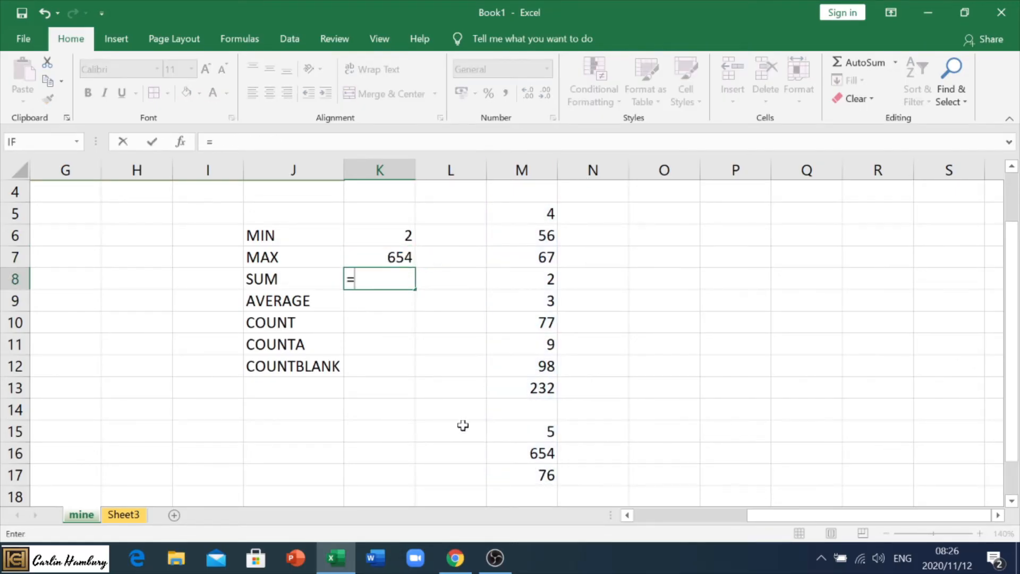
pyautogui.write('SUM(')
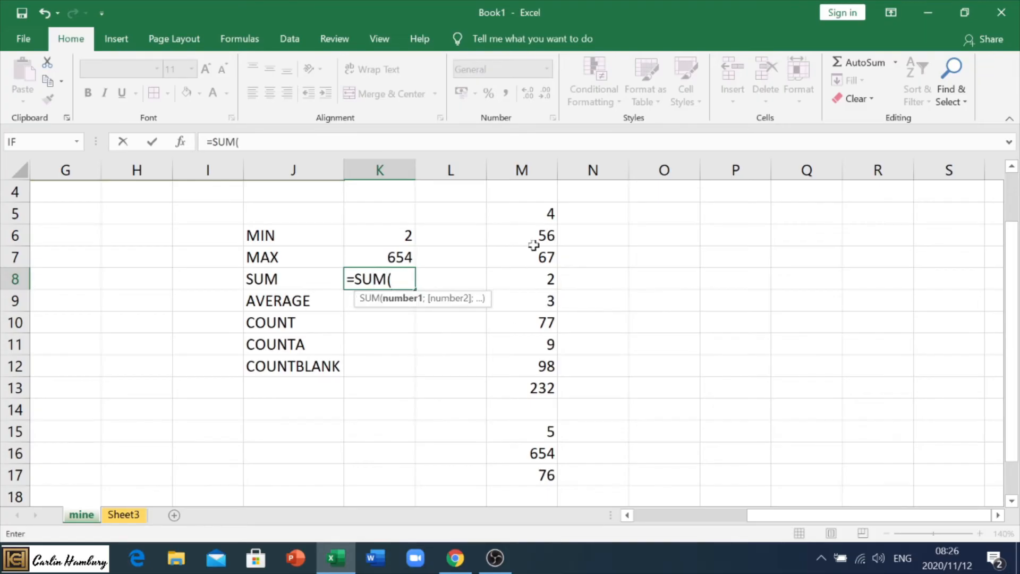
pyautogui.moveTo(522, 214); pyautogui.dragTo(522, 474)
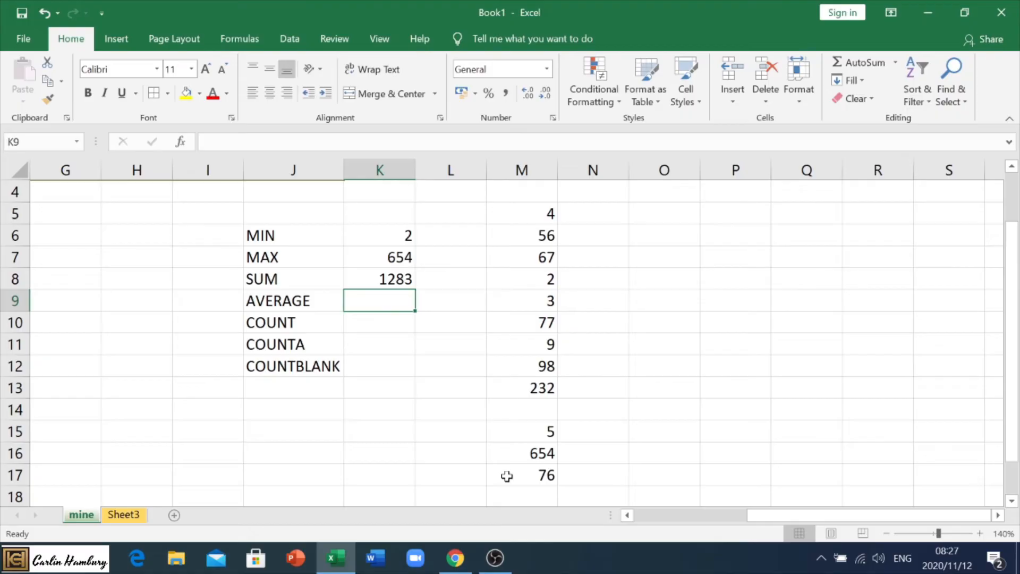
pyautogui.moveTo(446, 261)
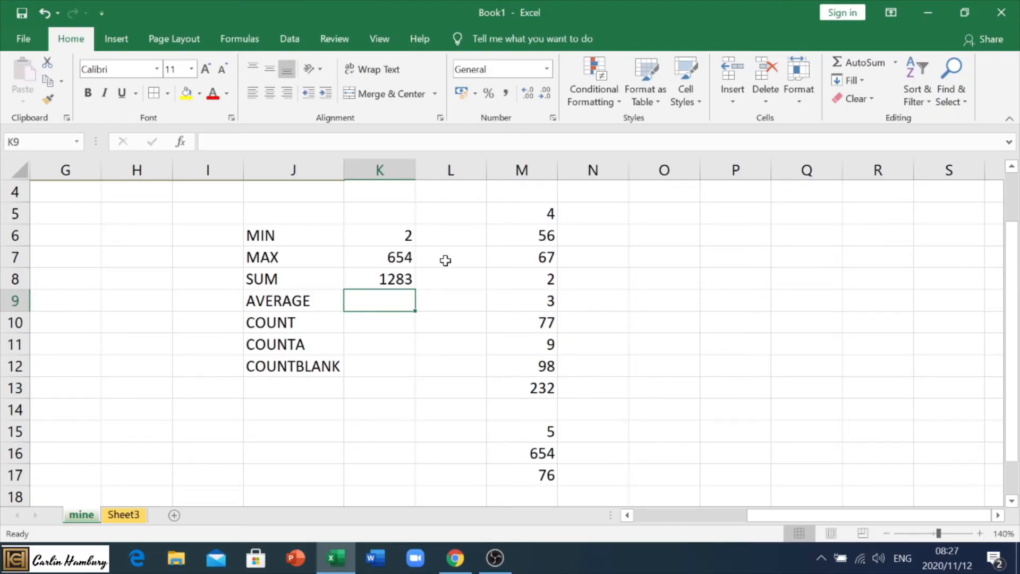
# Enter =AVERAGE(M5:M17) in K9 and adjust its decimals to display 106,9
pyautogui.write('=AVERAGE')
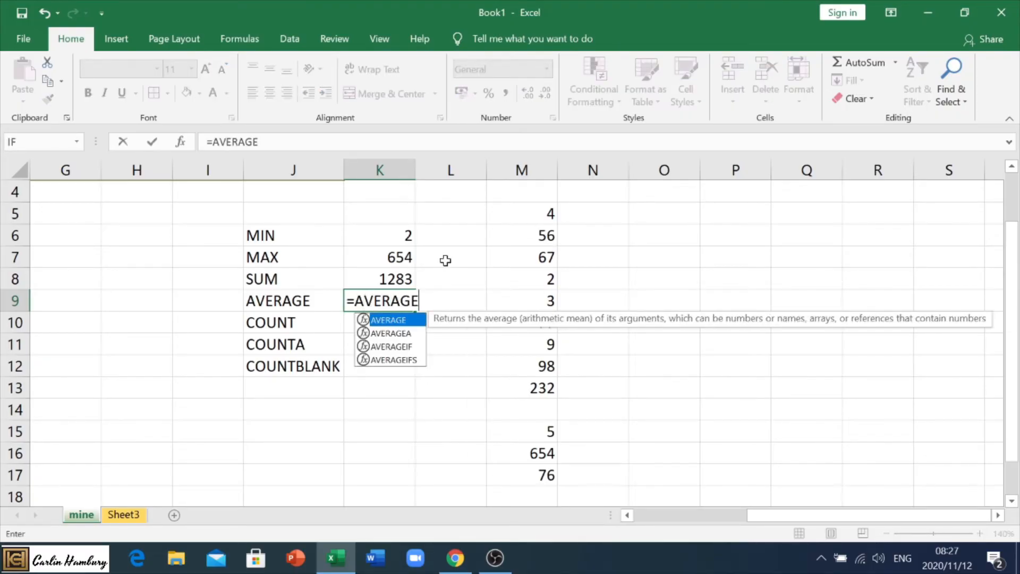
pyautogui.moveTo(521, 214); pyautogui.dragTo(520, 365)
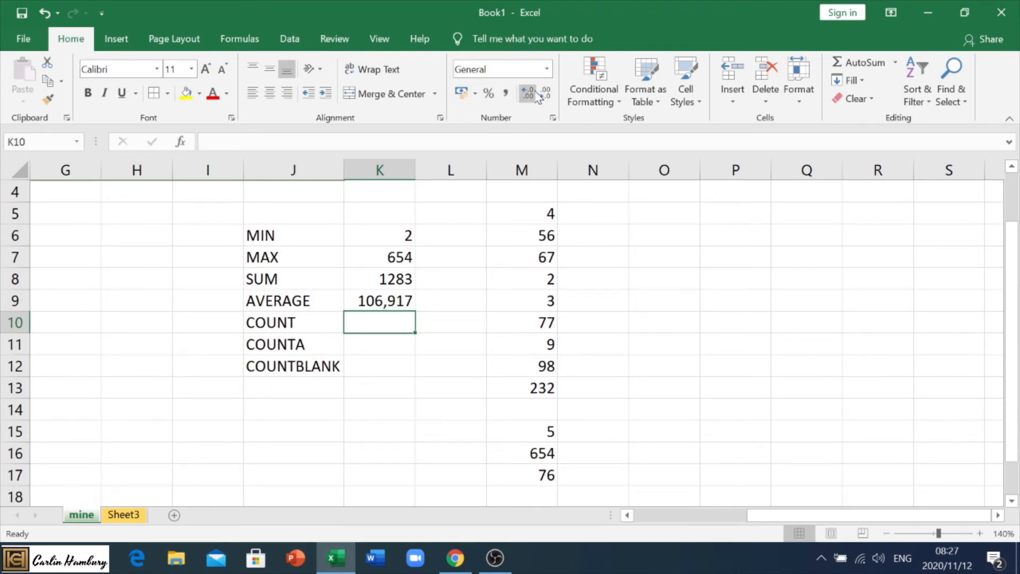
pyautogui.click(379, 300)
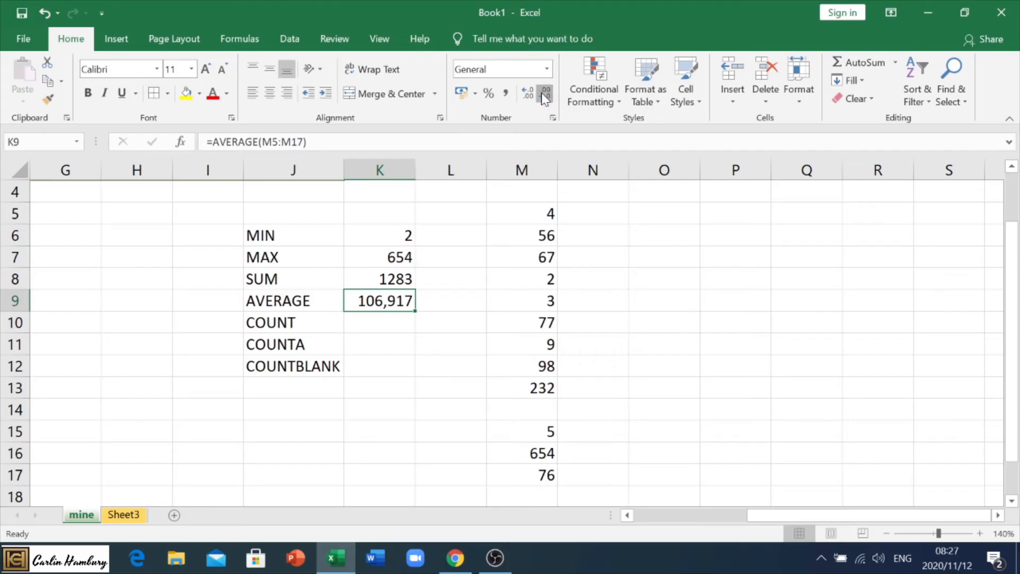
pyautogui.click(527, 92)
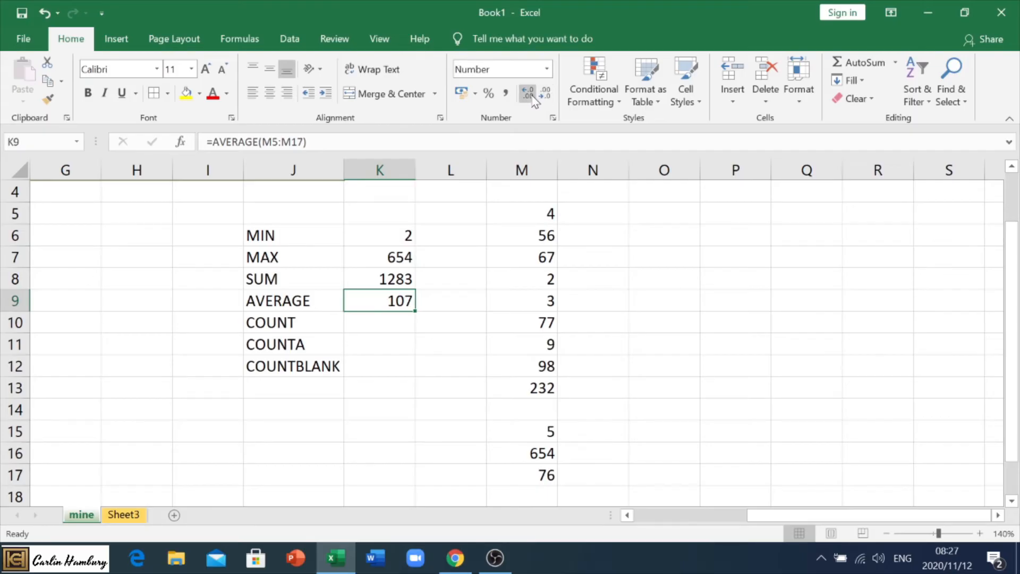
pyautogui.click(528, 94)
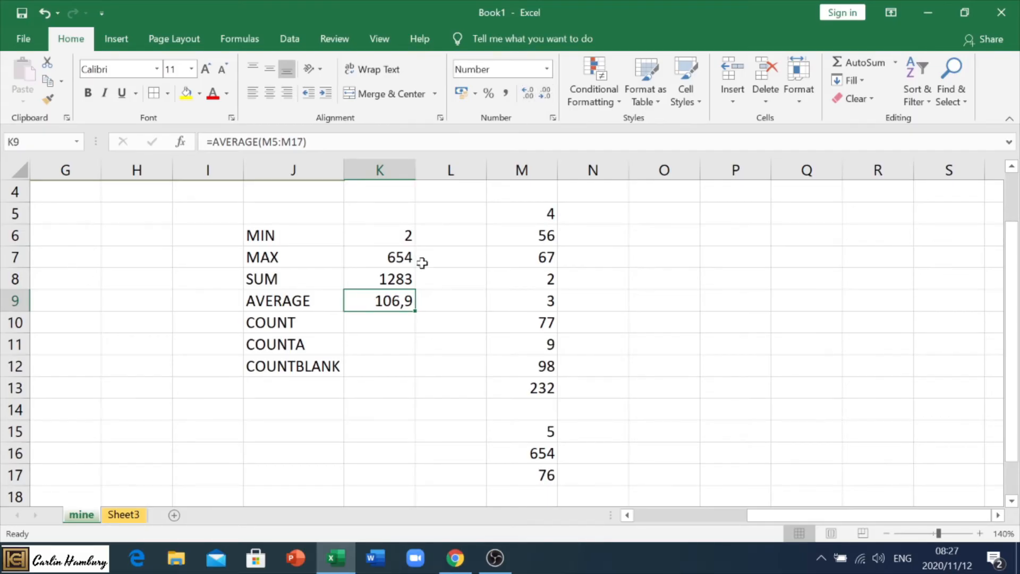
pyautogui.click(379, 322)
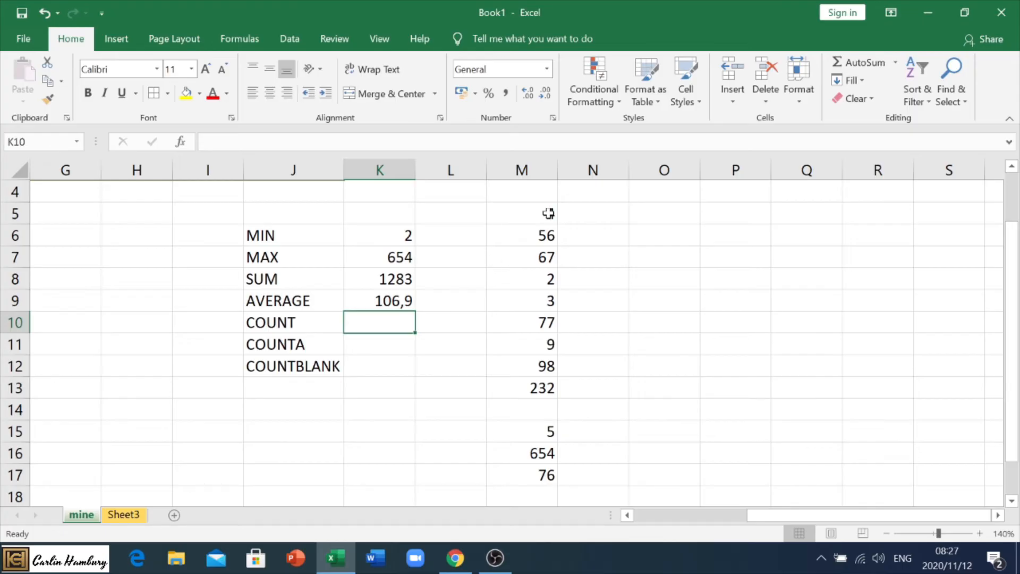
# Enter =COUNT(M5:M17) in K10 and =COUNTA(M5:M17) in K11, both returning 12
pyautogui.write('=COUNT(M5:M11')
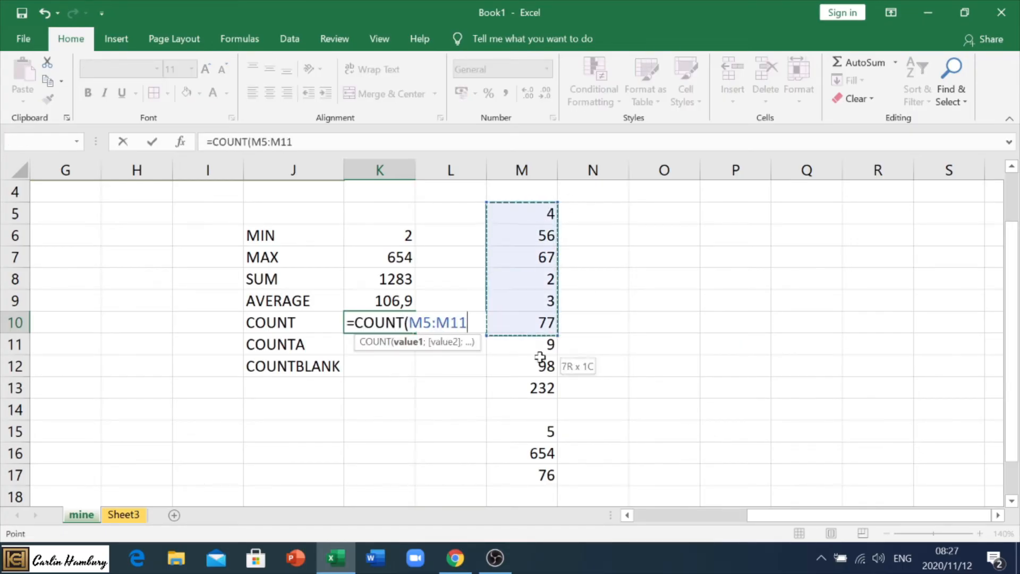
pyautogui.press('enter')
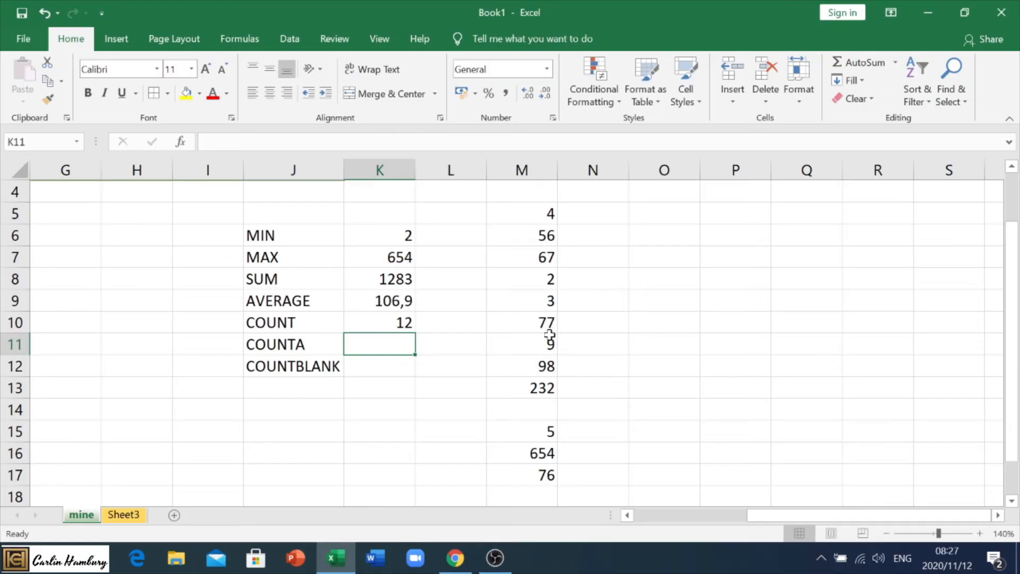
pyautogui.moveTo(537, 462)
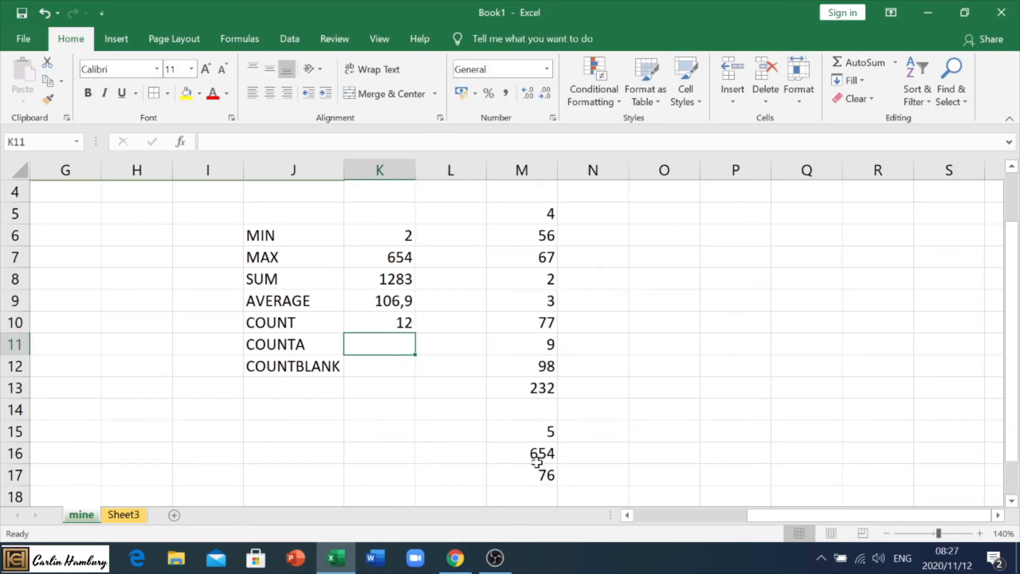
pyautogui.moveTo(527, 319)
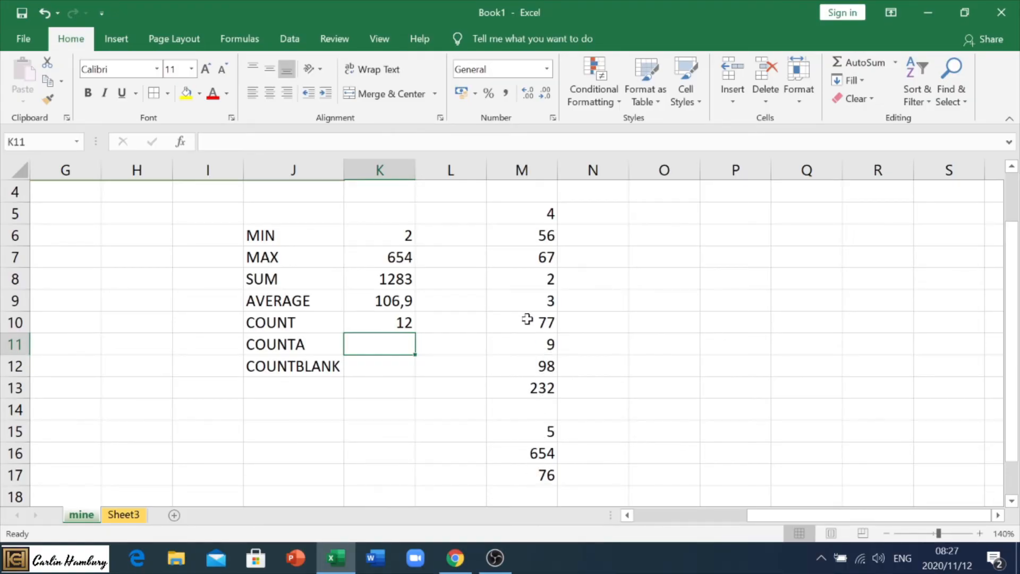
pyautogui.moveTo(509, 499)
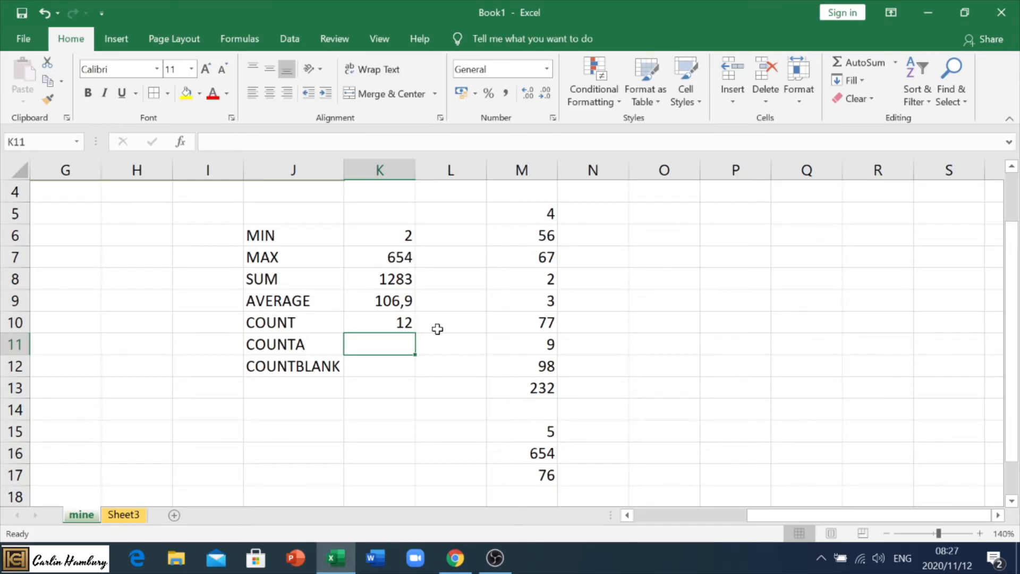
pyautogui.write('=')
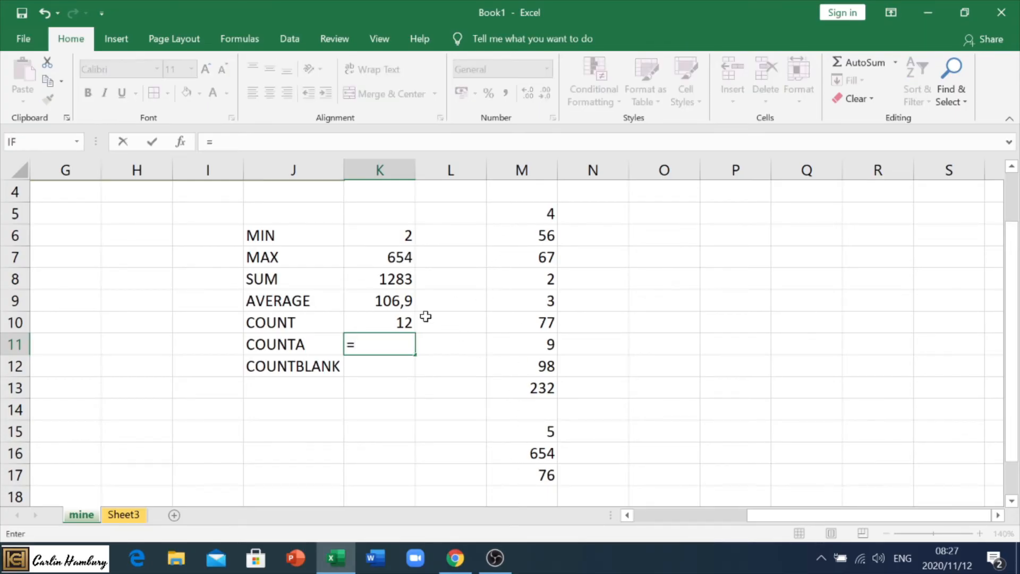
pyautogui.write('COUNTA(')
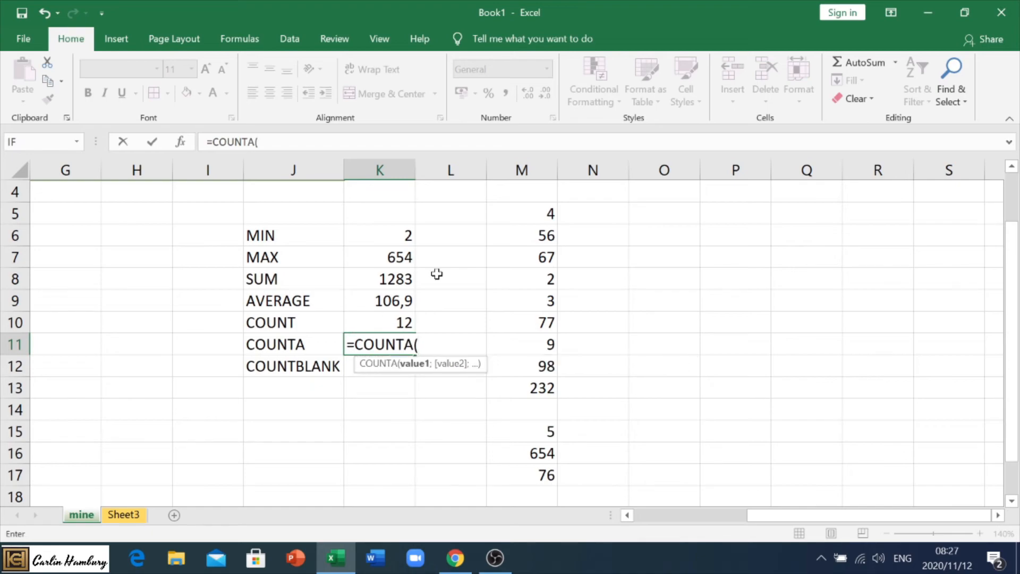
pyautogui.moveTo(522, 214); pyautogui.dragTo(522, 474)
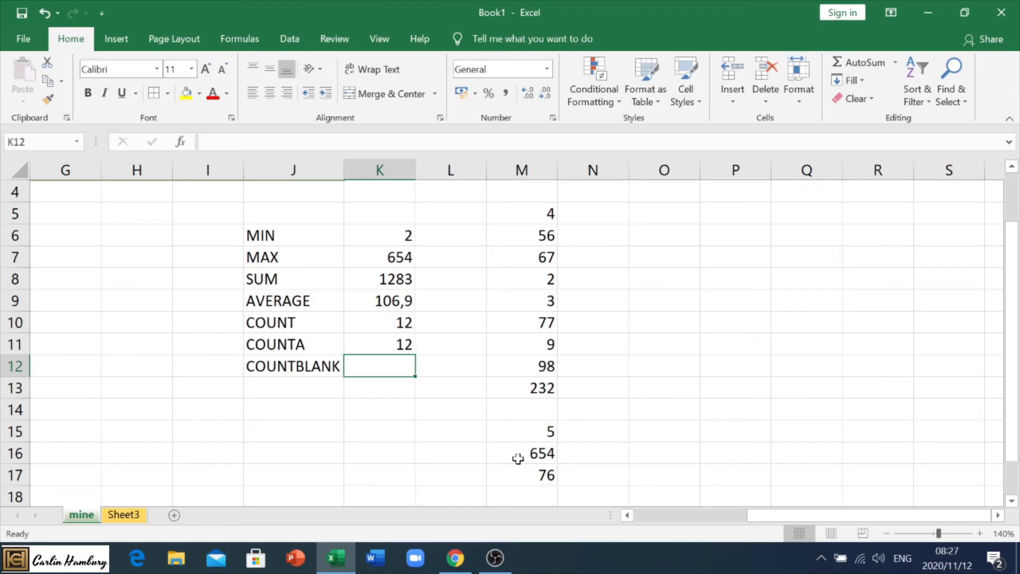
pyautogui.moveTo(506, 462)
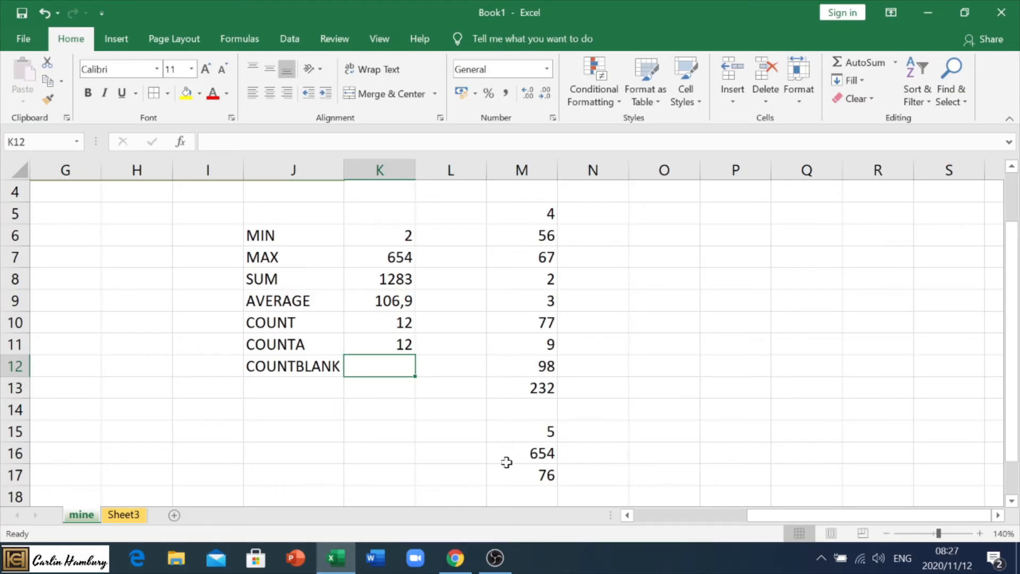
pyautogui.moveTo(455, 317)
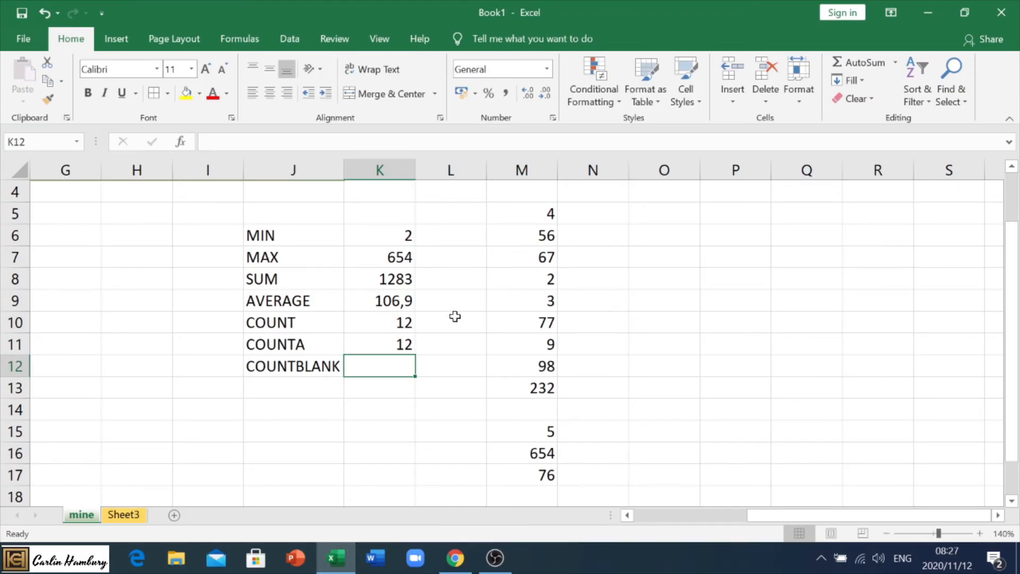
# Enter =COUNTBLANK(M5:M17) in K12, then fill the blank M14 with TEST
pyautogui.write('=COUNTBLANK(')
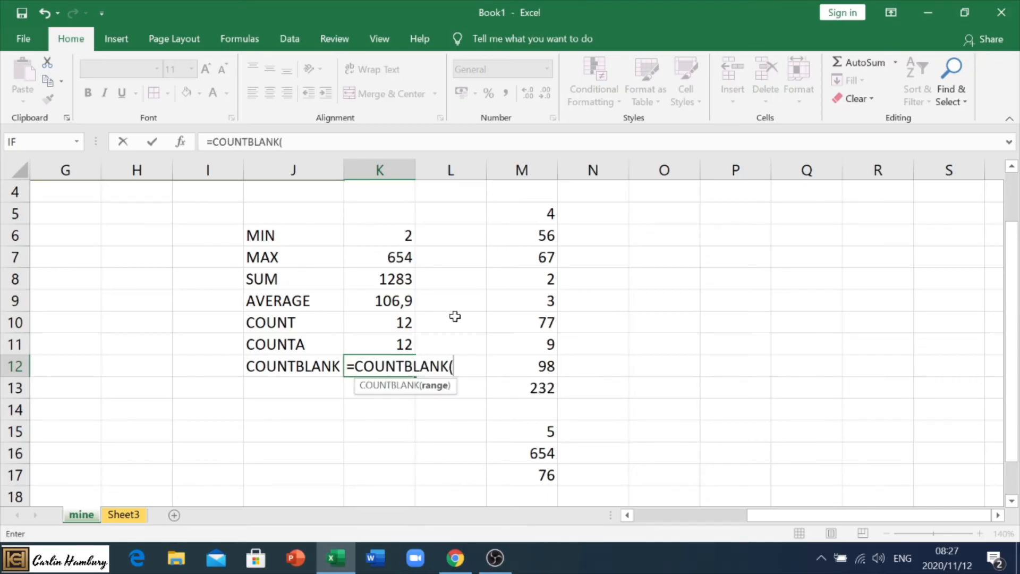
pyautogui.moveTo(521, 212); pyautogui.dragTo(521, 475)
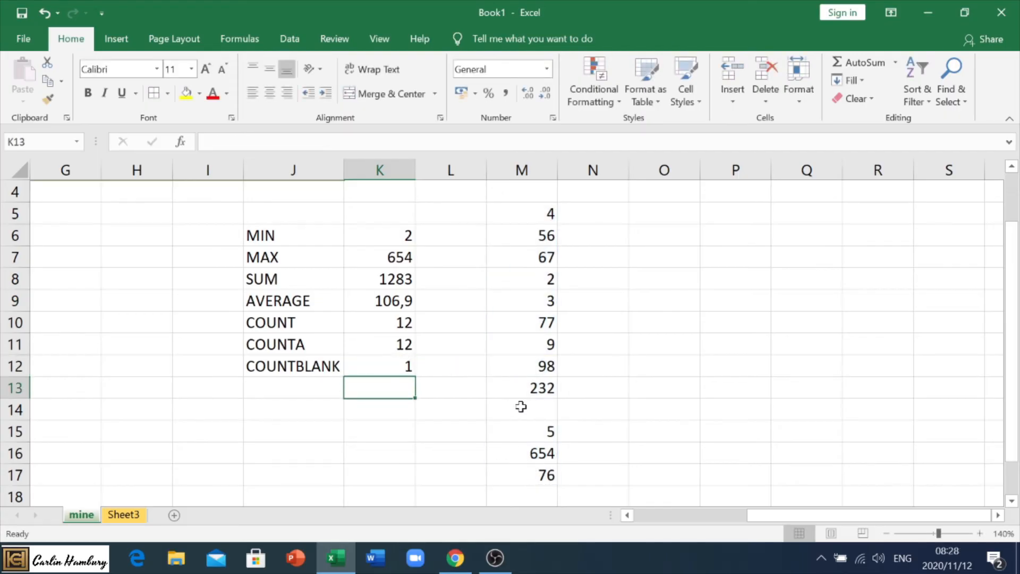
pyautogui.moveTo(406, 334)
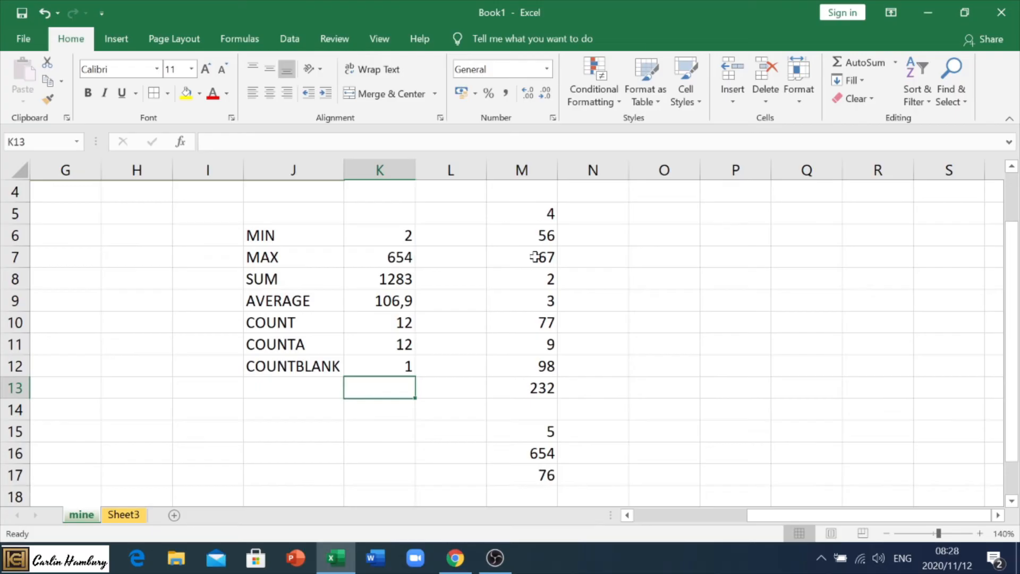
pyautogui.click(521, 409)
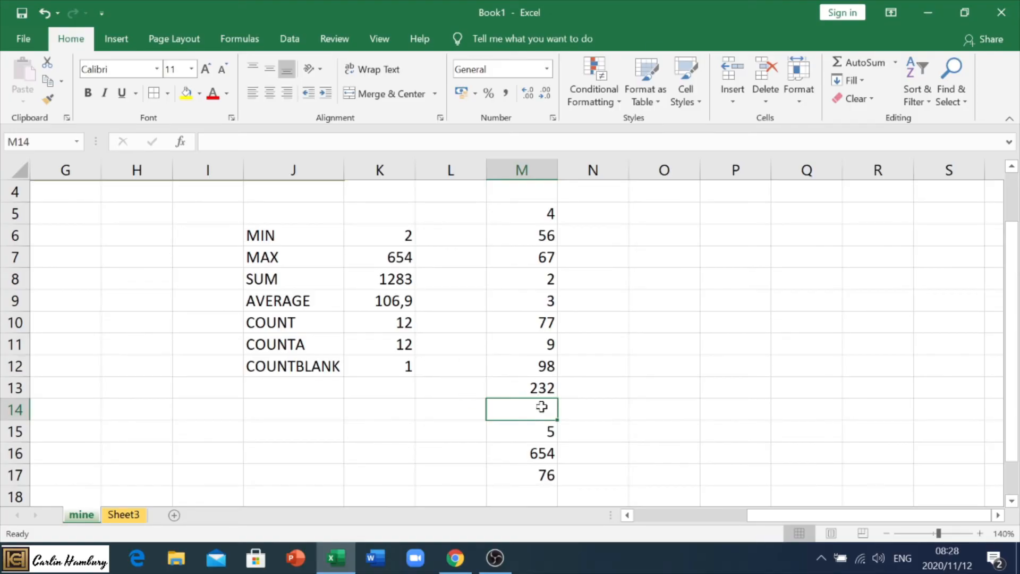
pyautogui.write('TEST')
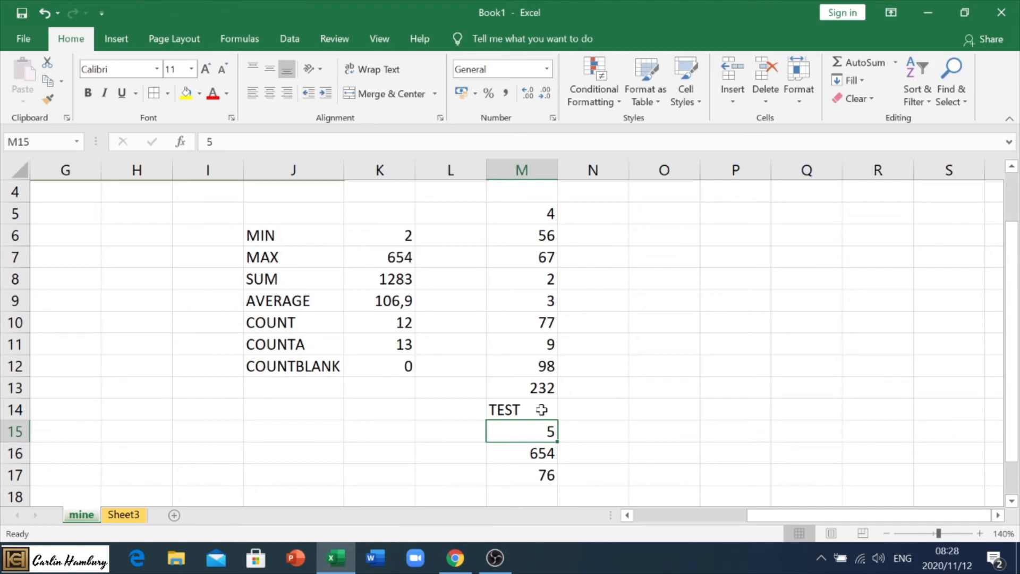
pyautogui.moveTo(546, 214)
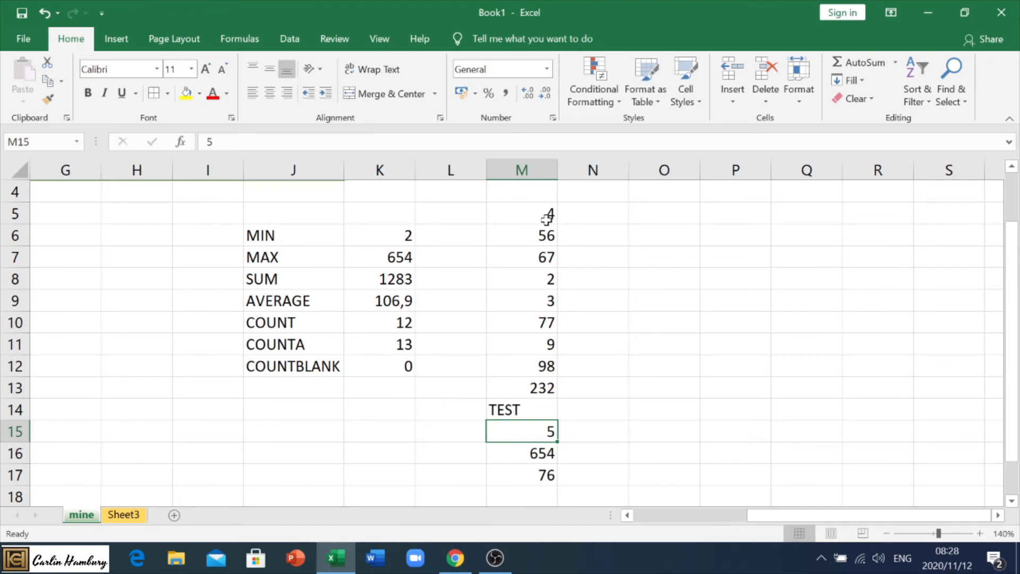
# Review the column M values and check the COUNTA and COUNT formulas in K11 and K10
pyautogui.moveTo(520, 214); pyautogui.dragTo(520, 454)
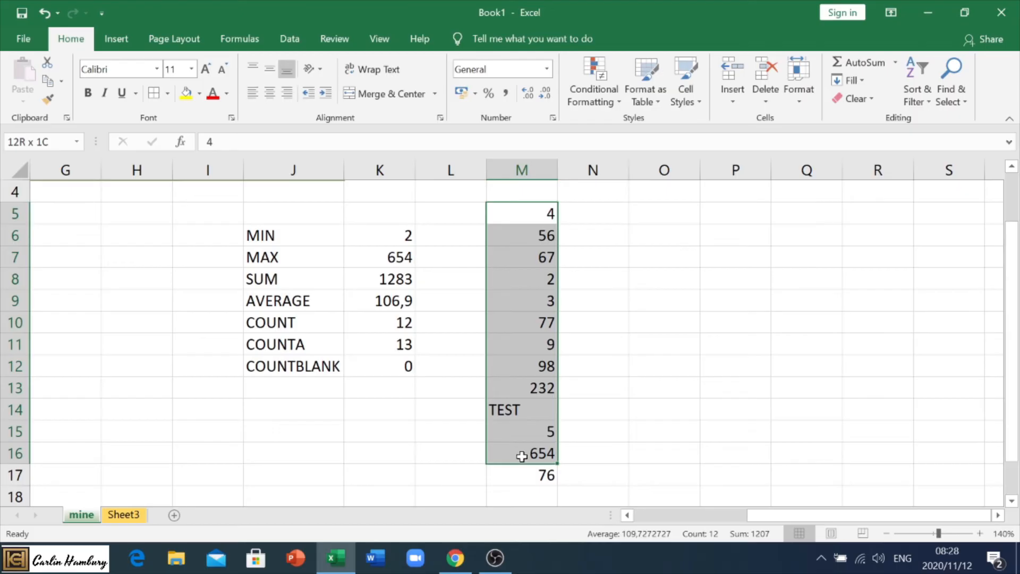
pyautogui.click(380, 345)
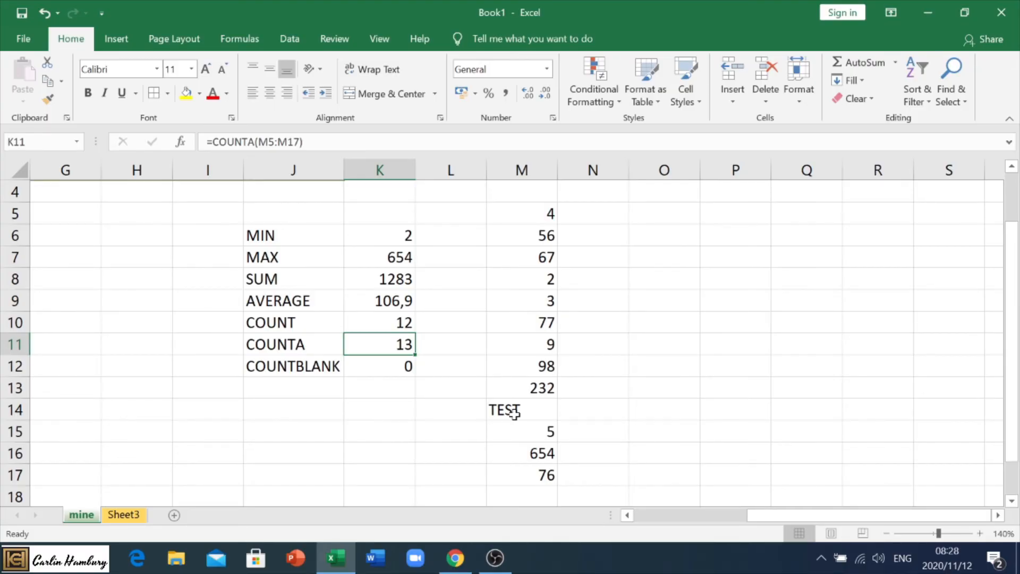
pyautogui.click(379, 322)
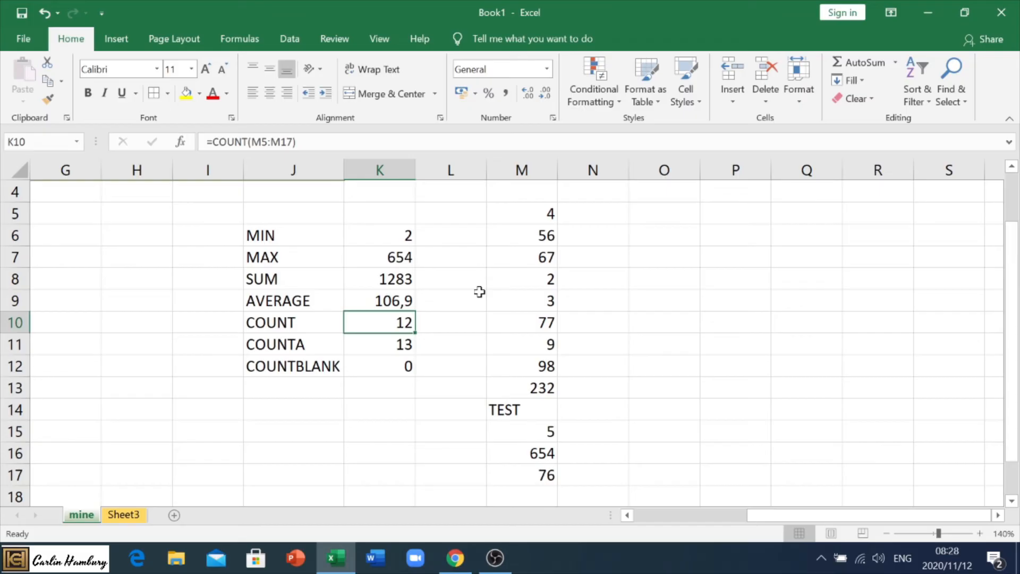
# Add a DATE heading in O7 with =TODAY() in O8 and =NOW() in O9, labelled TODAY and NOW
pyautogui.click(663, 257)
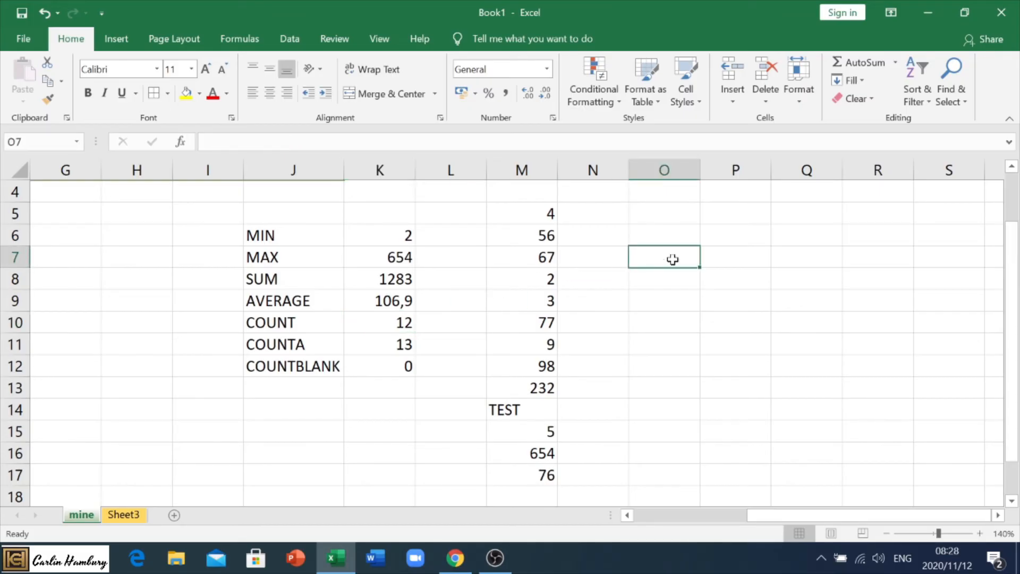
pyautogui.write('DATE')
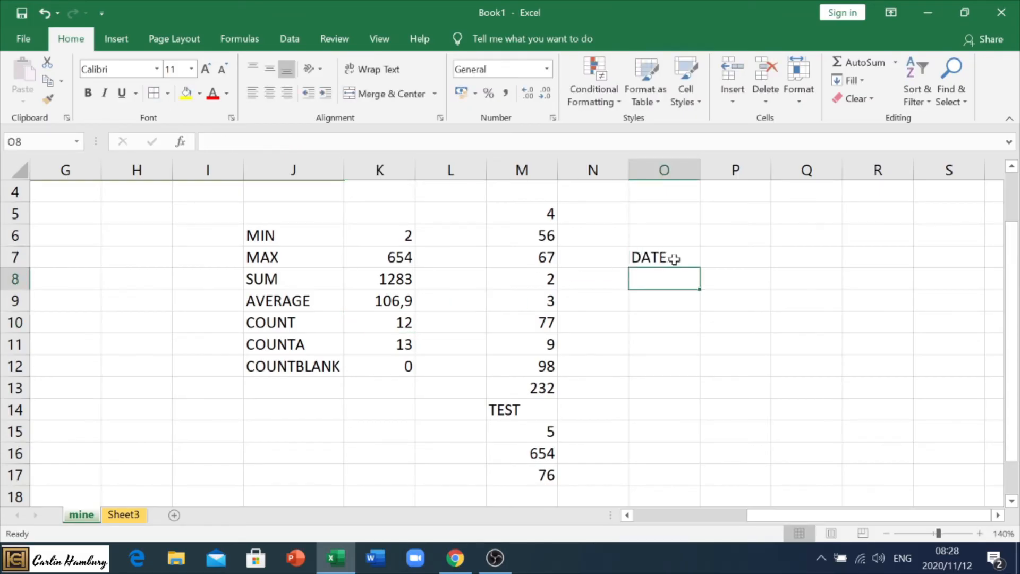
pyautogui.write('TODAY')
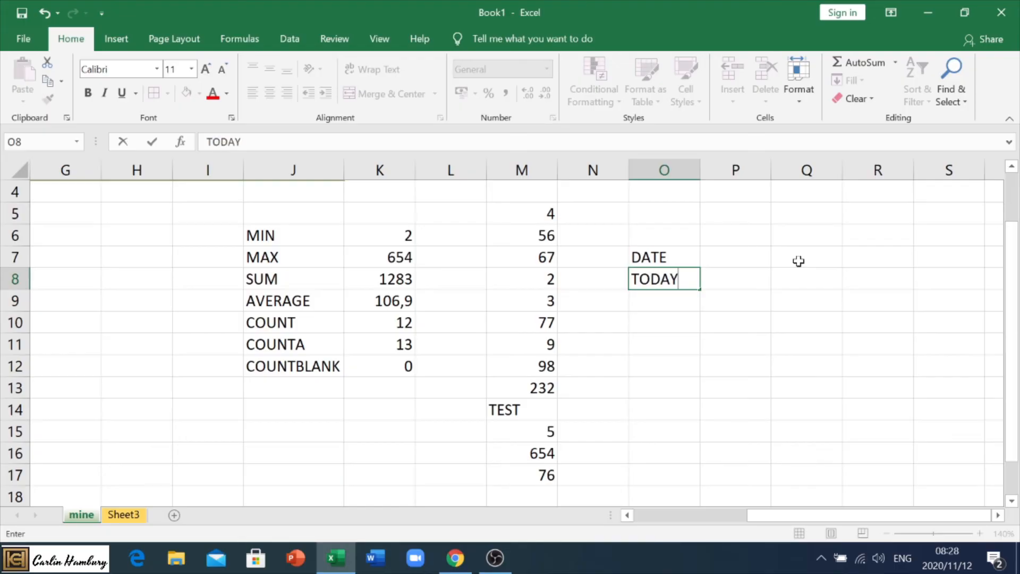
pyautogui.write('(')
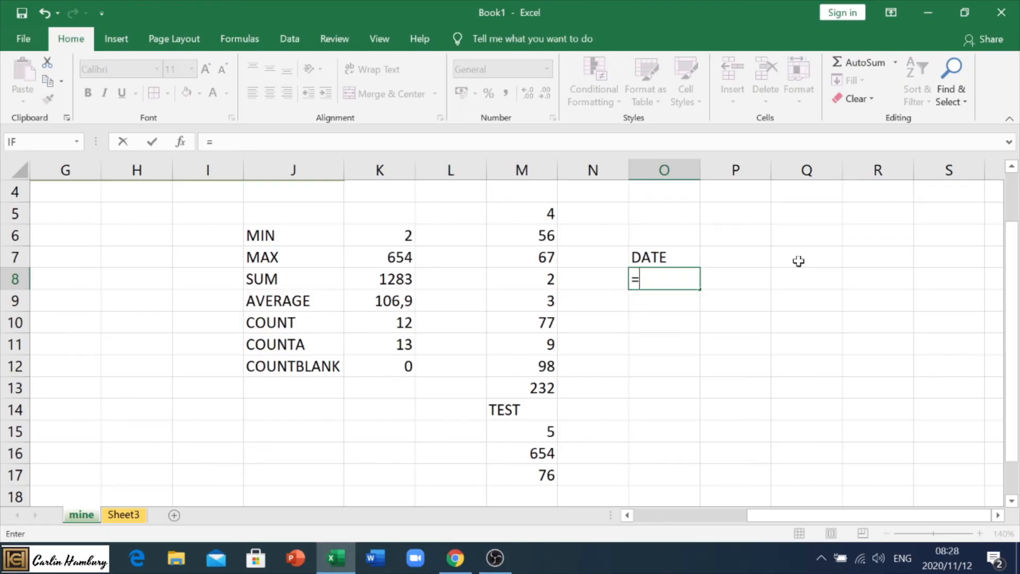
pyautogui.write('TODAY()')
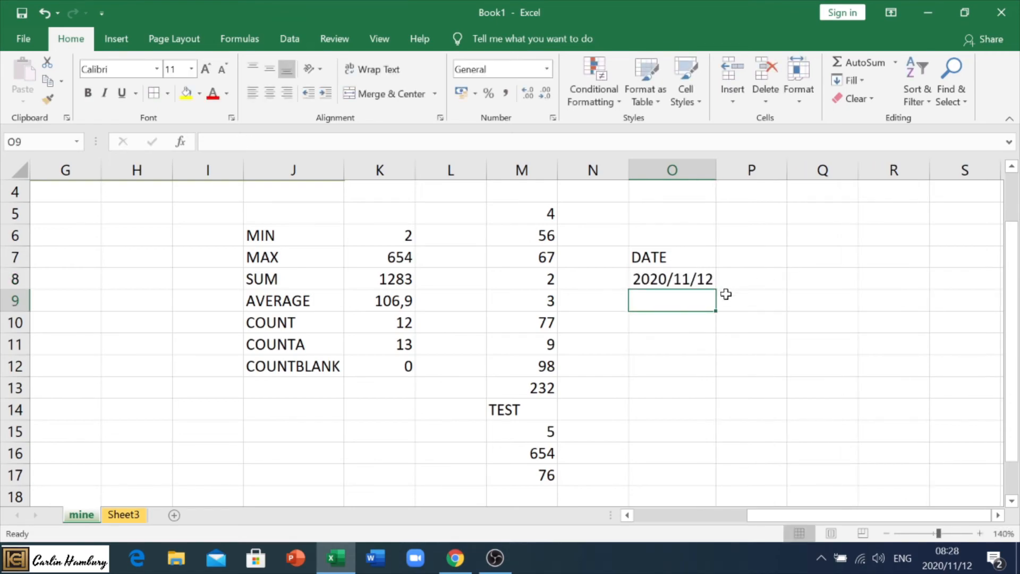
pyautogui.write('=NOW()')
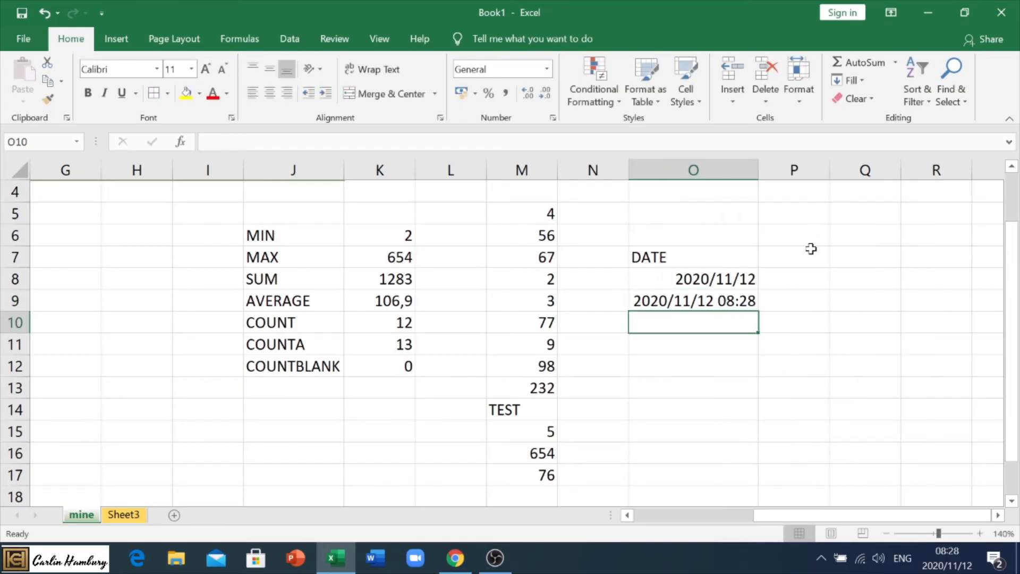
pyautogui.write('TOD')
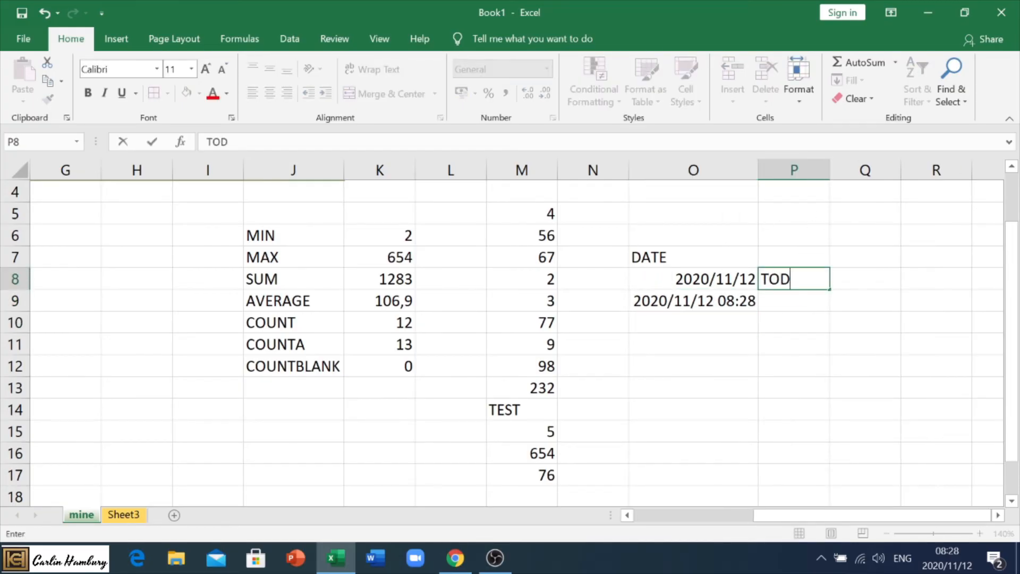
pyautogui.write('NOW')
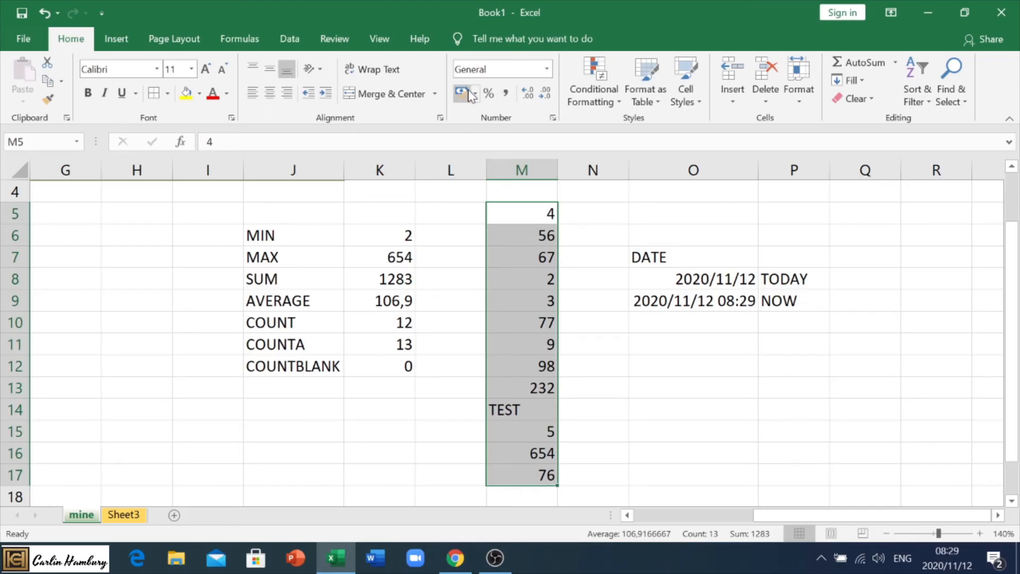
# Format M5:M17 as rand currency showing two decimals, R4,00 through R76,00
pyautogui.click(467, 94)
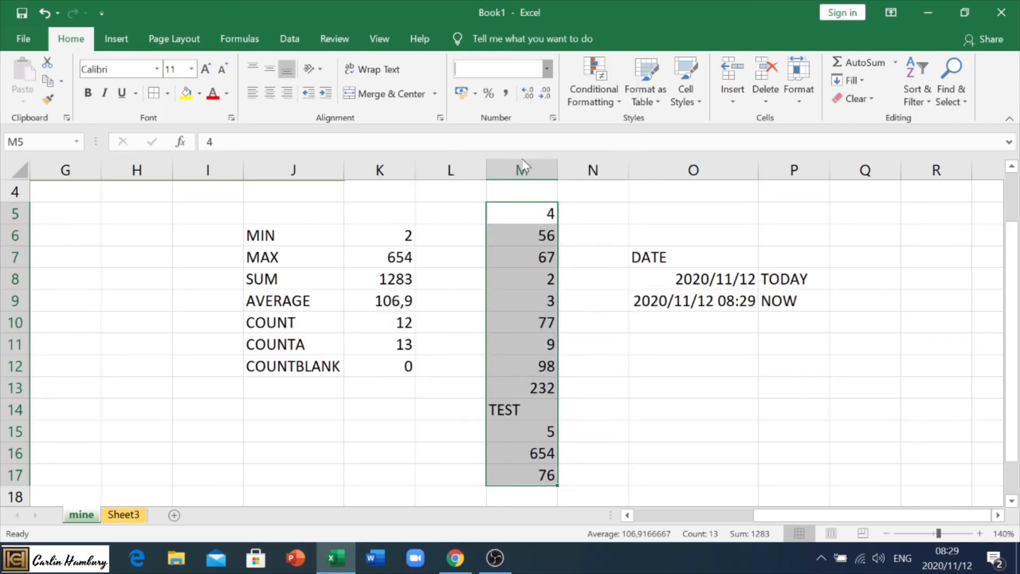
pyautogui.click(501, 68)
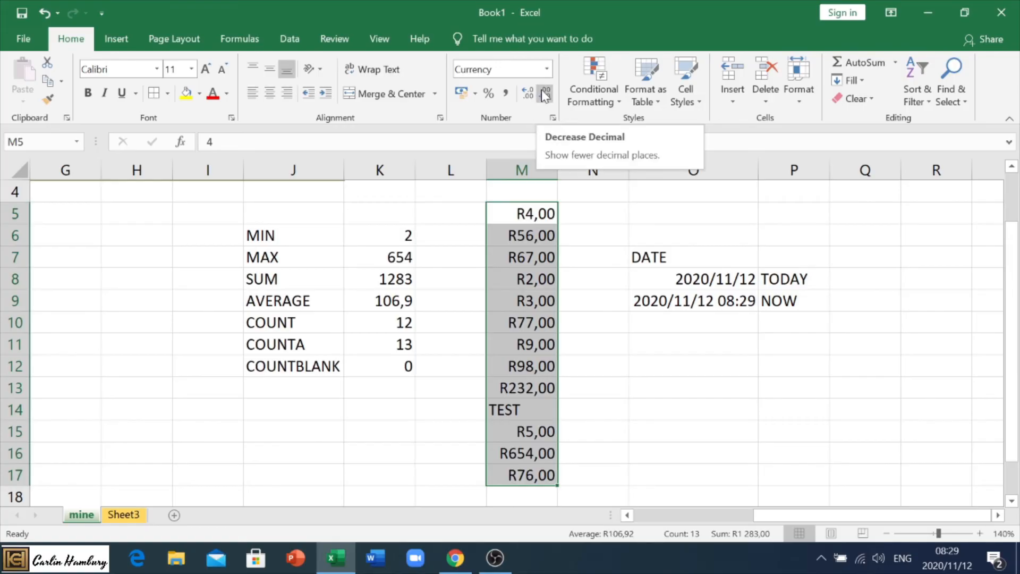
pyautogui.click(546, 94)
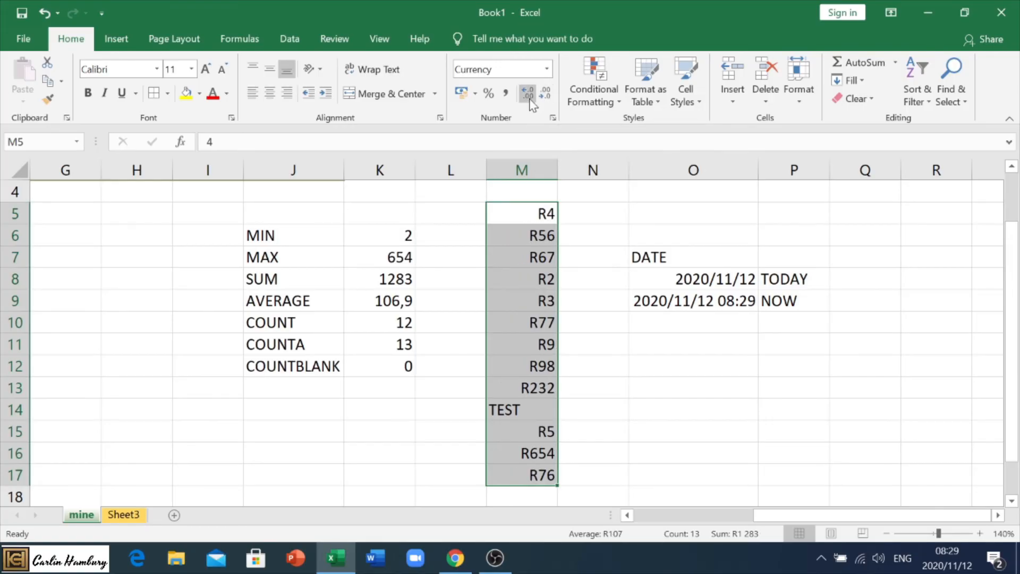
pyautogui.click(527, 89)
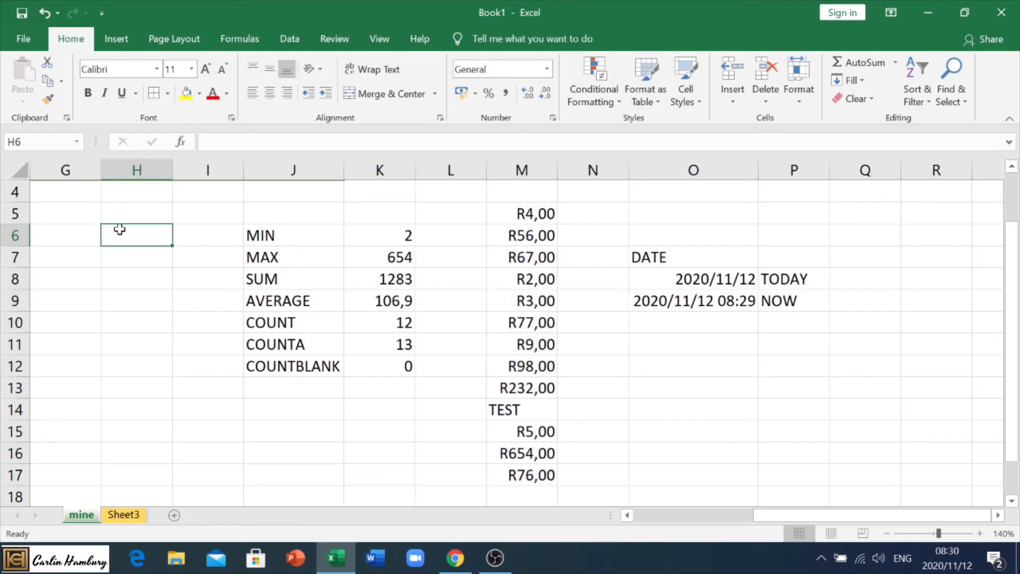
# Autofill the series 1 to 12 down column H from the values 1 and 2
pyautogui.write('1')
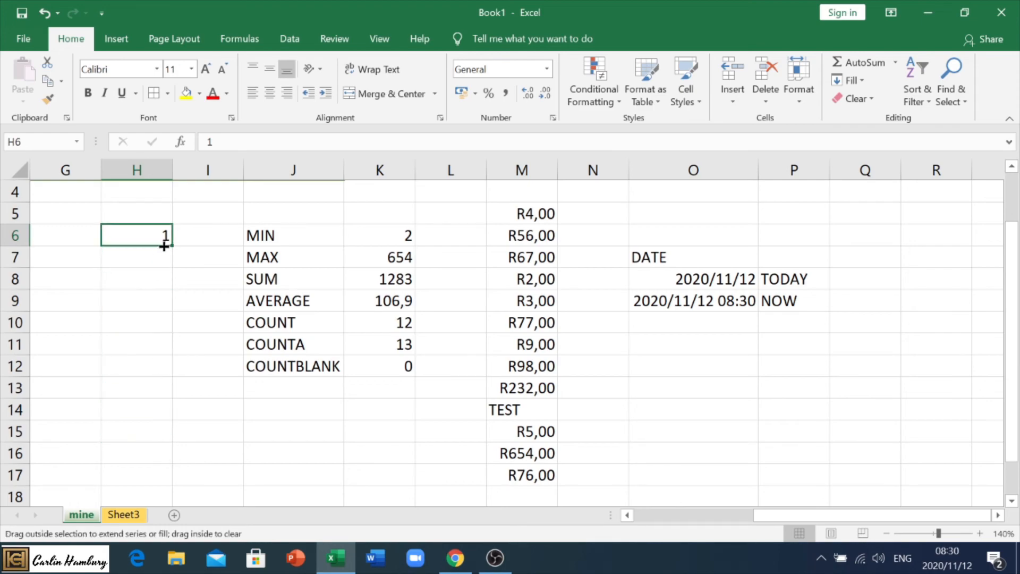
pyautogui.write('2')
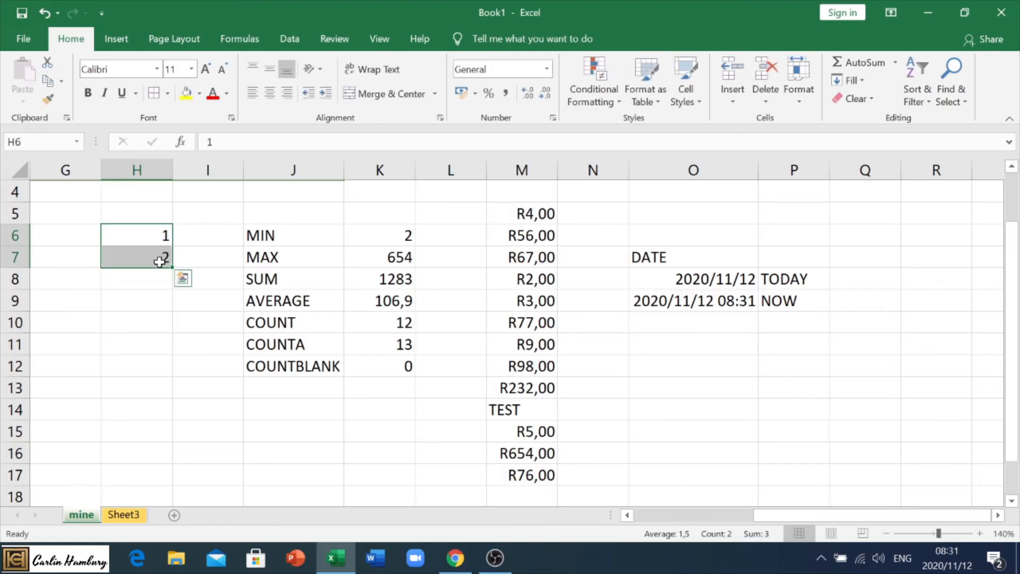
pyautogui.moveTo(164, 257); pyautogui.dragTo(165, 279)
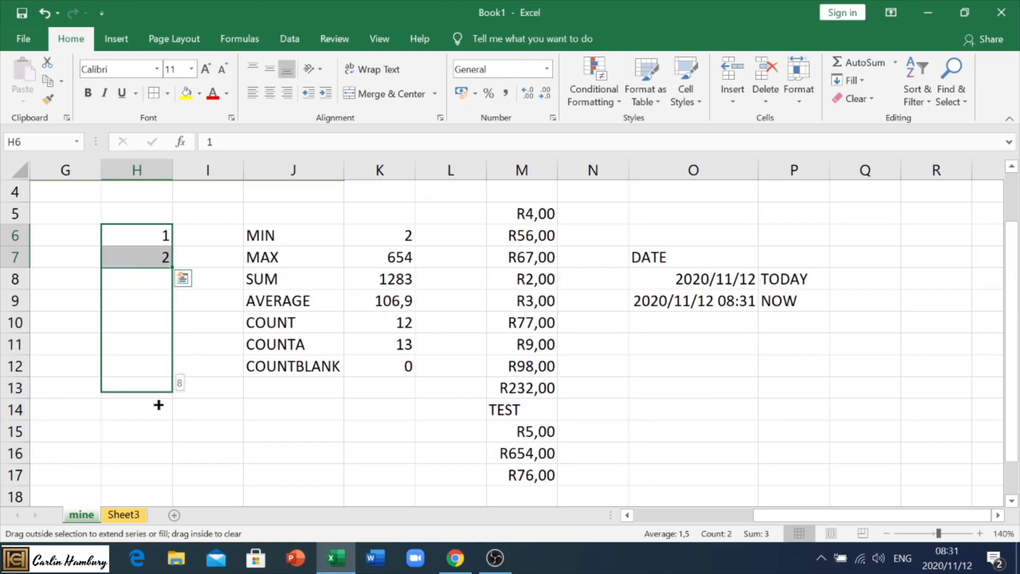
pyautogui.moveTo(166, 257); pyautogui.dragTo(166, 475)
pyautogui.write('mO')
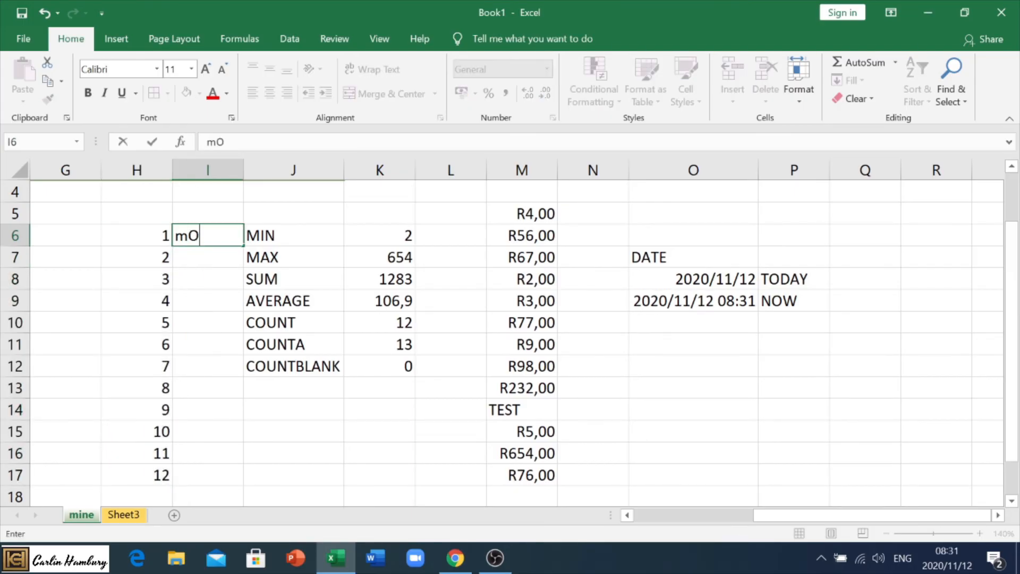
# Enter MONDAY and TUESDAY in column I and autofill the weekday series down
pyautogui.write('NDA')
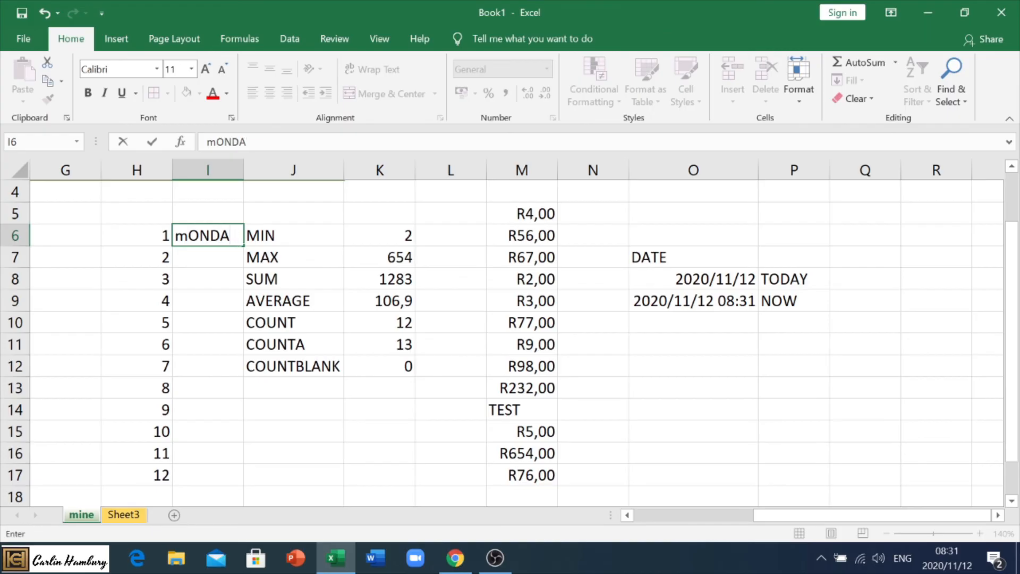
pyautogui.write('T')
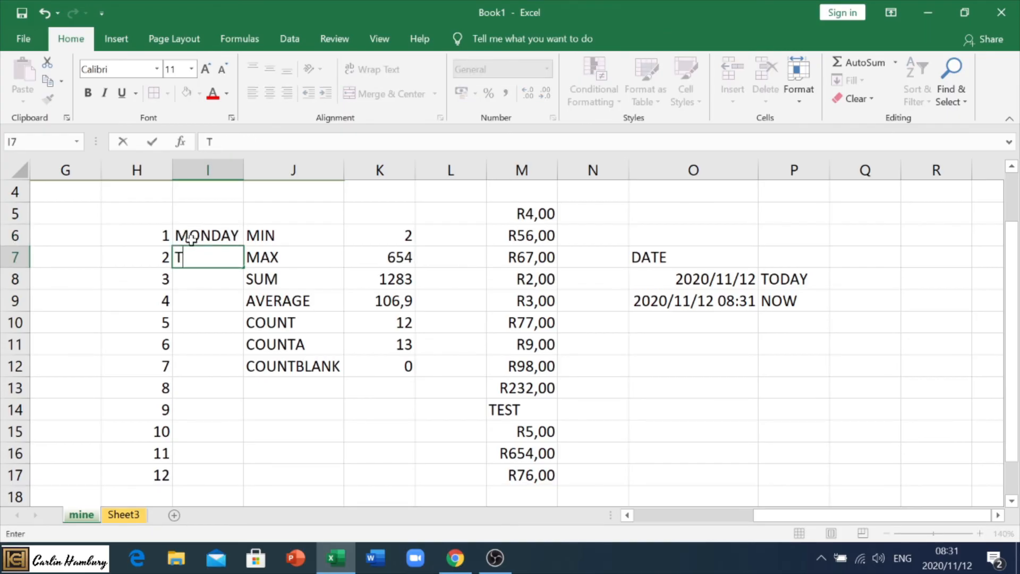
pyautogui.write('UESDAY')
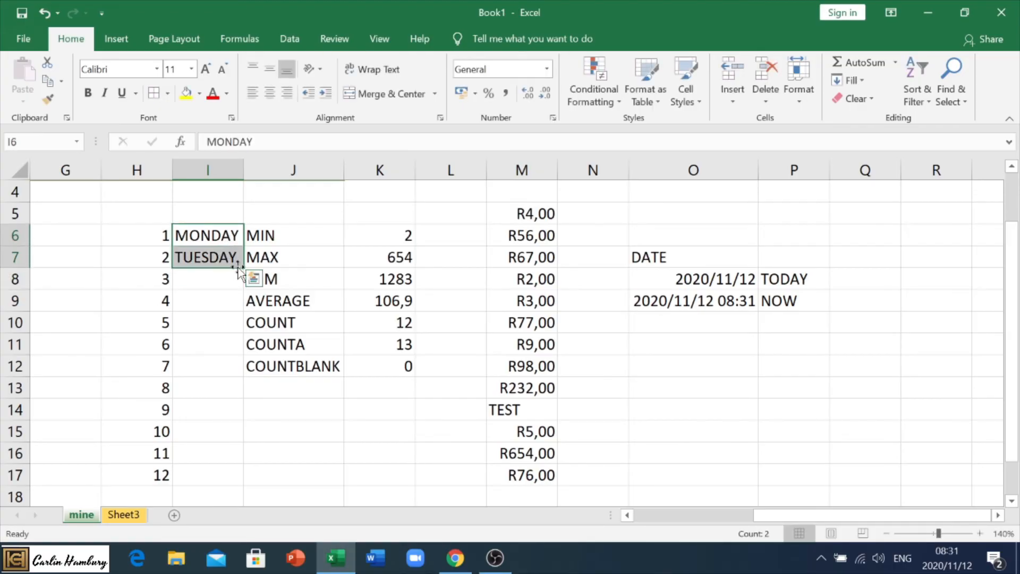
pyautogui.moveTo(239, 267); pyautogui.dragTo(240, 332)
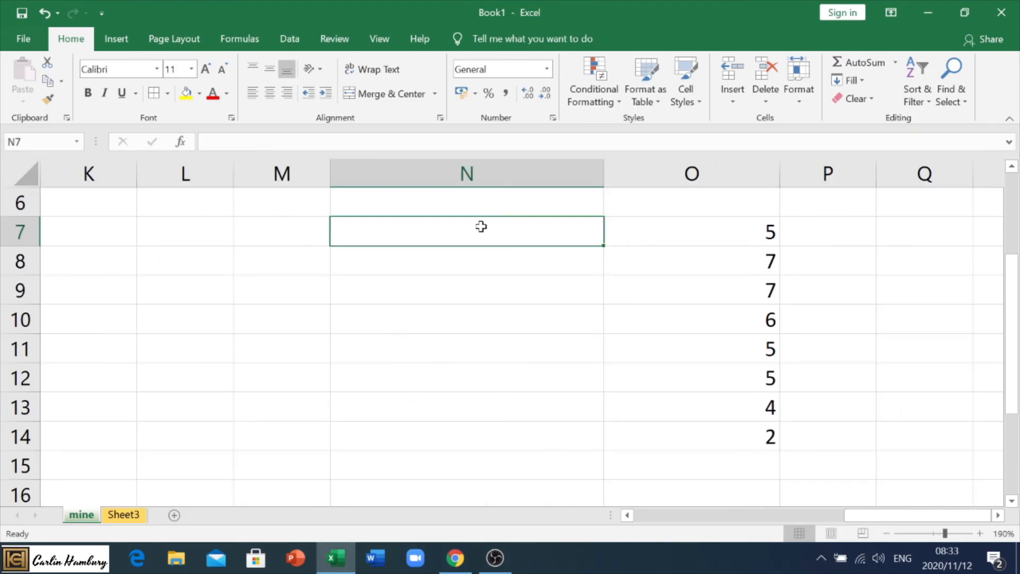
# Enter =COUNTIF(O7:O14;"5") in N7, returning 3, and check the fives in the list
pyautogui.write('=COUNTI')
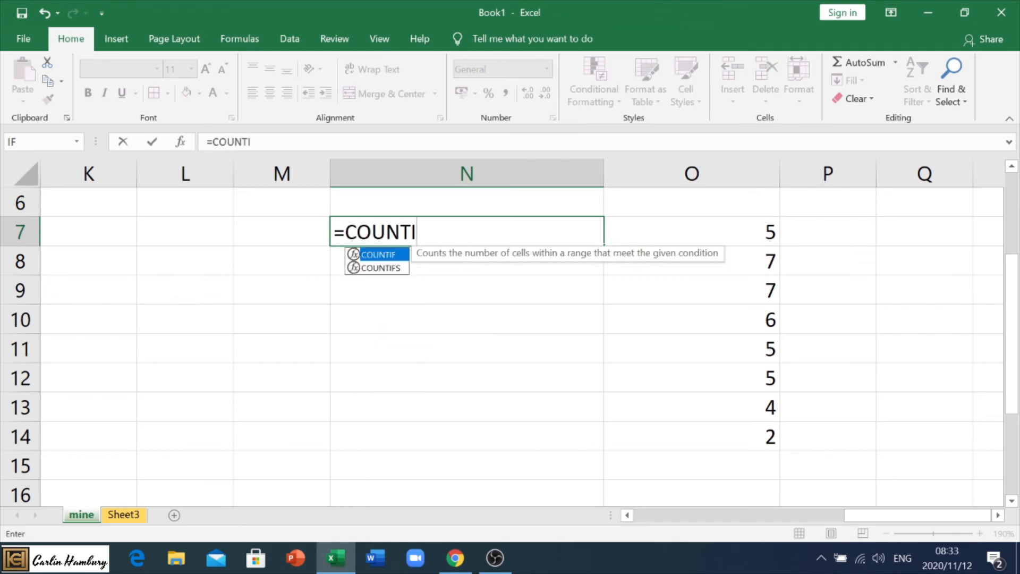
pyautogui.write('F')
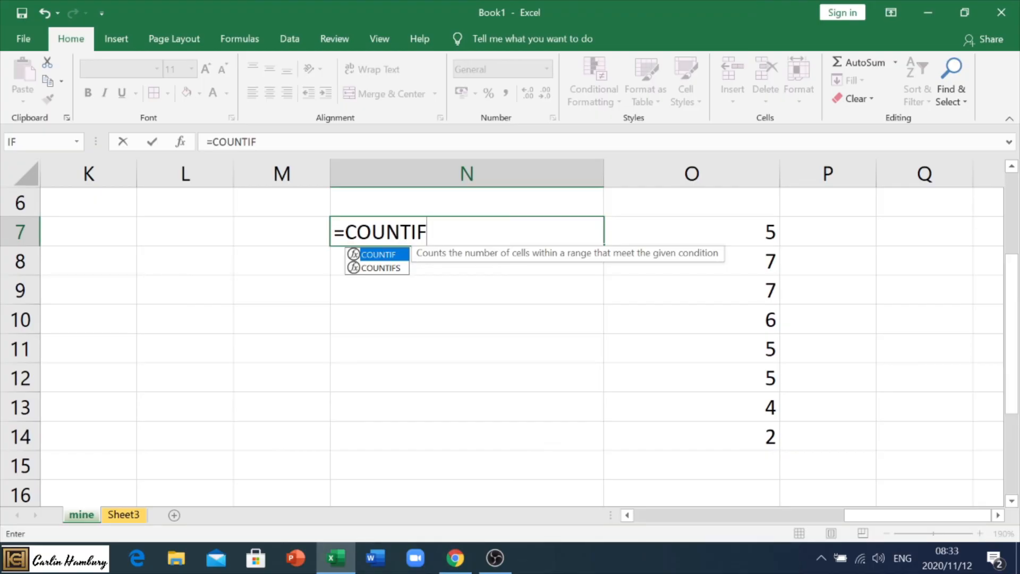
pyautogui.write('(')
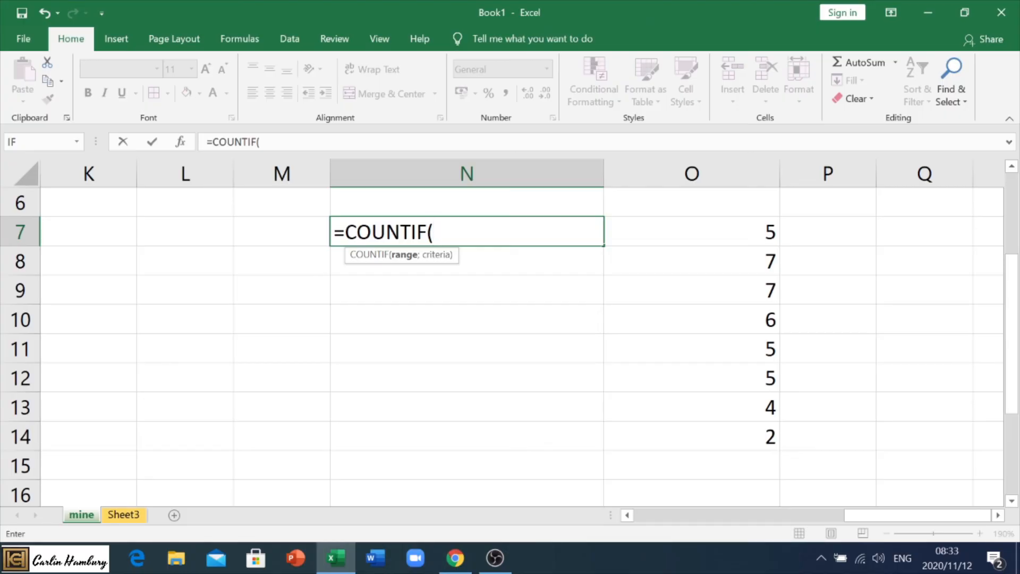
pyautogui.click(692, 231)
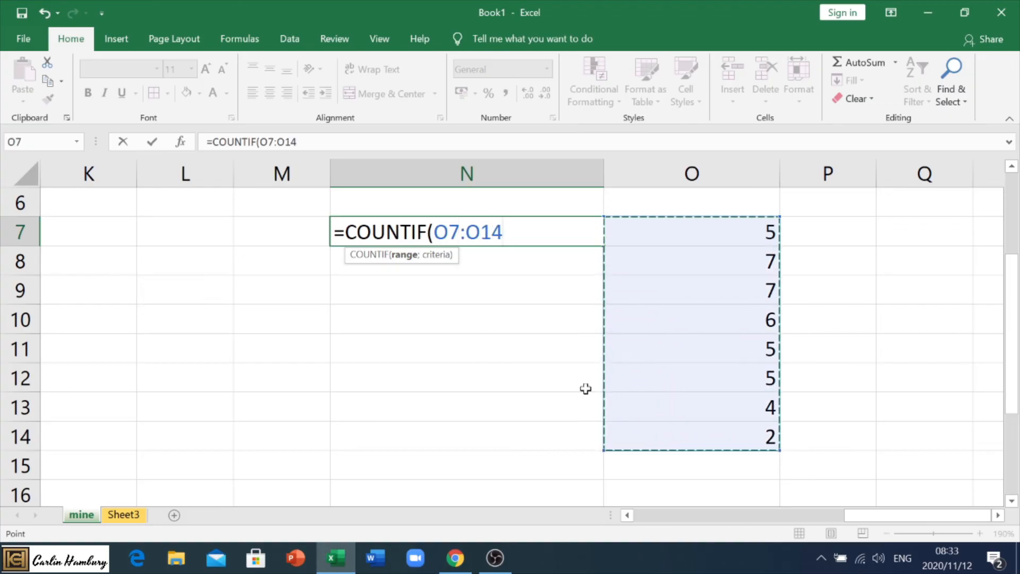
pyautogui.write(',')
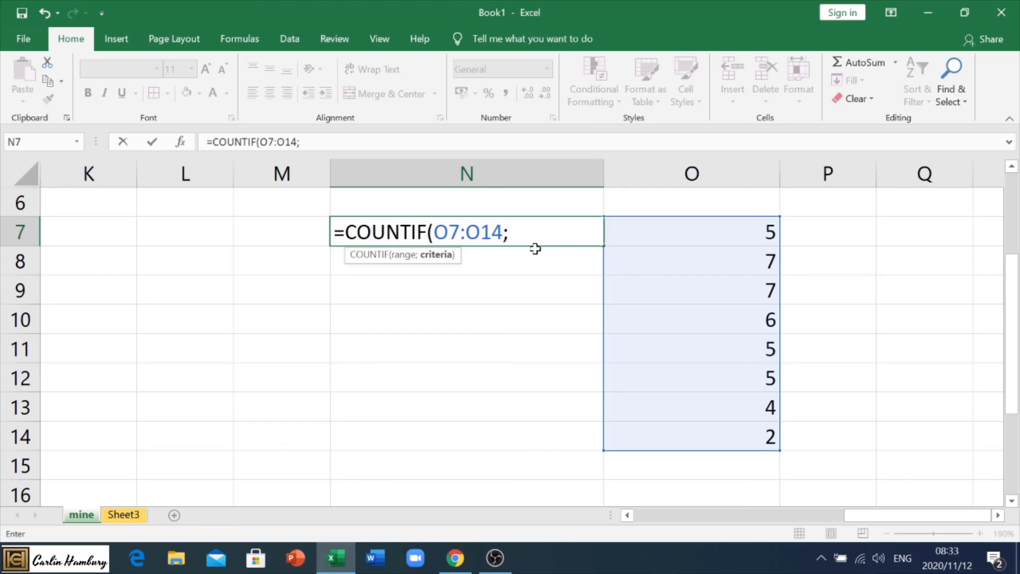
pyautogui.write('"')
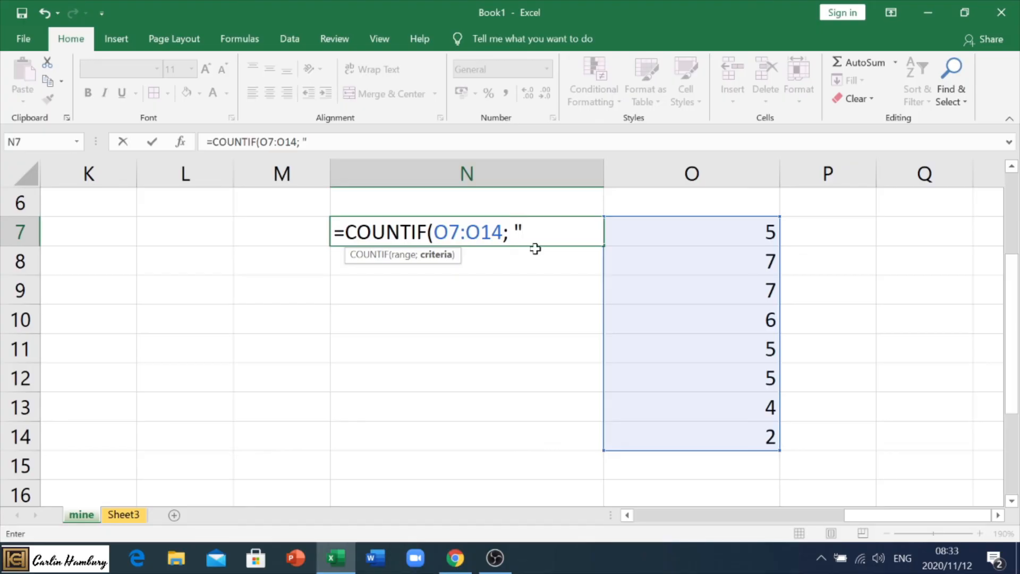
pyautogui.write('5')
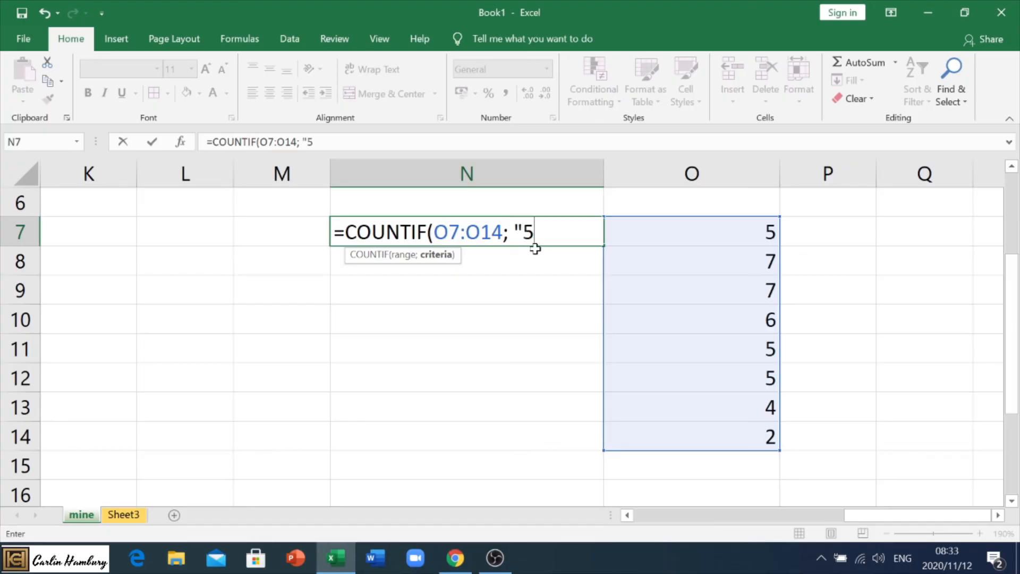
pyautogui.write('"')
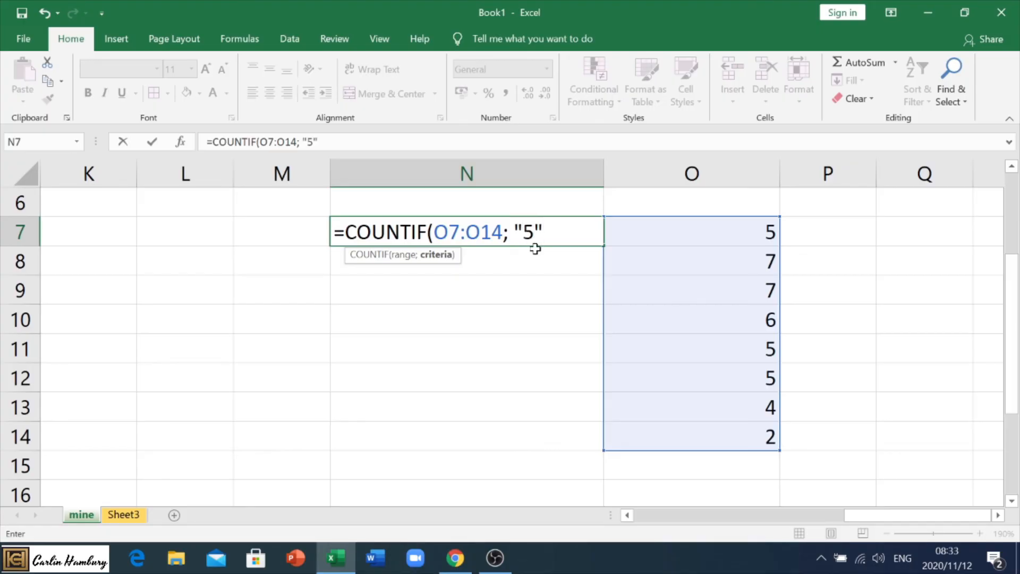
pyautogui.write(')')
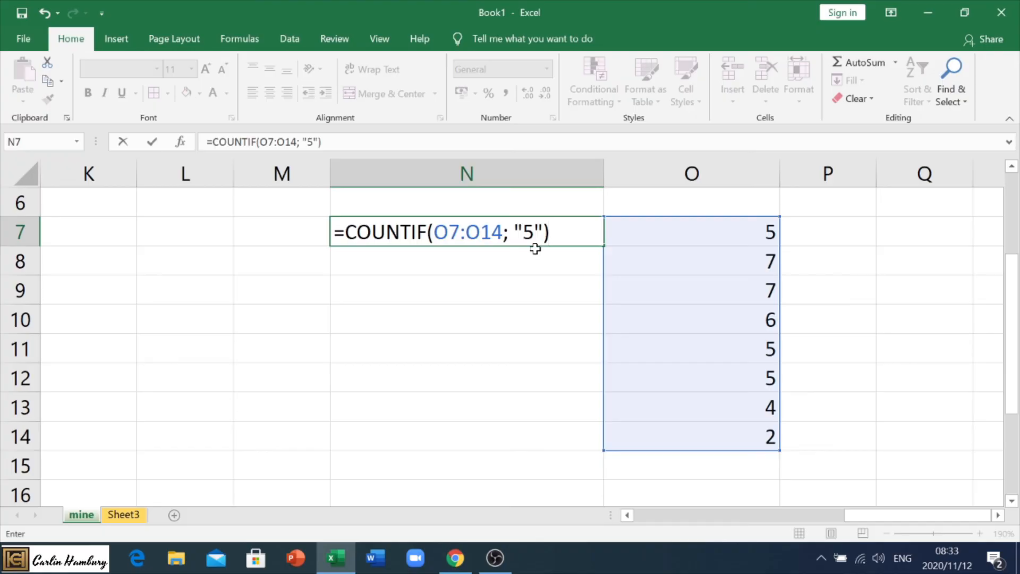
pyautogui.press('enter')
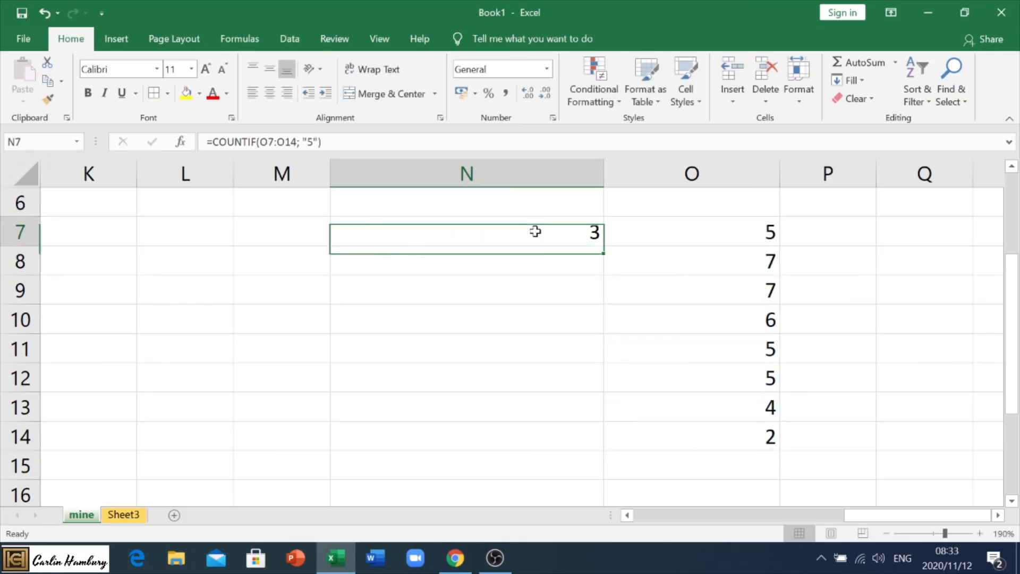
pyautogui.click(691, 231)
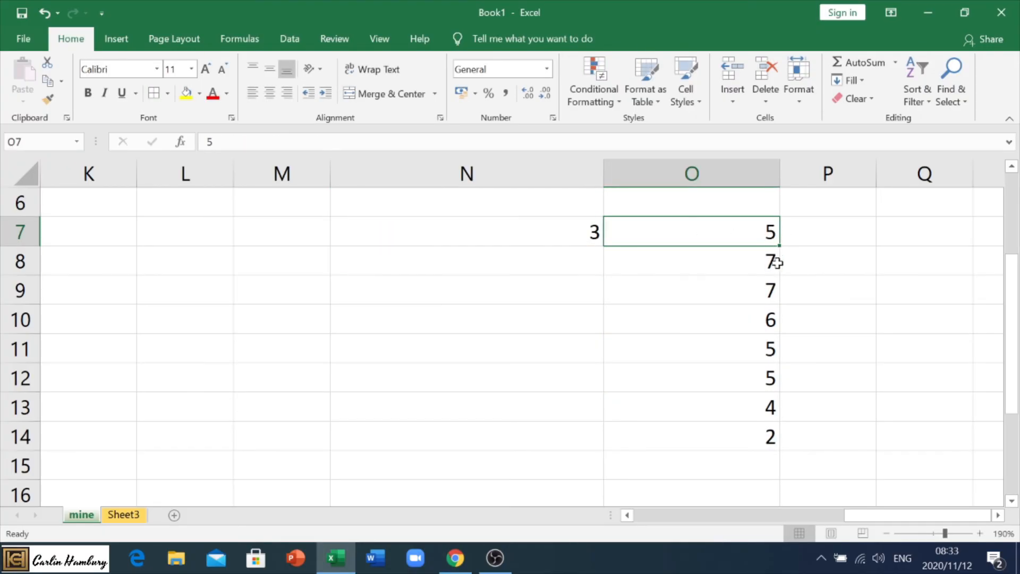
pyautogui.click(691, 377)
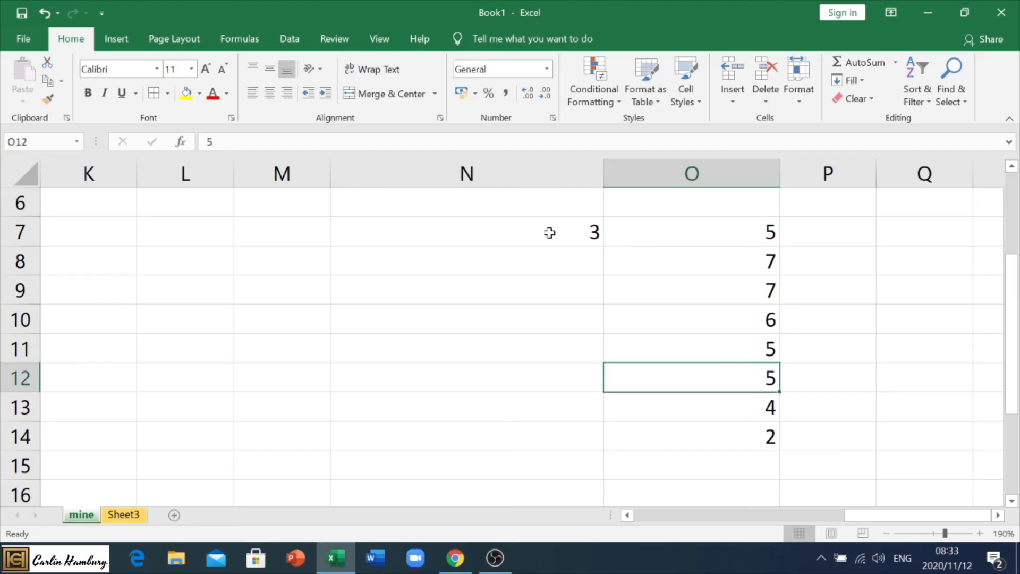
# Edit the N7 COUNTIF criterion from "<5" to ">6"
pyautogui.write('=COUNTIF(O7:O14; "5")')
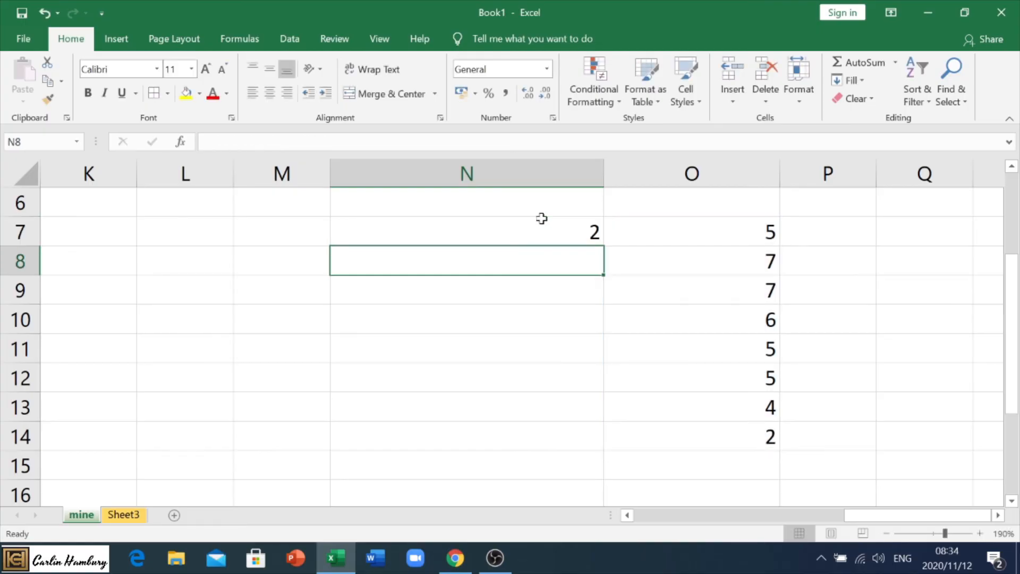
pyautogui.moveTo(758, 434)
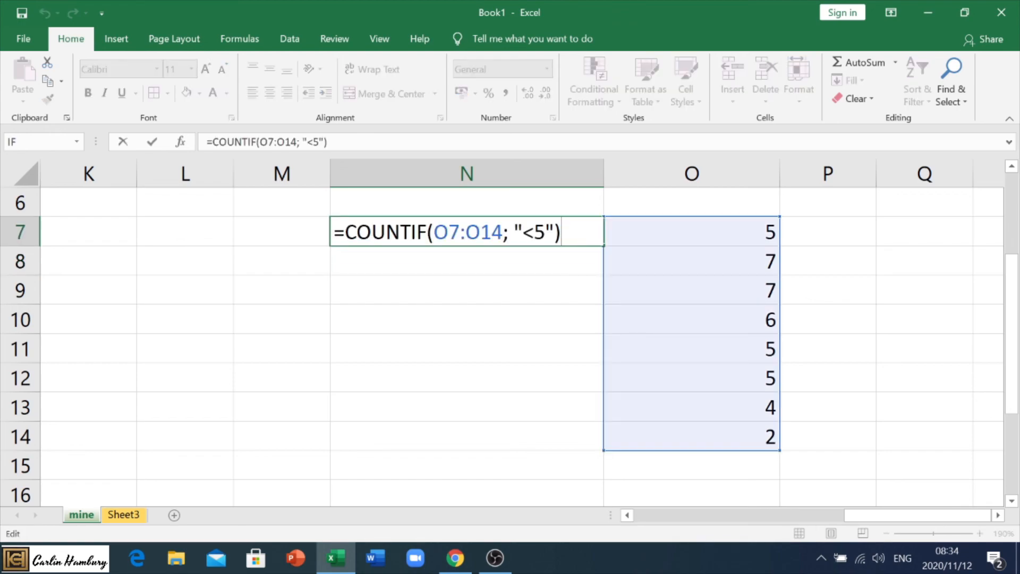
pyautogui.press('Backspace')
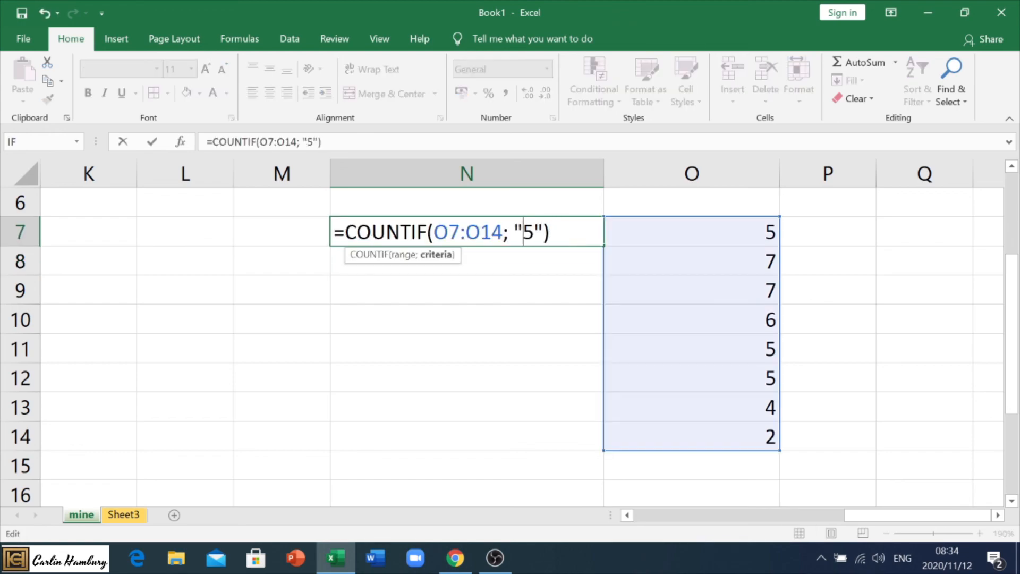
pyautogui.press('Backspace')
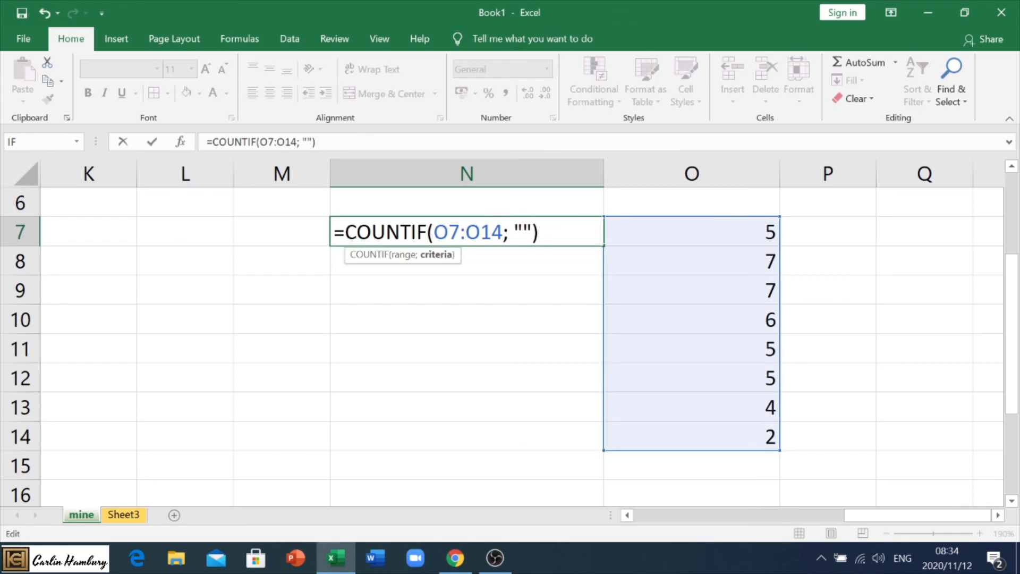
pyautogui.write('>6')
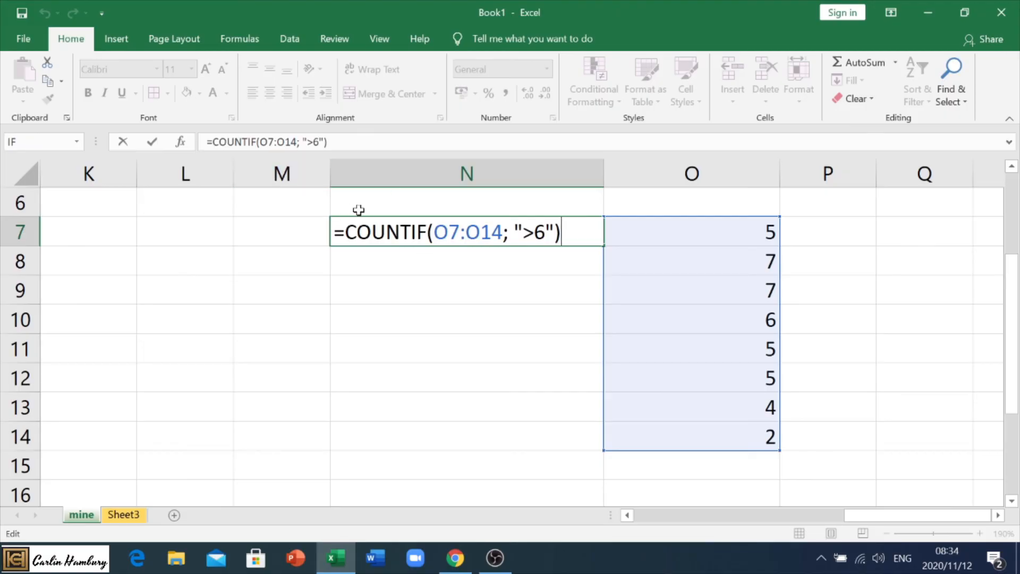
pyautogui.moveTo(387, 210)
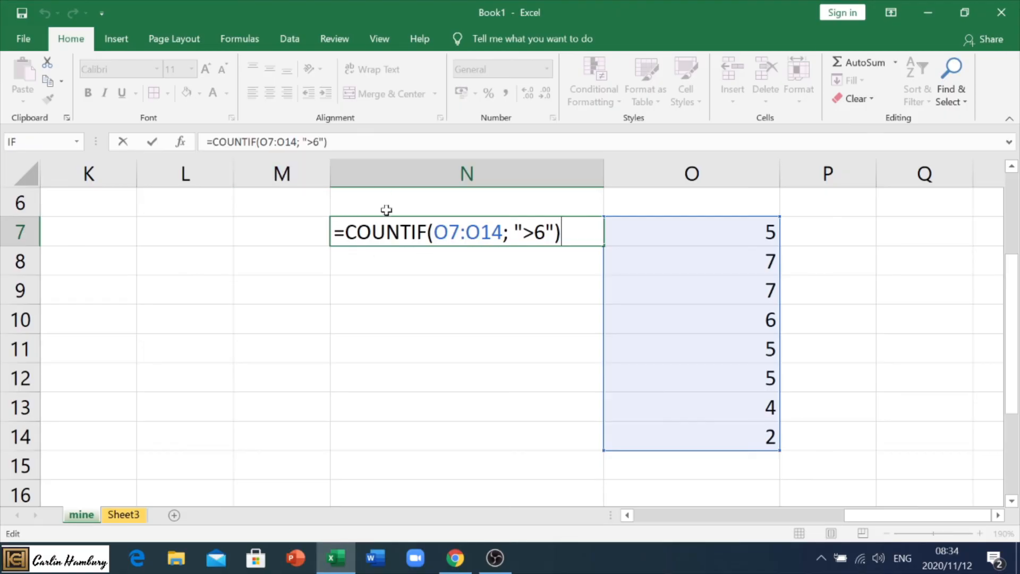
pyautogui.moveTo(489, 208)
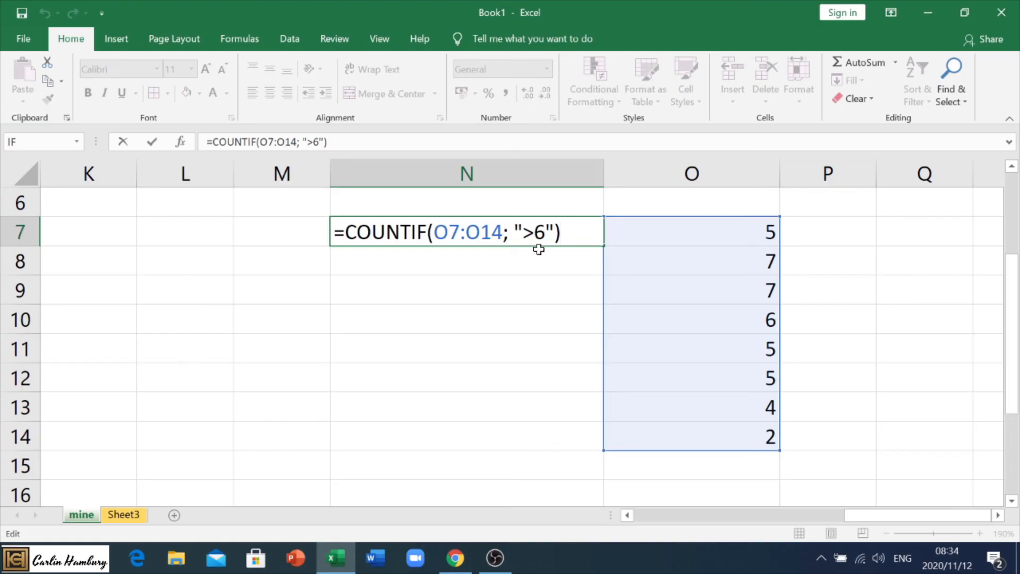
pyautogui.moveTo(539, 248)
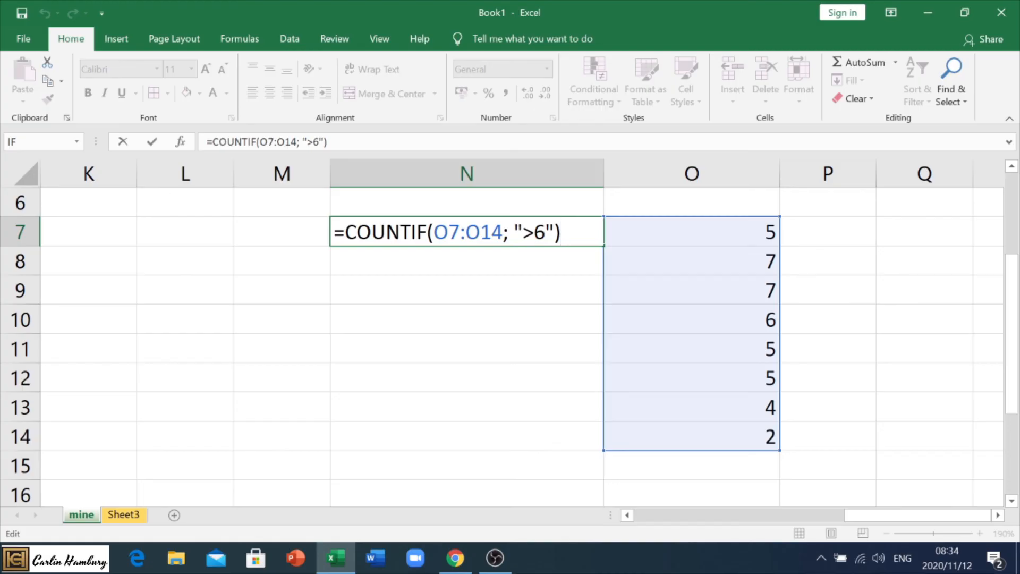
pyautogui.moveTo(558, 261)
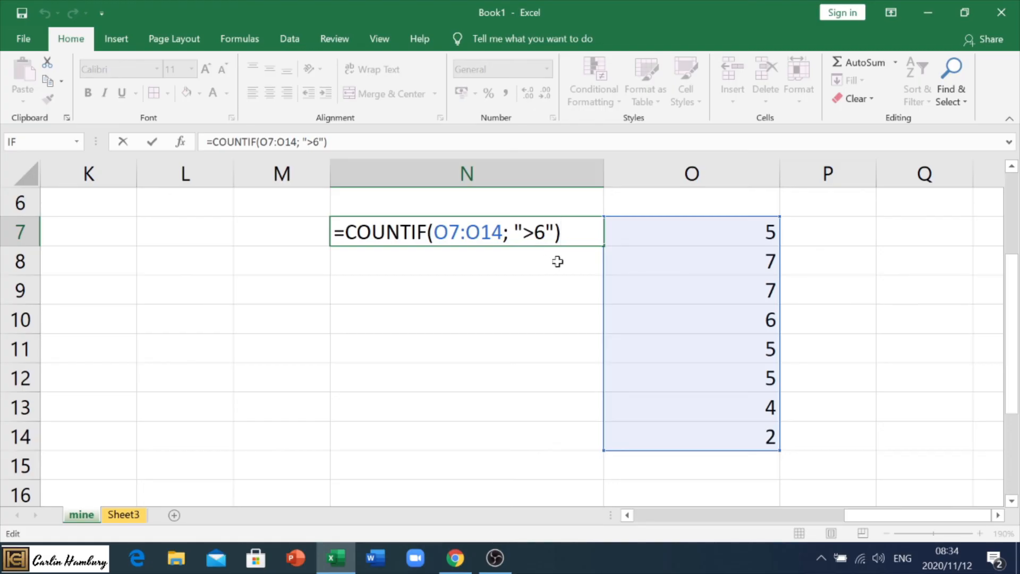